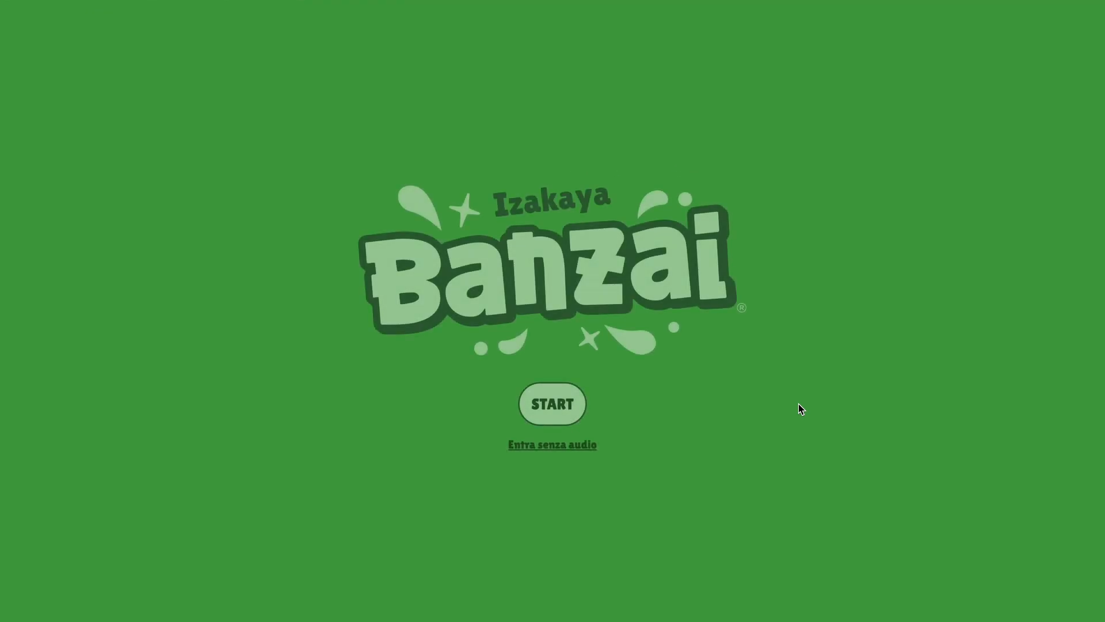
Load The Garage demo page and orbit its neon gas-station 3D scene
left_click(551, 403)
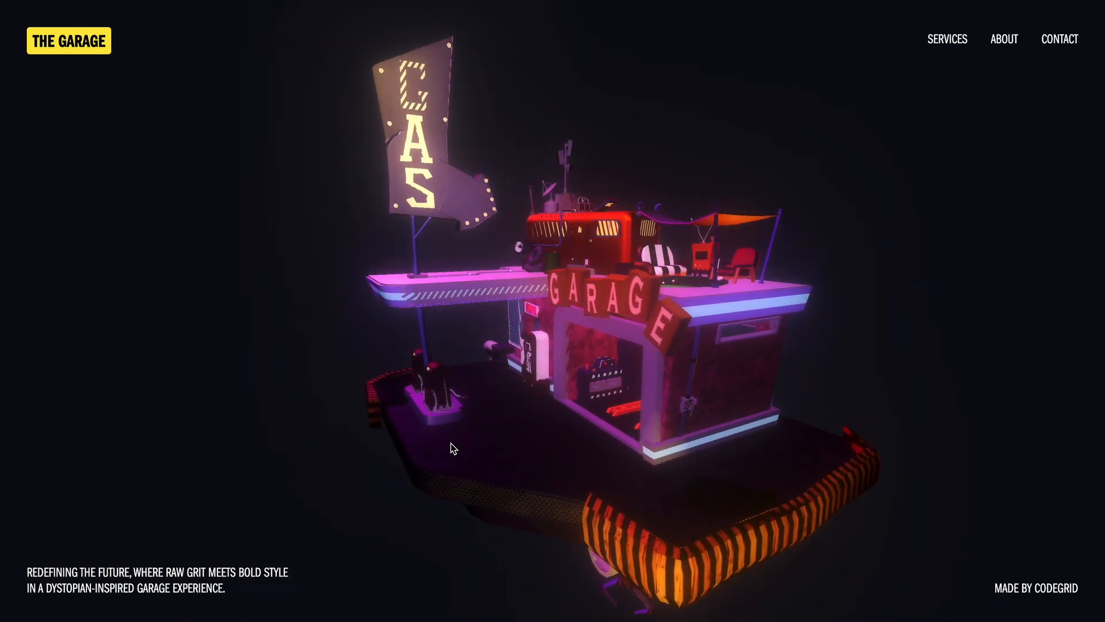
left_click_drag(451, 448, 681, 438)
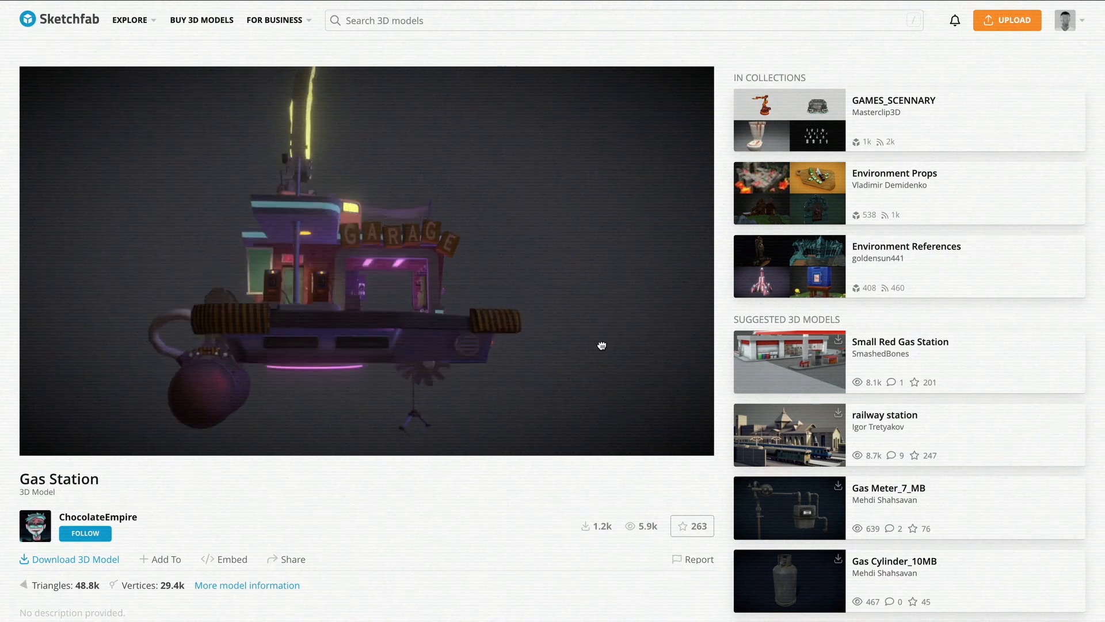
Browse the Environment Props collection's model grid containing the Gas Station
left_click(895, 173)
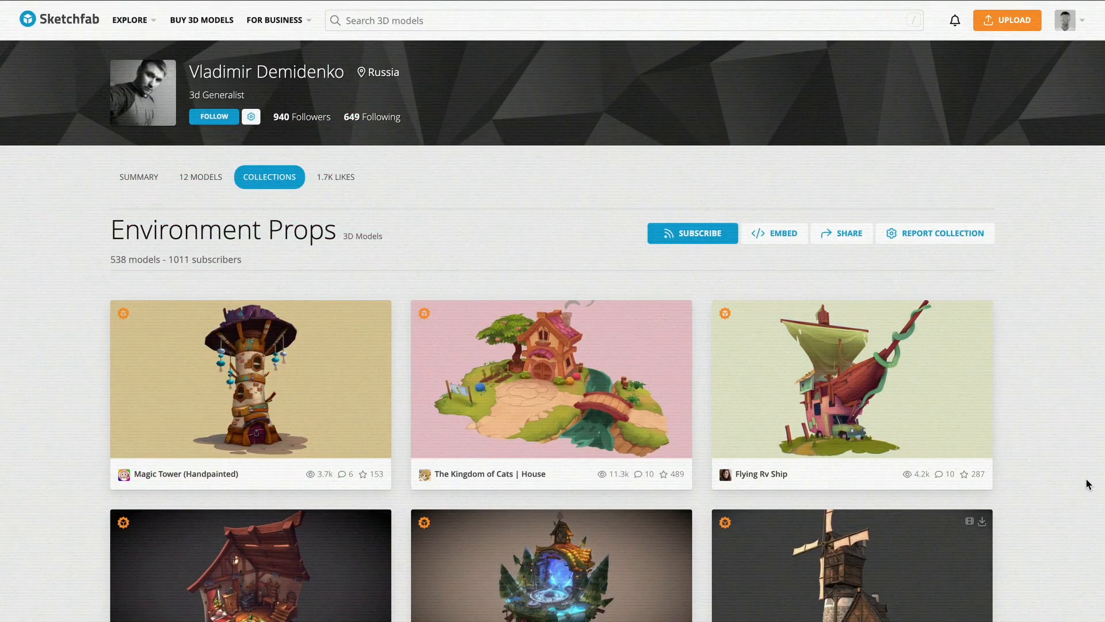
scroll("down", 3)
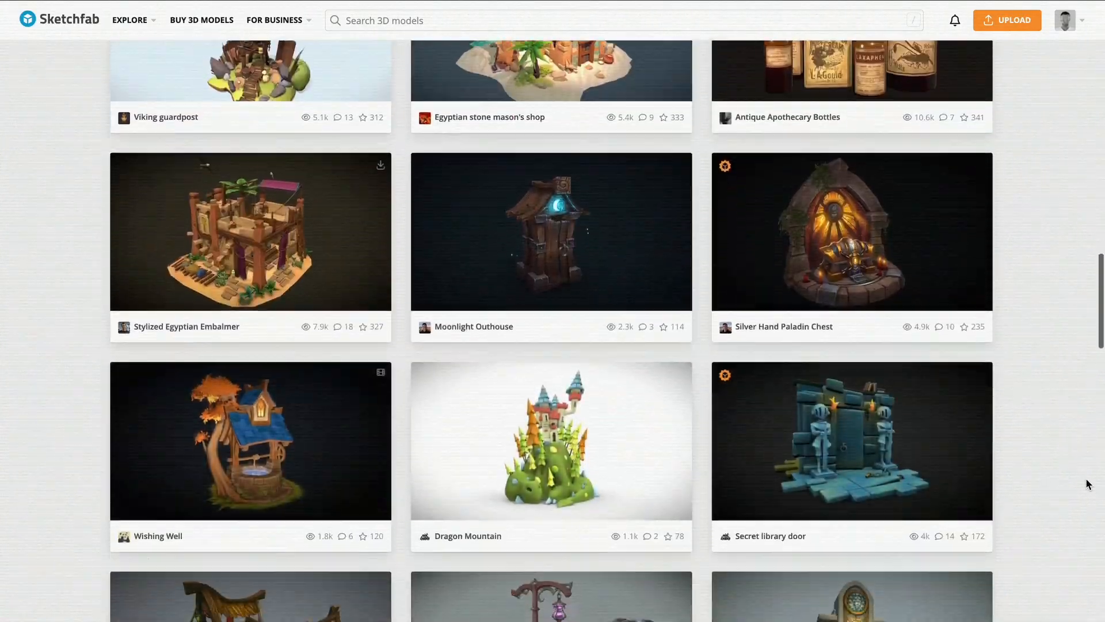
scroll("down", 3)
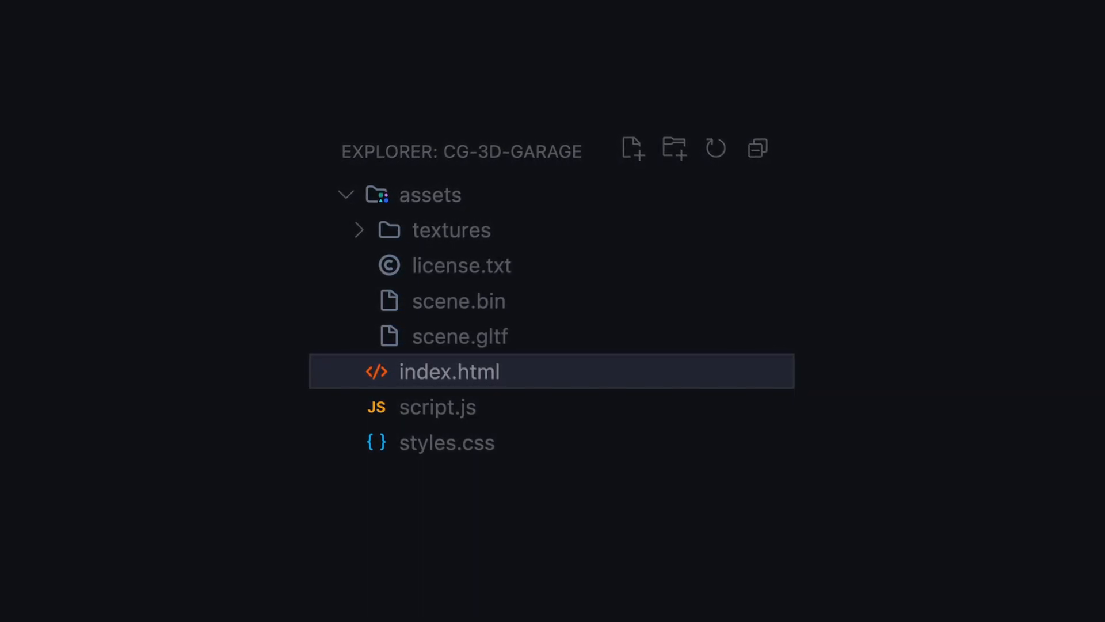
In index.html, add the .garage div and a nav with 'The Garage' logo link
left_click(451, 372)
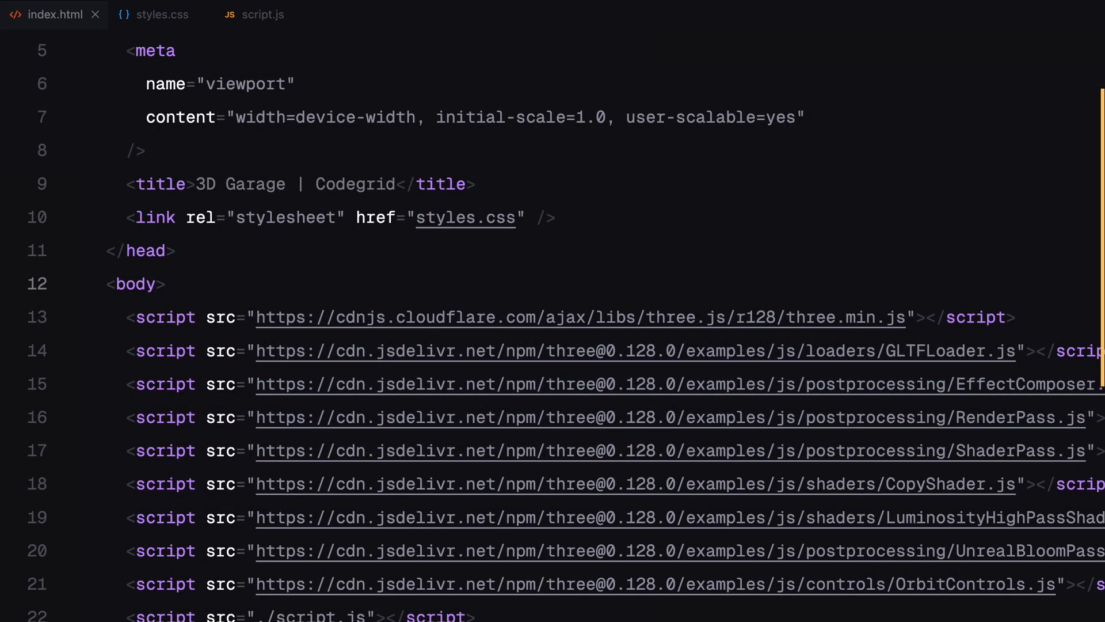
type(".g")
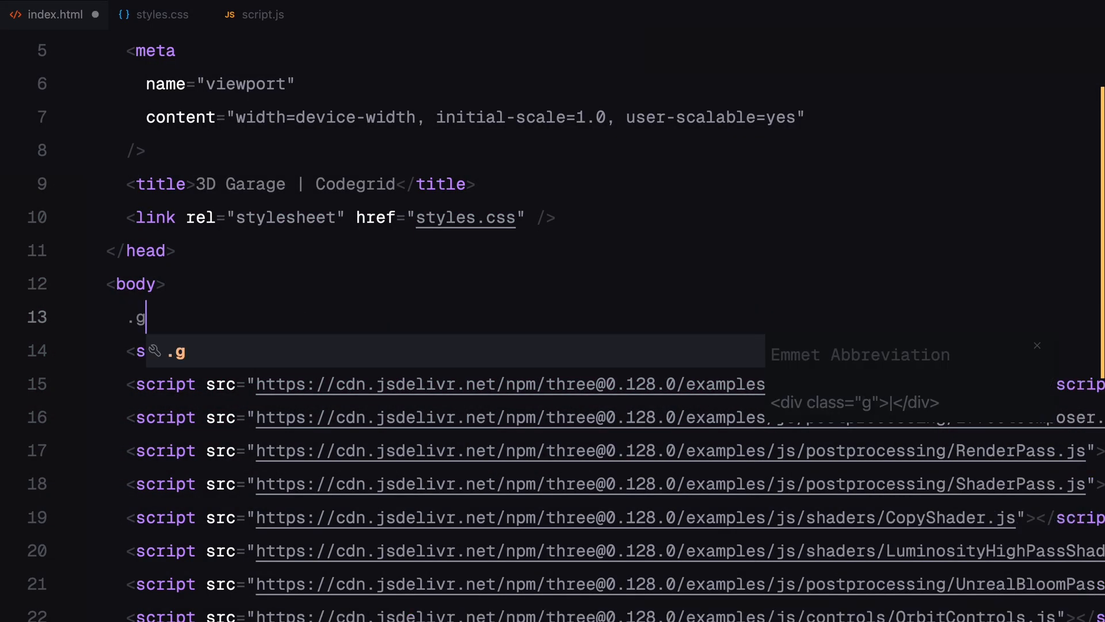
key("Tab")
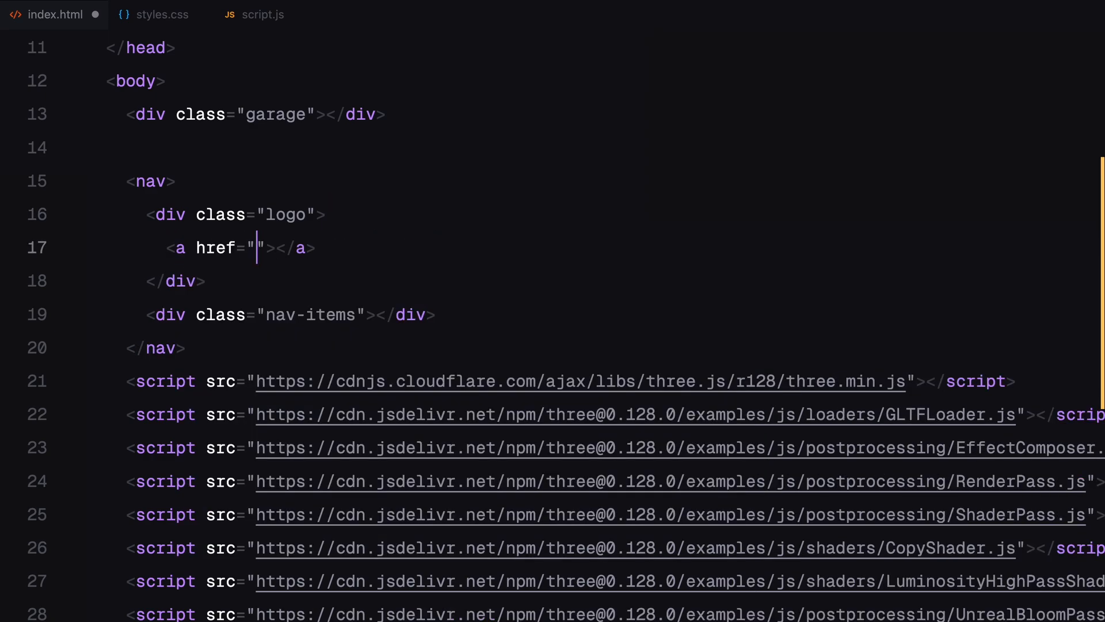
type("#\">The Garage")
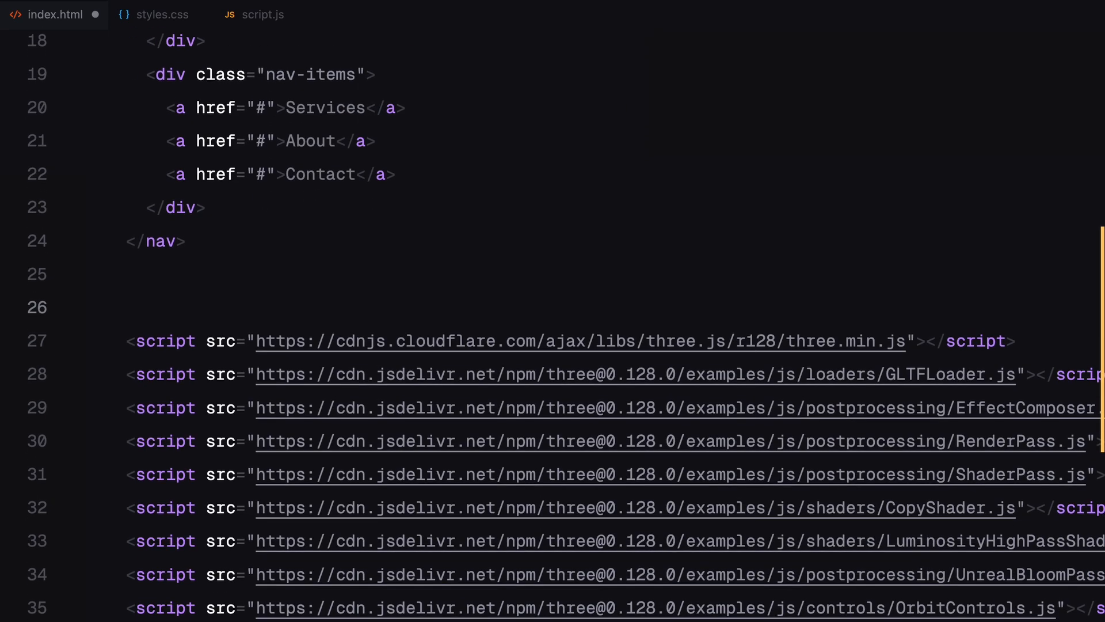
Add a footer with the 'Redefining the future, where raw grit meets bold style...' tagline paragraph
type("<footer>")
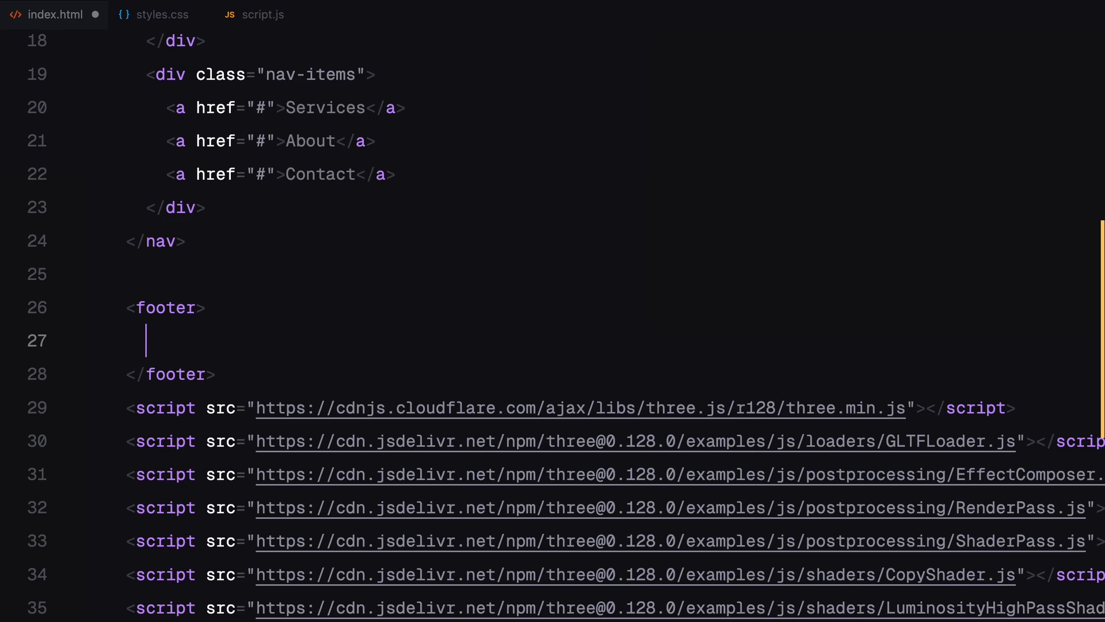
type("<p>Redefining the future, where raw grit meets bold style in a dystopian-inspired garage experience.</p>")
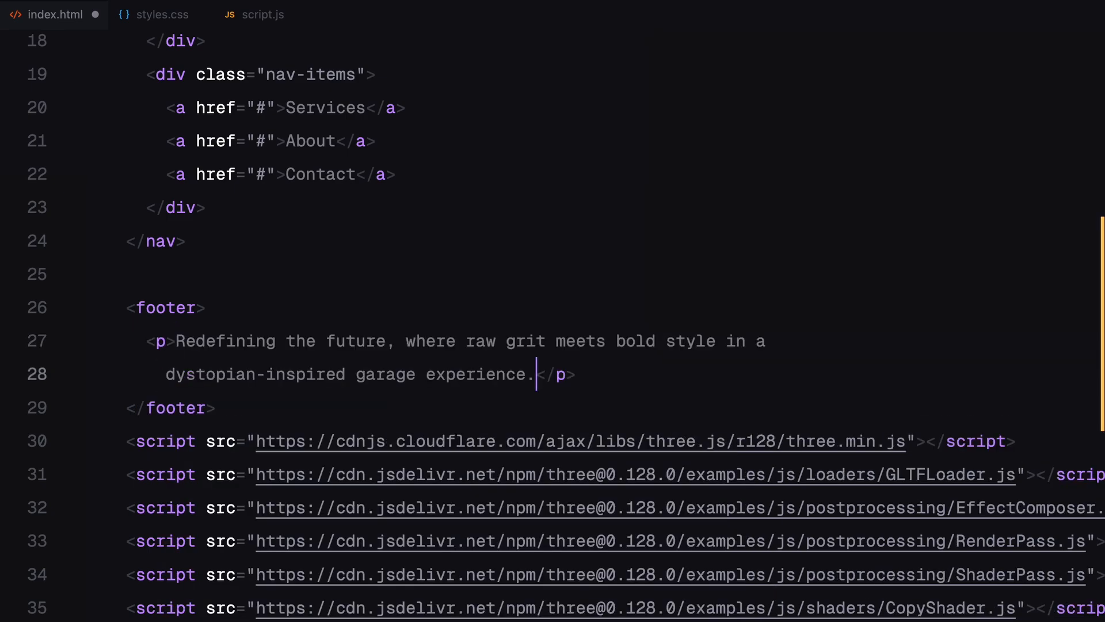
type("M")
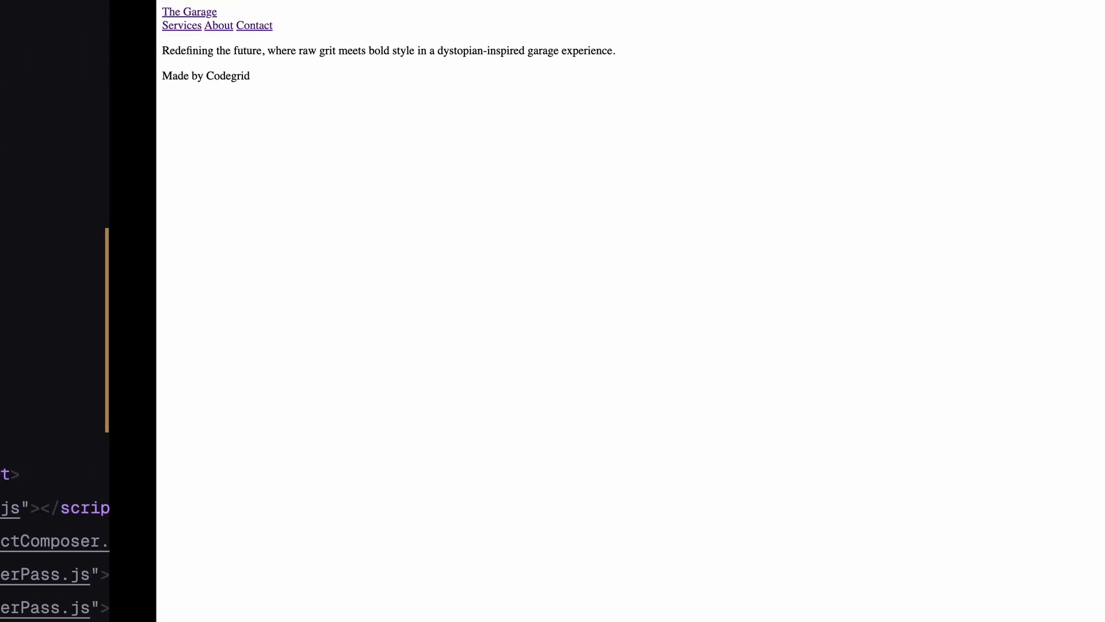
Write the * margin/box-sizing reset and html, body rules with 100% width, font and dark background
type("margin: 0;")
type("padding: 0;")
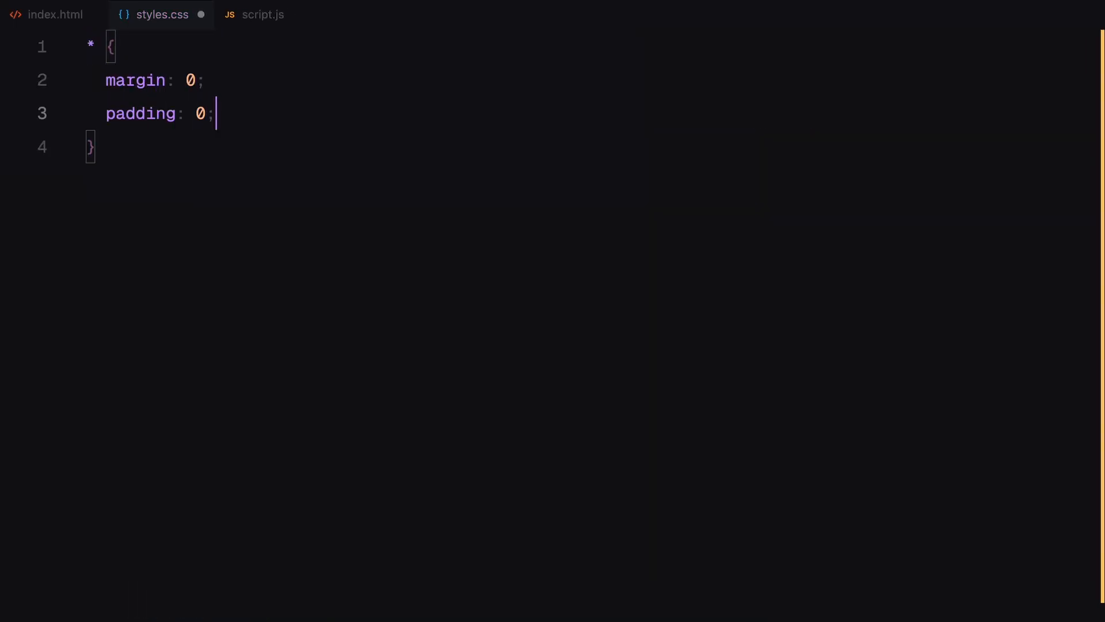
type("box-sizing: border-box;")
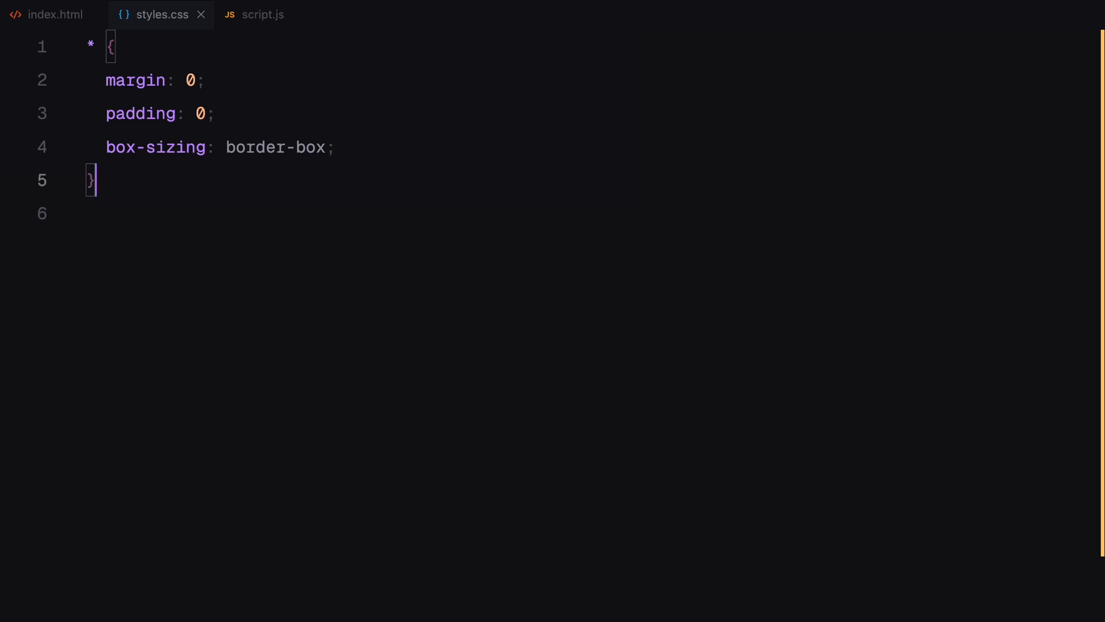
type("html, body {")
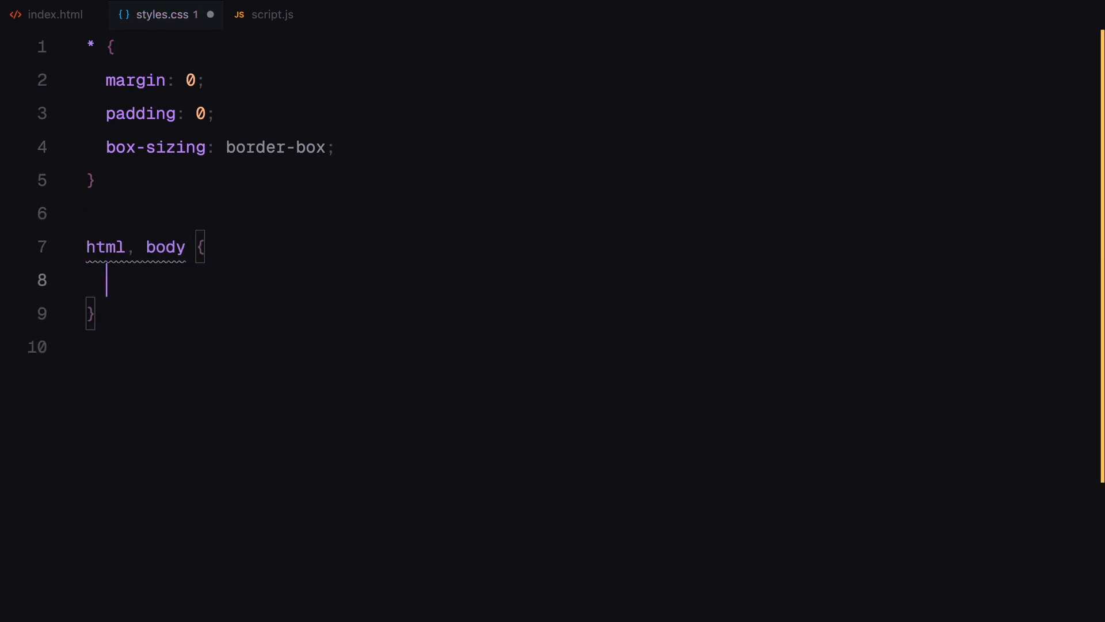
type("width: 100%;")
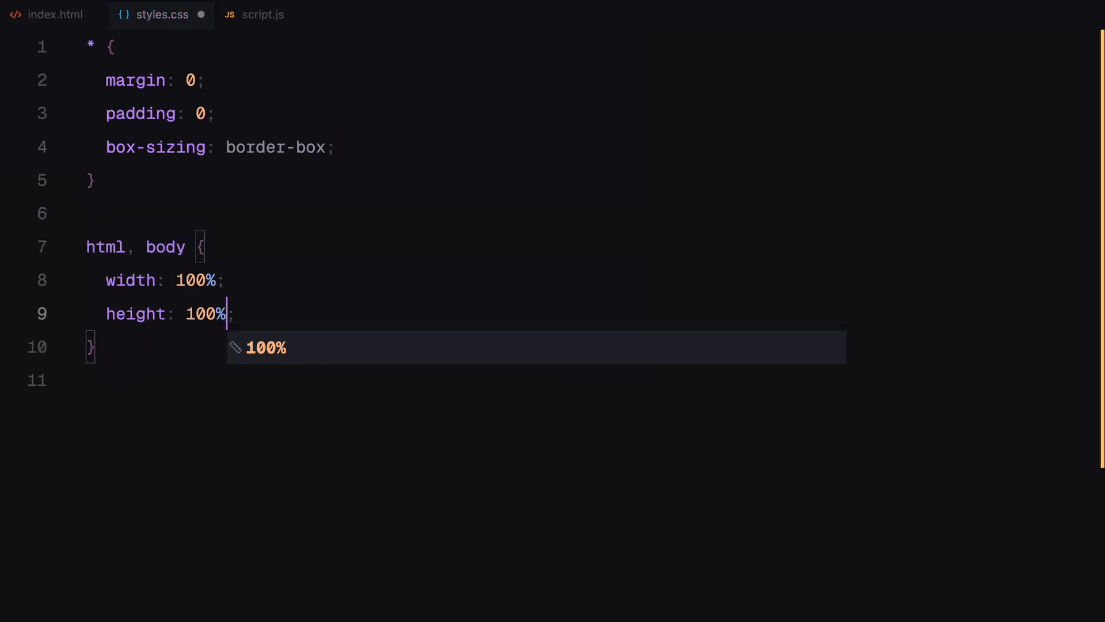
type("font-family: \"\";")
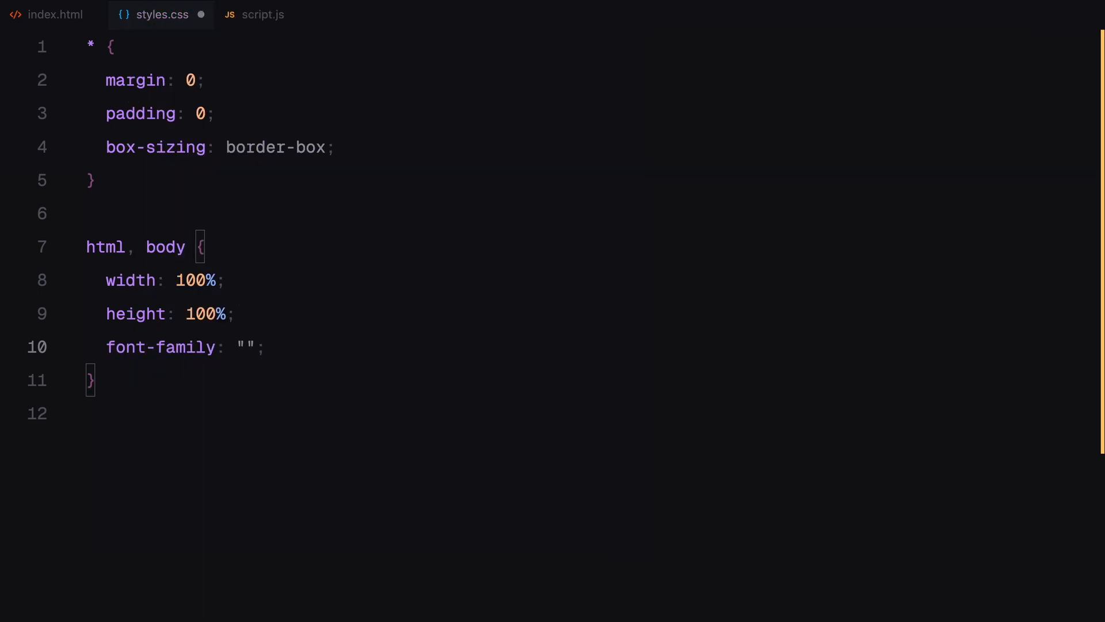
type("background-color: #151620;")
type("ITC Franklin Gothic Std")
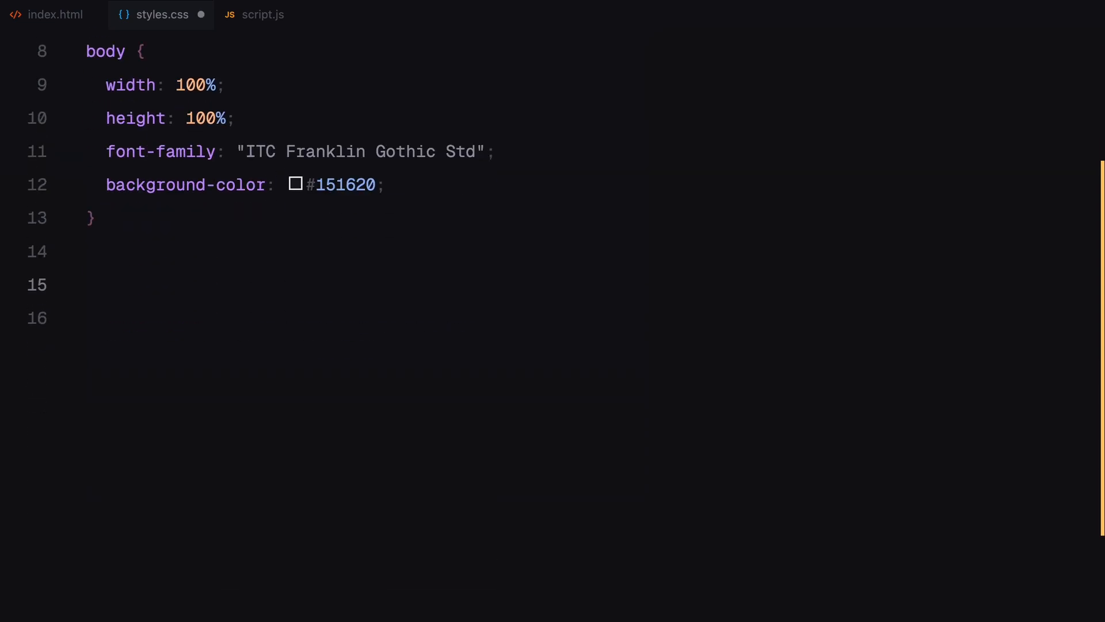
Style links and paragraphs with text, font-size and colour rules
type("tex")
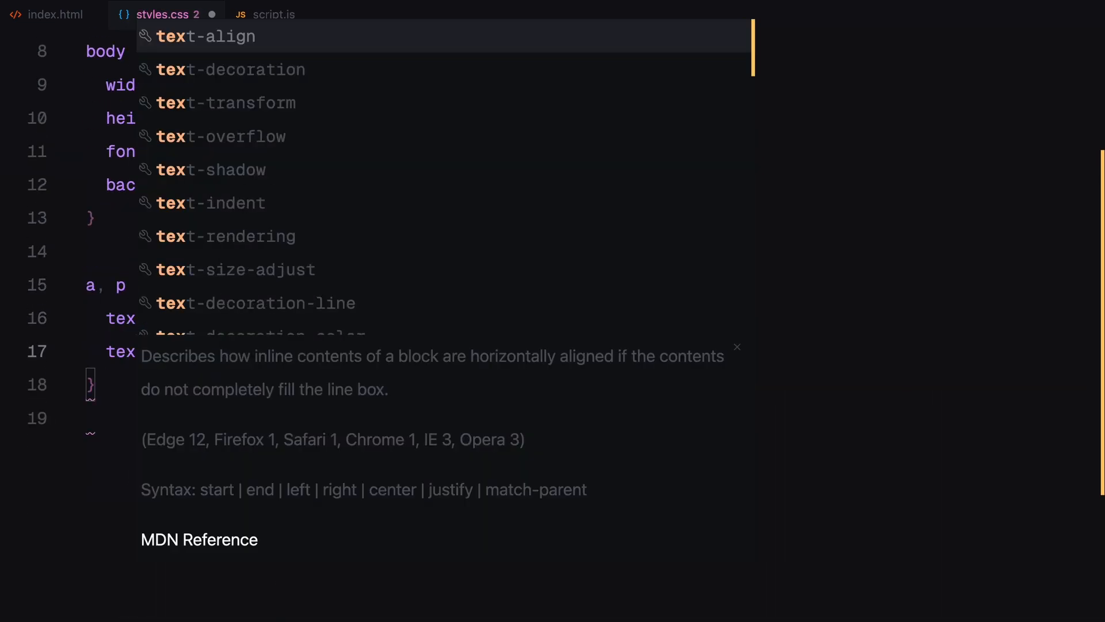
type("font-size: ;")
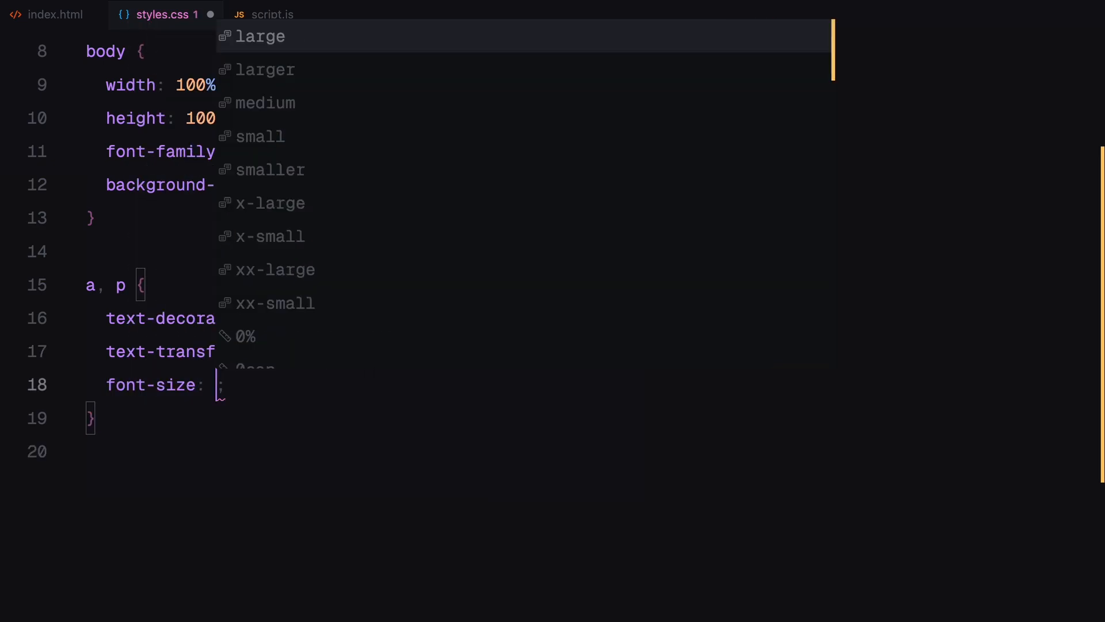
type("color: #fff;")
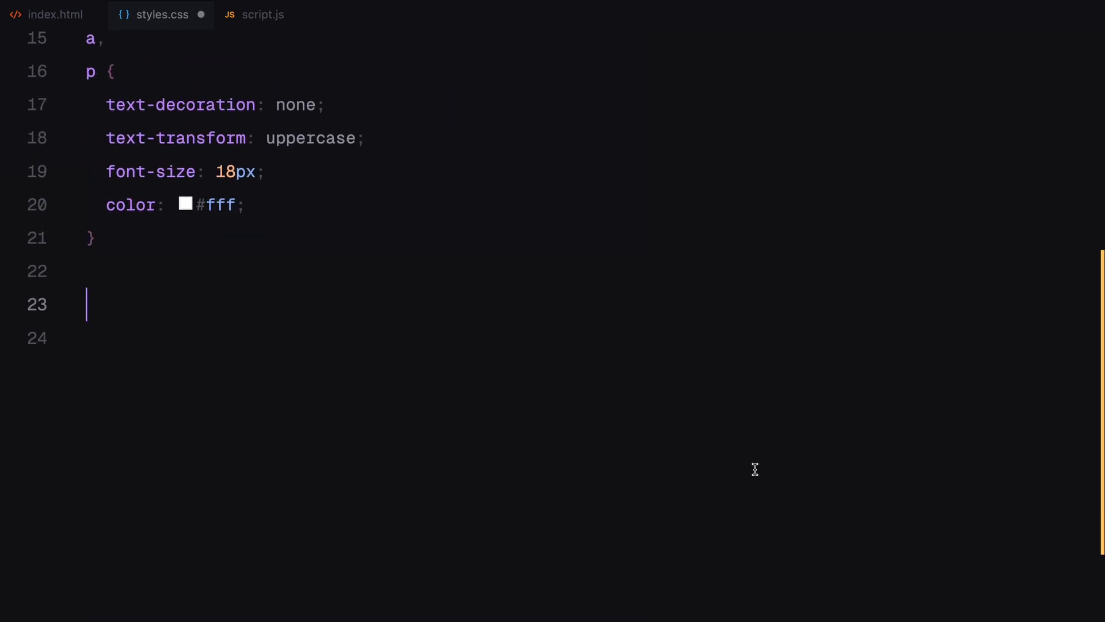
Make .garage absolutely positioned at 100vw/100vh with overflow hidden, then start the nav rule
type(".garage {")
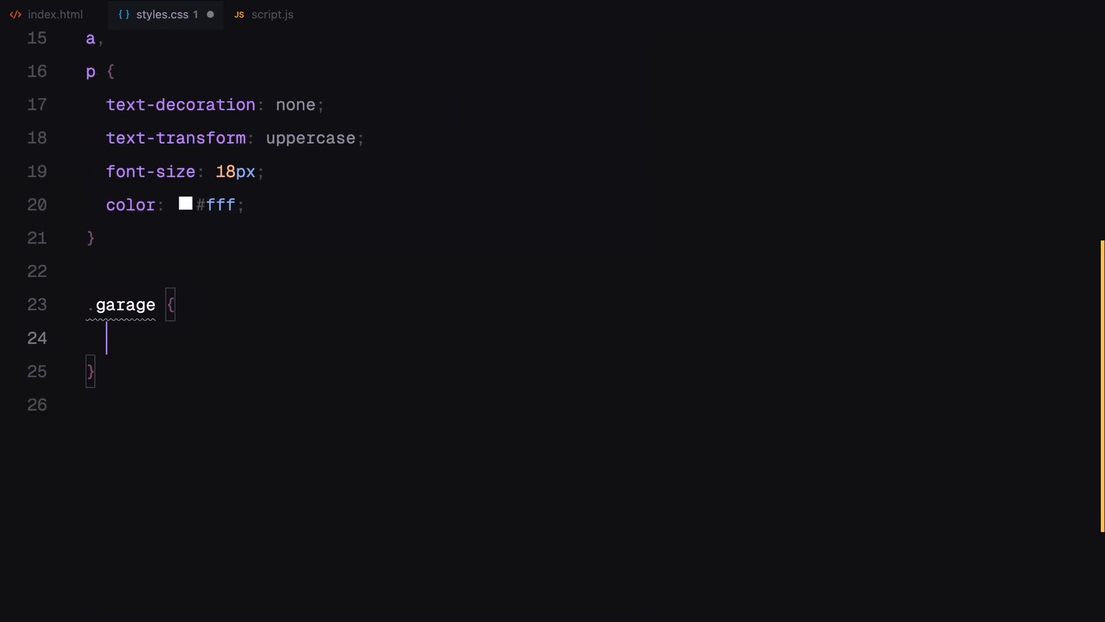
type("position: absolute;")
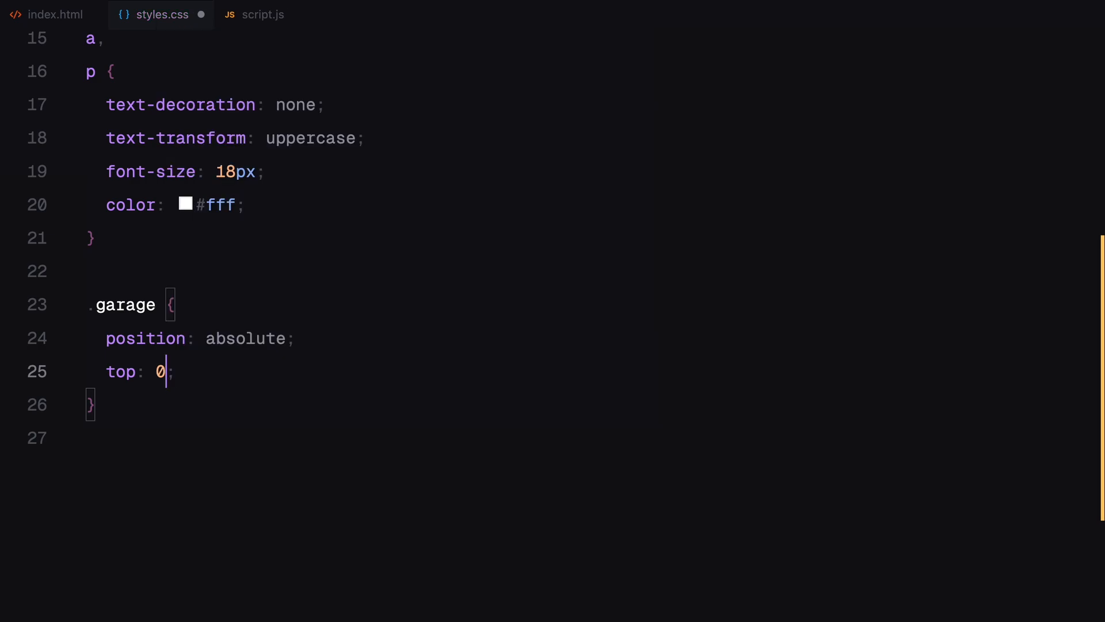
type("left: 0;")
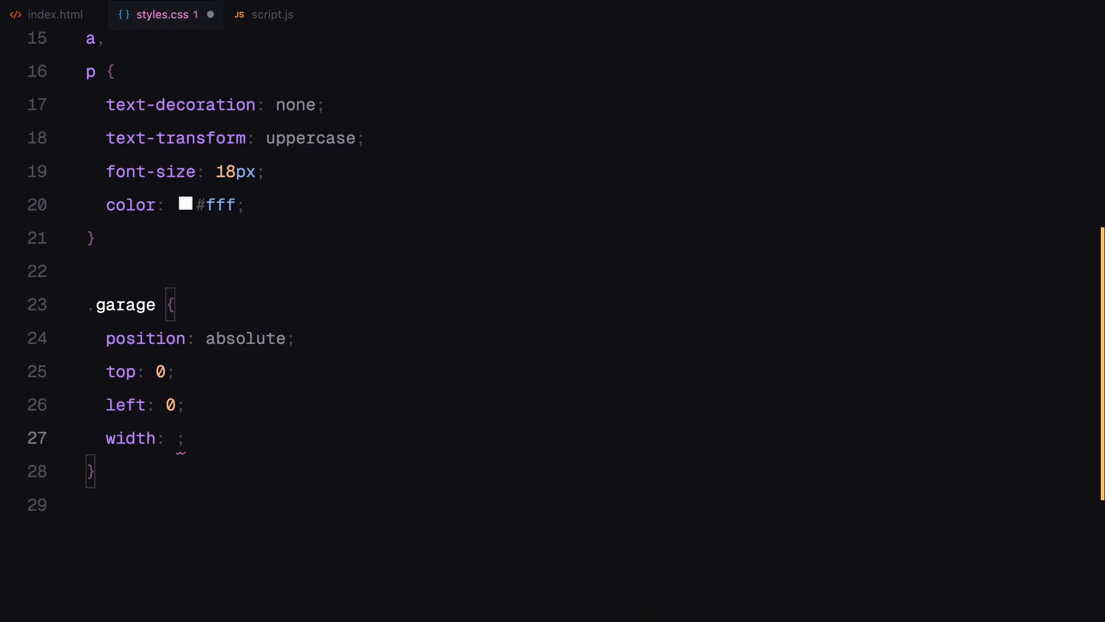
type("100vw;")
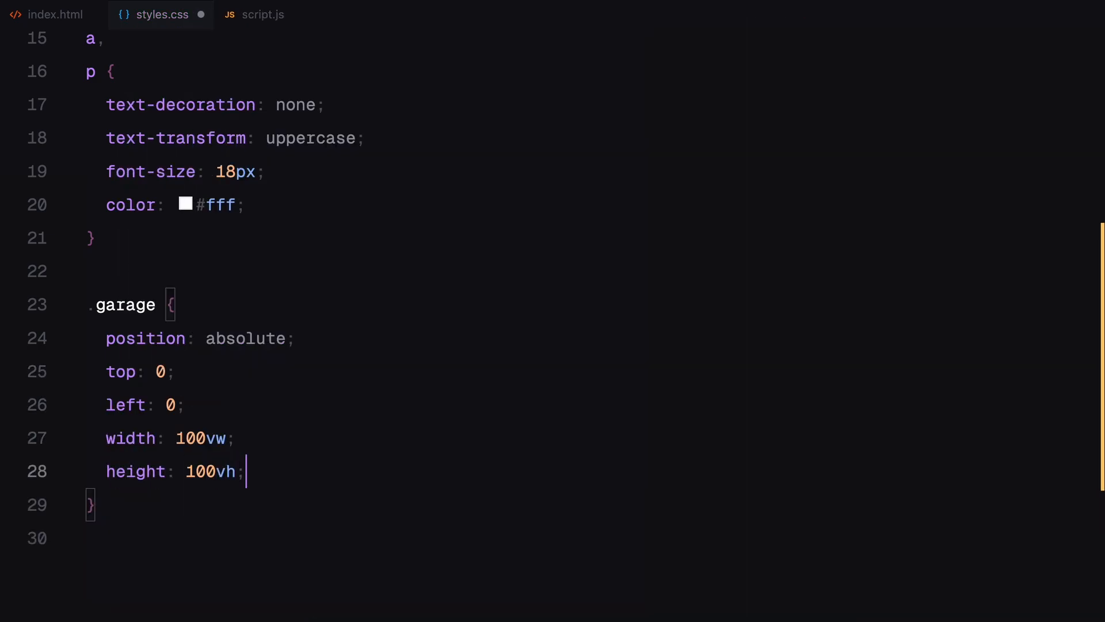
type("overflow: hidden;")
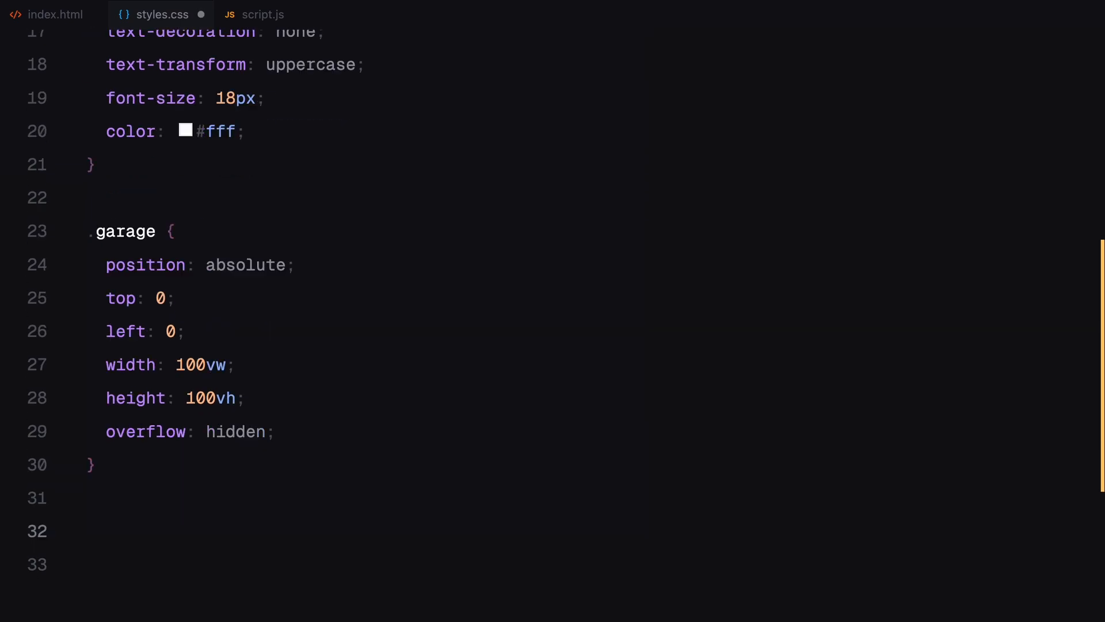
type("nav {")
type("padding: 2.5e;")
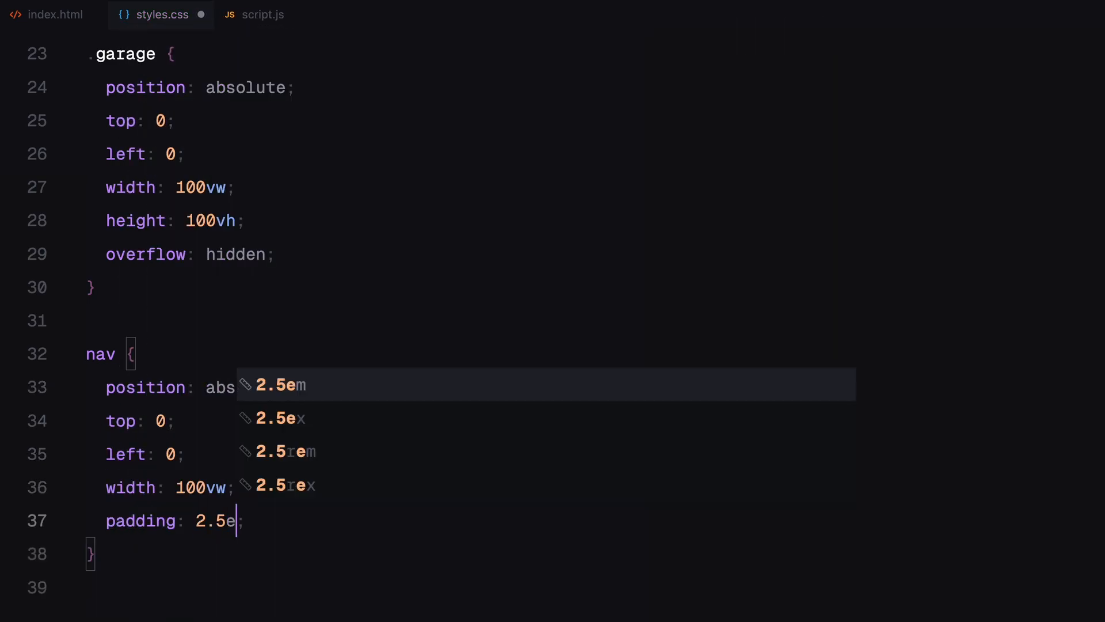
Finish the nav rule as a flex bar and add the .nav-items spacing rule
key("Tab")
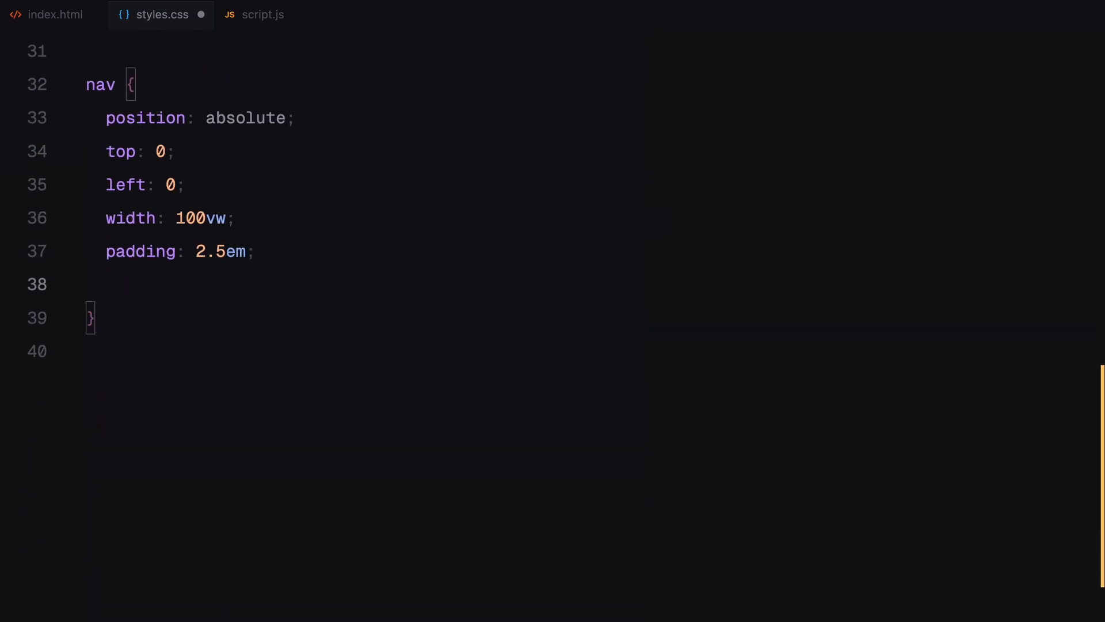
type("display: flex;")
type("z-index: 2;")
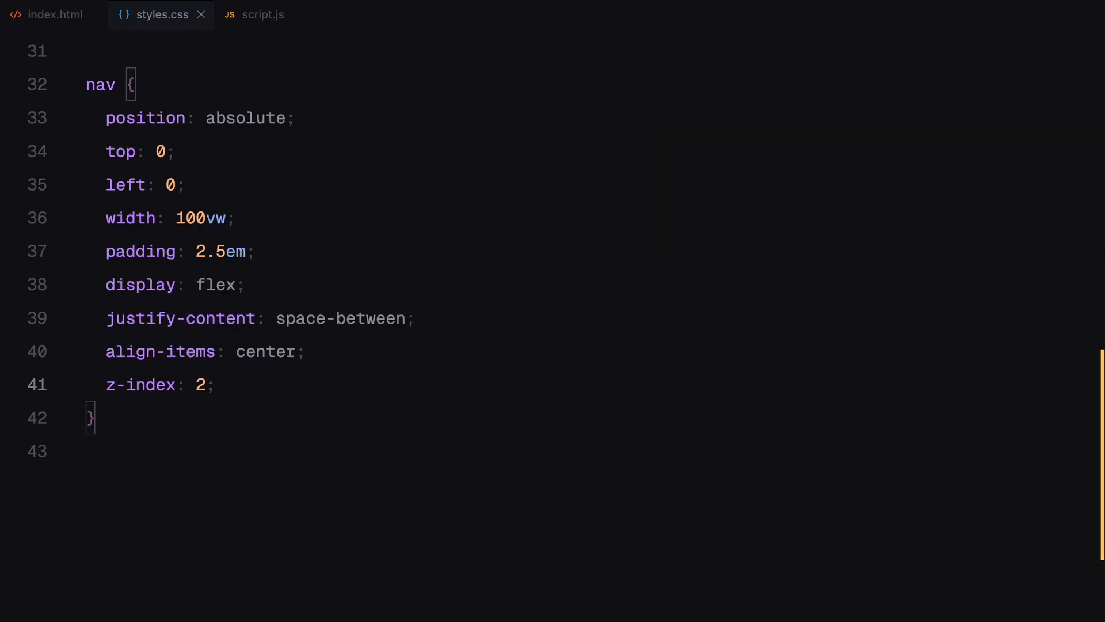
type(".nav-items {")
type("gap: 2em;")
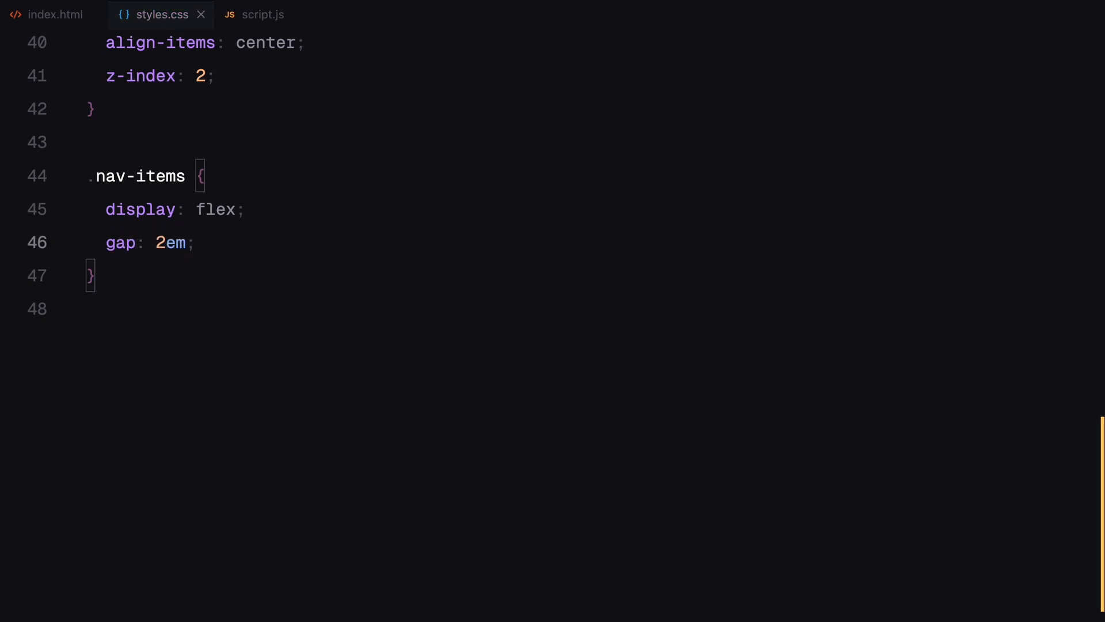
Give .logo a yellow rounded badge with 0.5em padding and black #000 link text
type("background-color: #ffe940;")
type("padding: 0;")
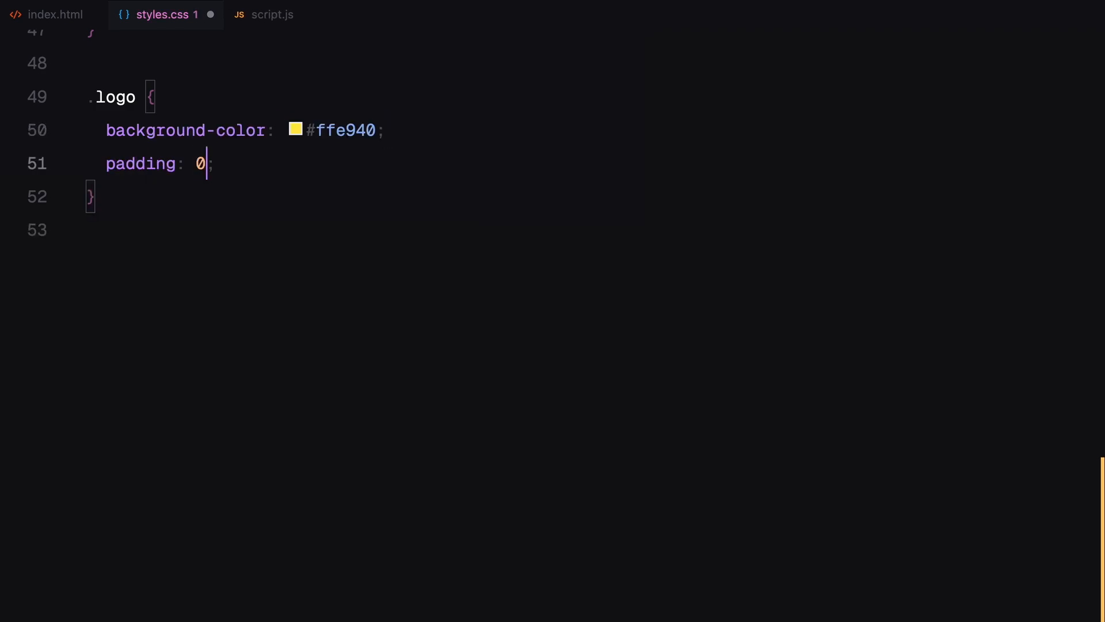
type(".5em 0.5em 0em")
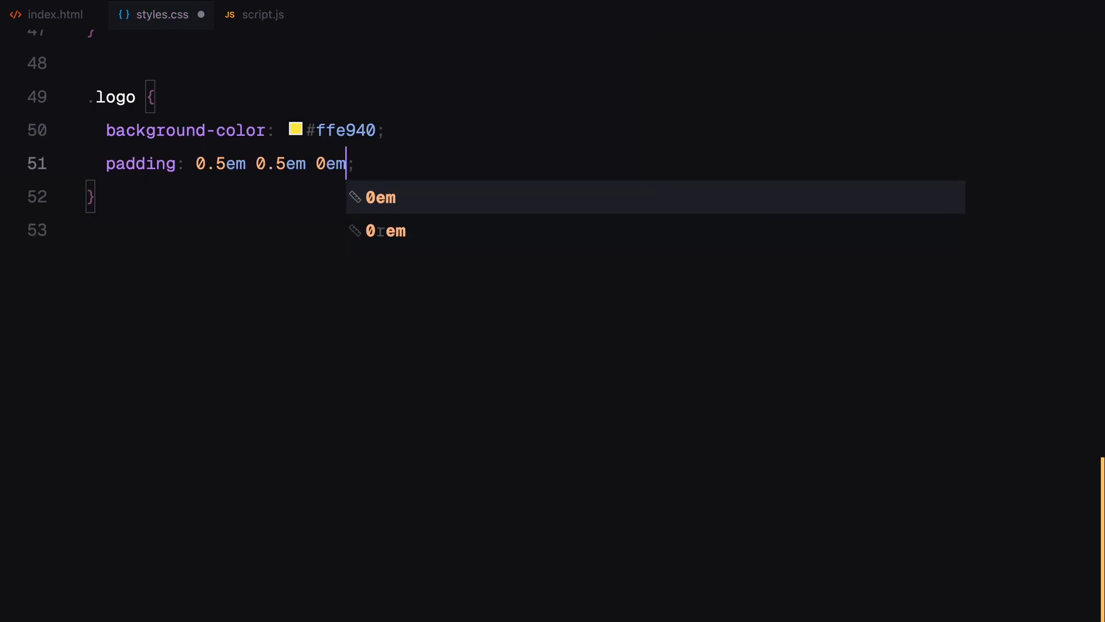
type("0.5em")
type("fo")
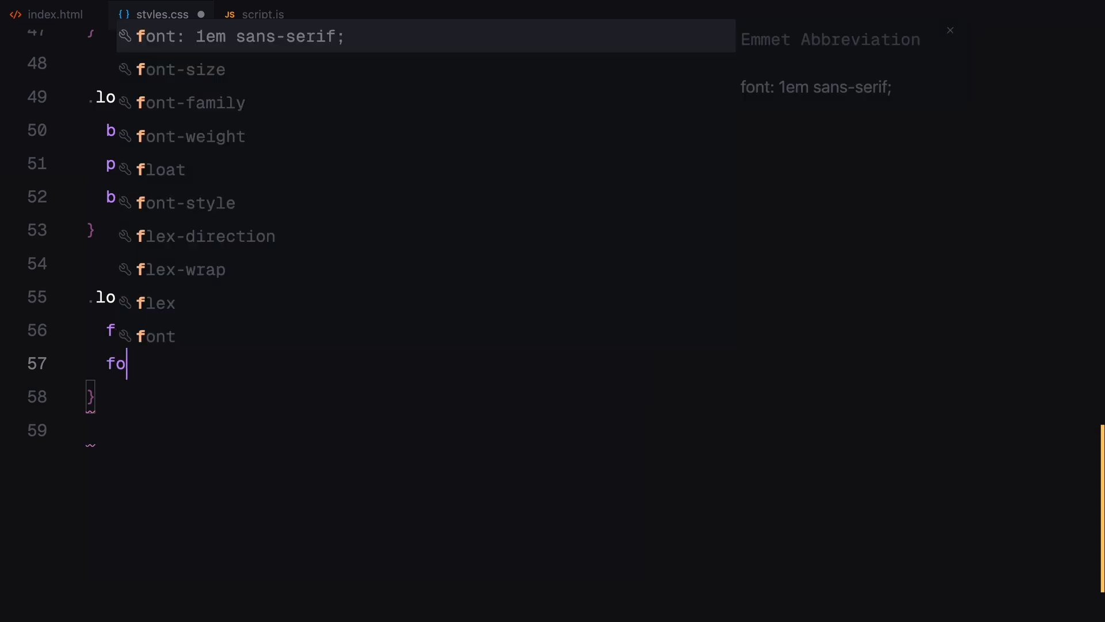
type("color: #;")
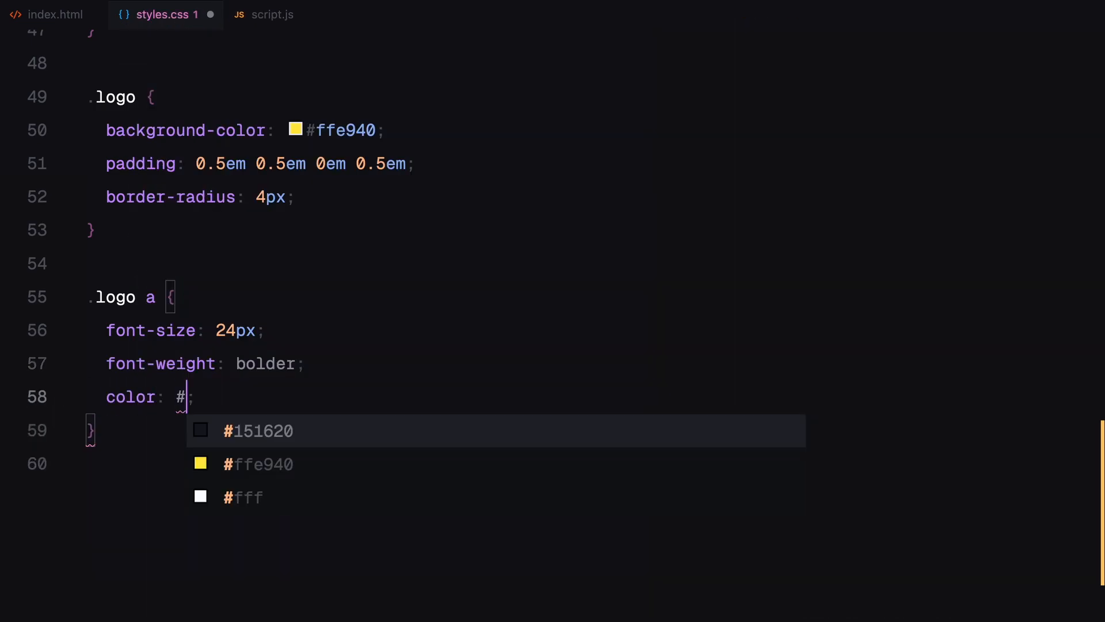
type("000")
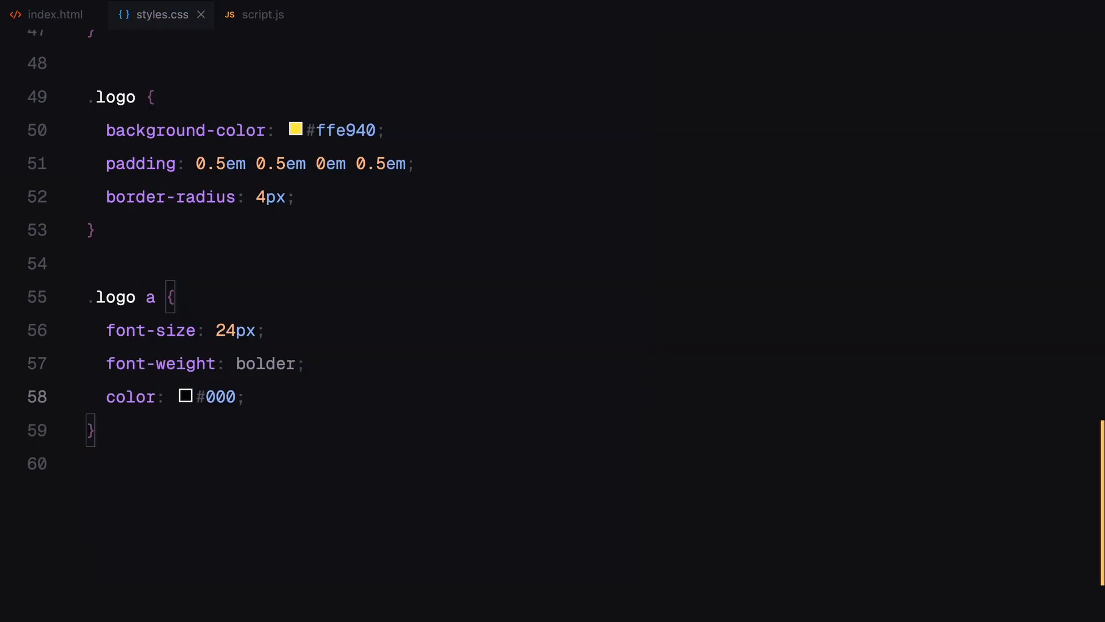
type("position: absolute;")
type("bottom: 0;")
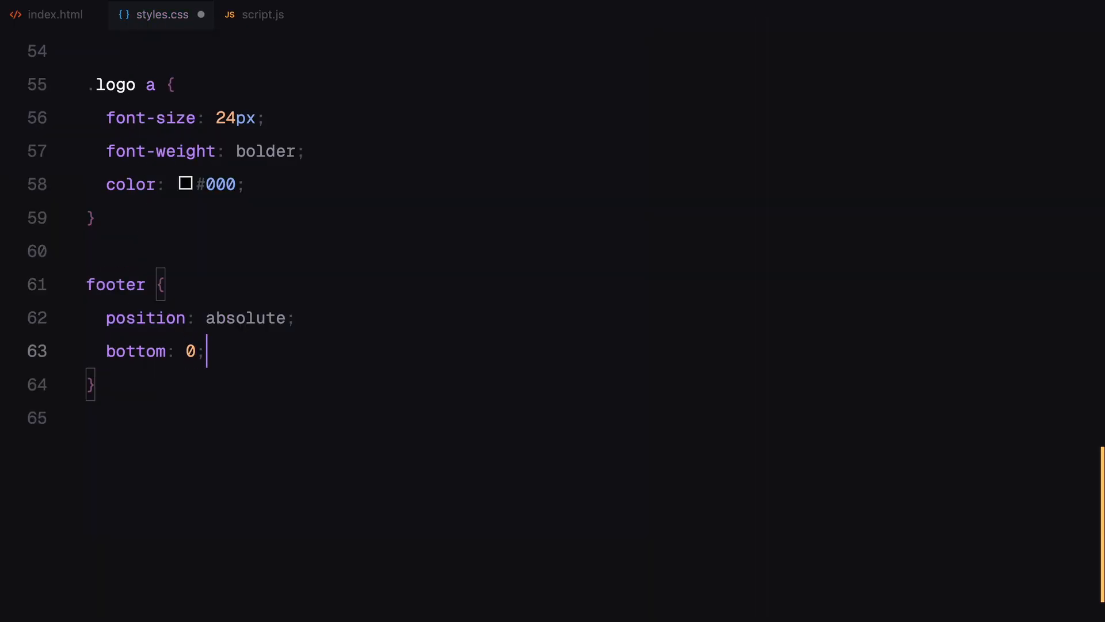
Pin the footer at left 0, full width, as a flex row aligned flex-end, and target footer p:nth-child(1)
type("left: 0;")
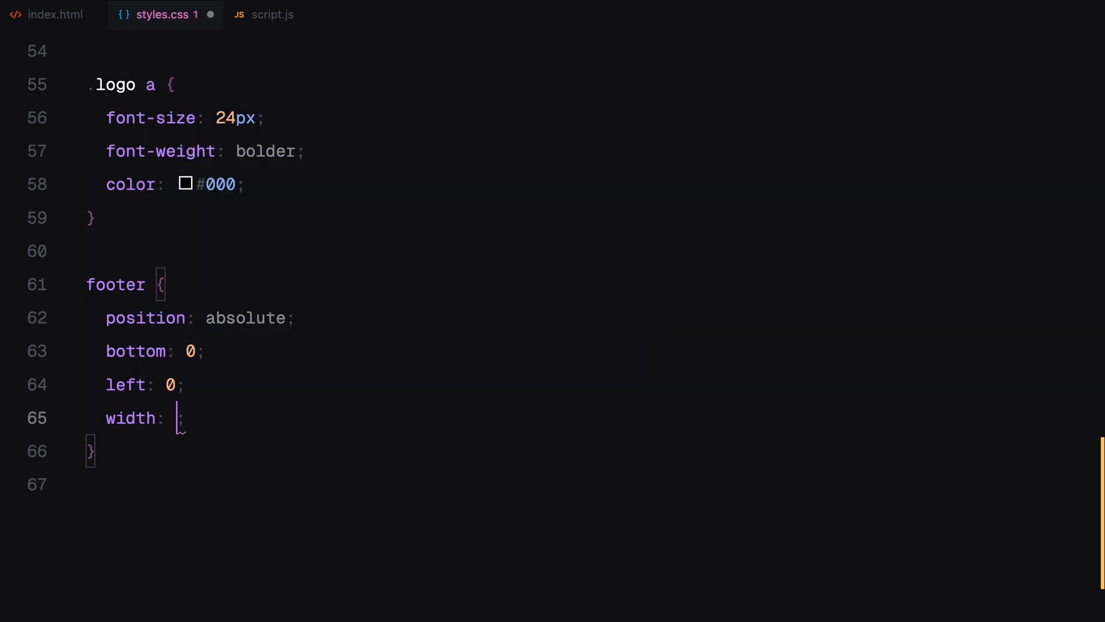
type("10;")
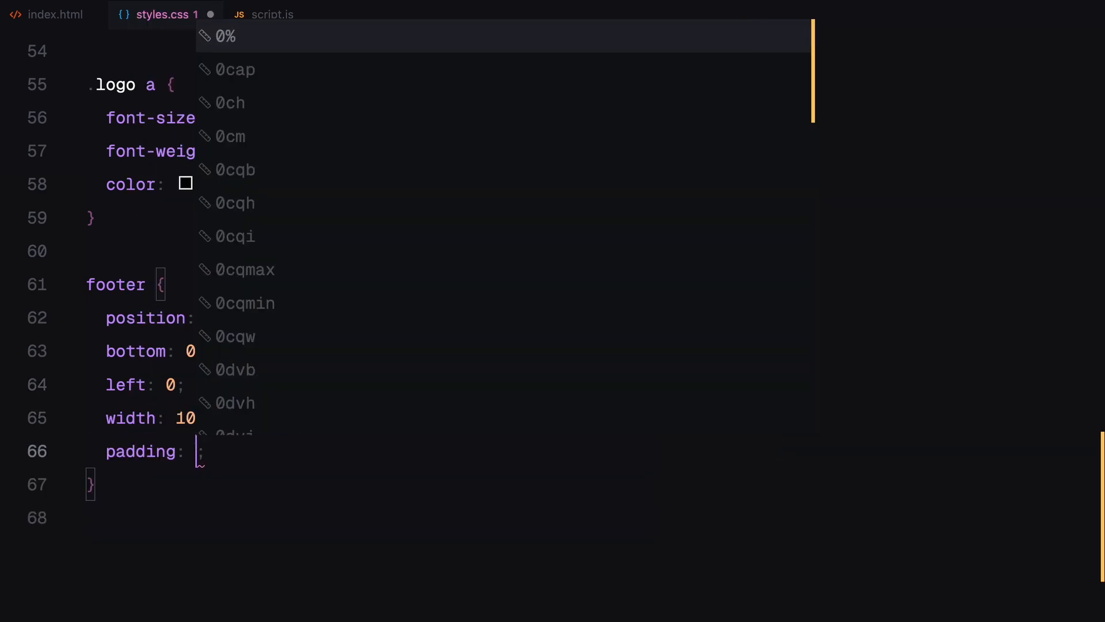
type("display: ;")
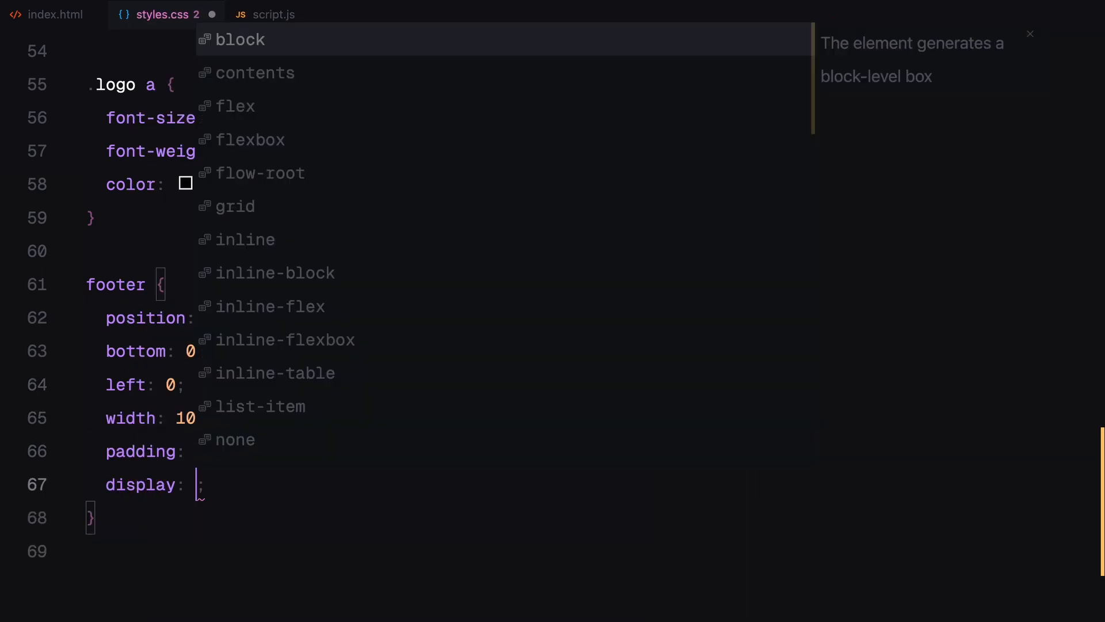
type("flex")
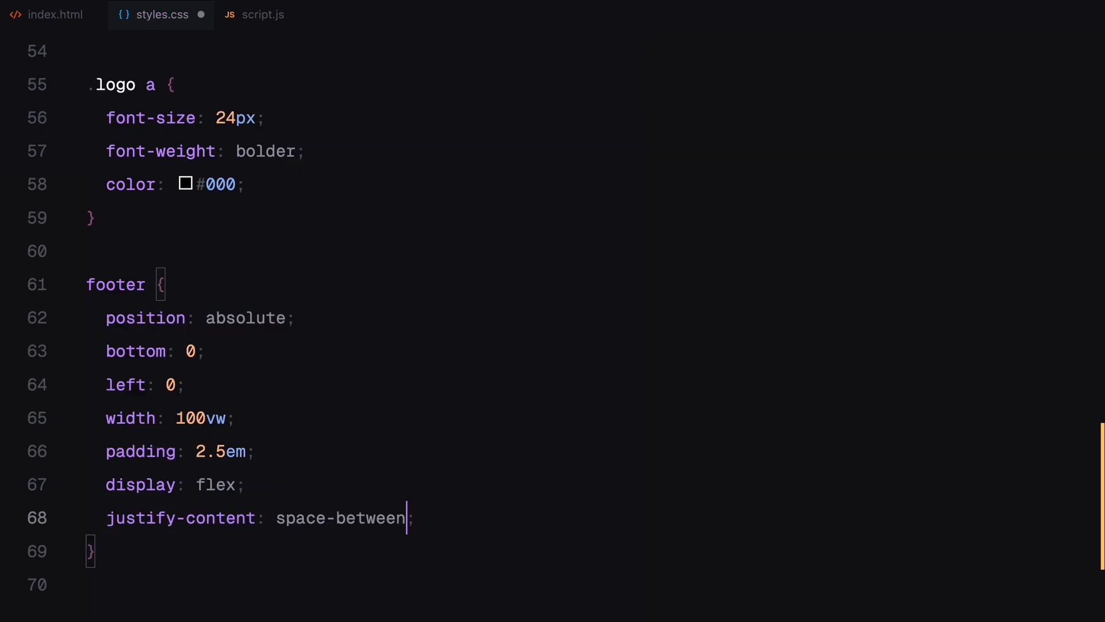
type("align-items: flex-end;")
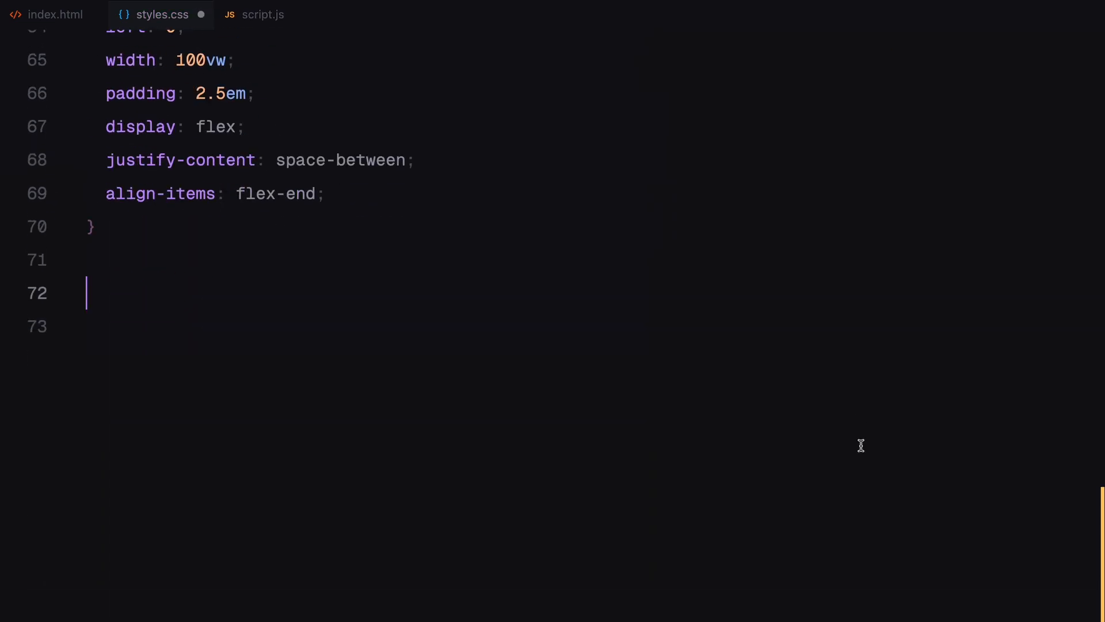
type("footer p:nth-child(1)")
type("const")
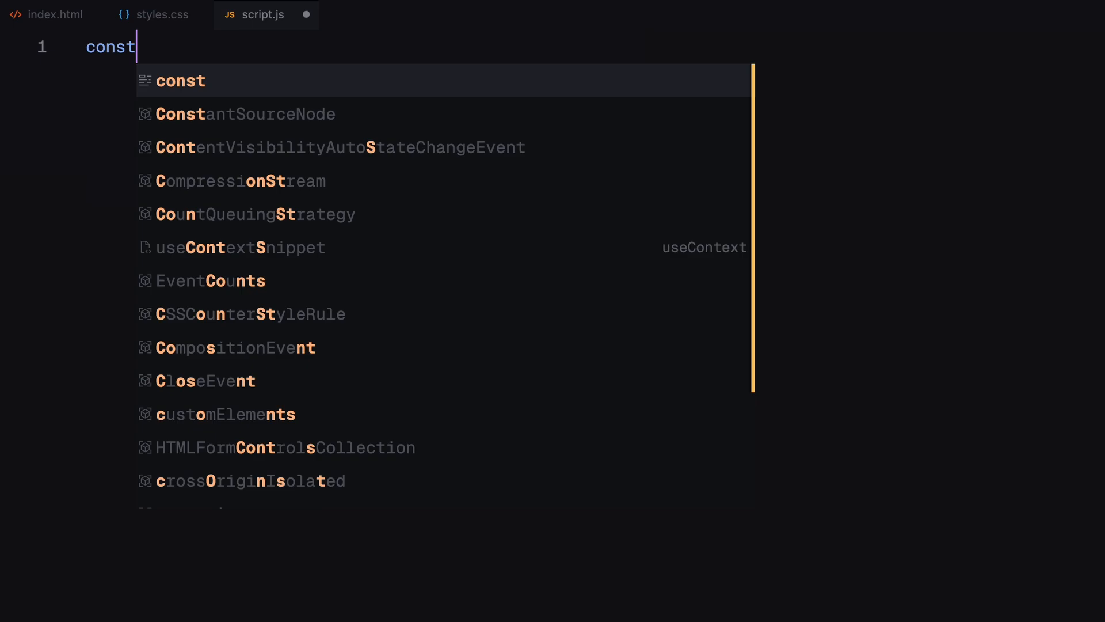
Create const scene = new THREE.Scene() with background colour 0x151620
type("scene = new THREE.Scene();")
type("scene.")
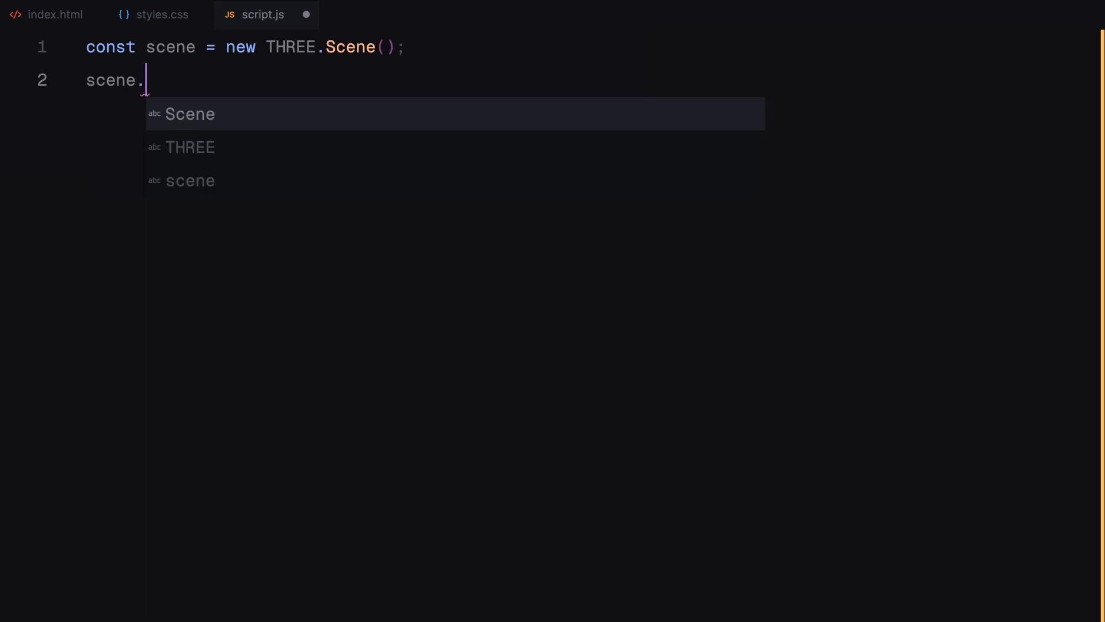
type("background = new T")
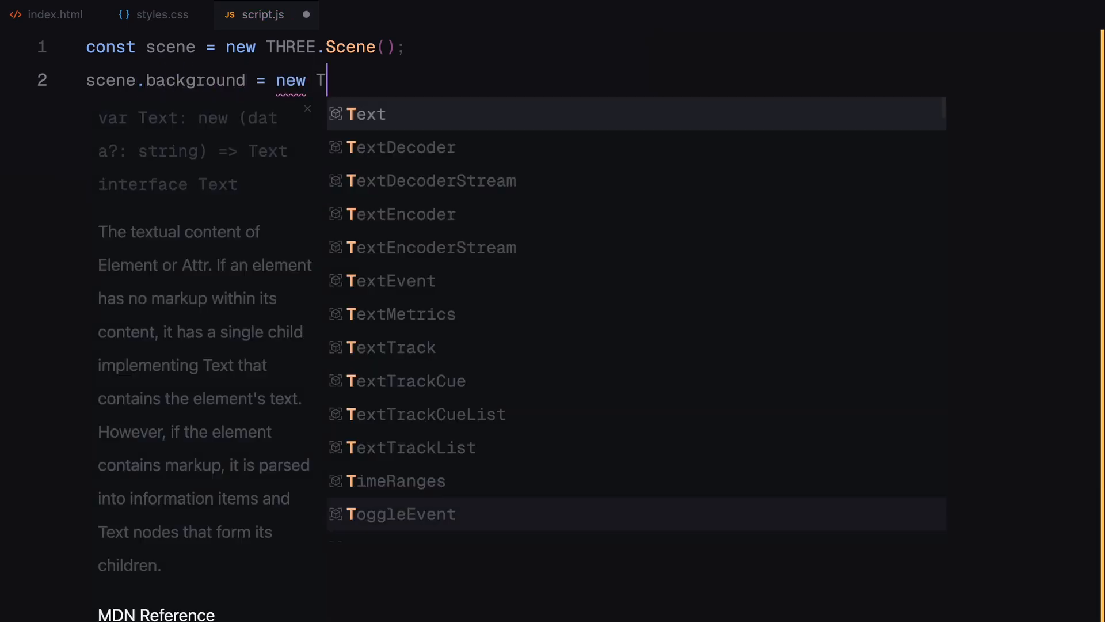
type("HREE.Color(0x")
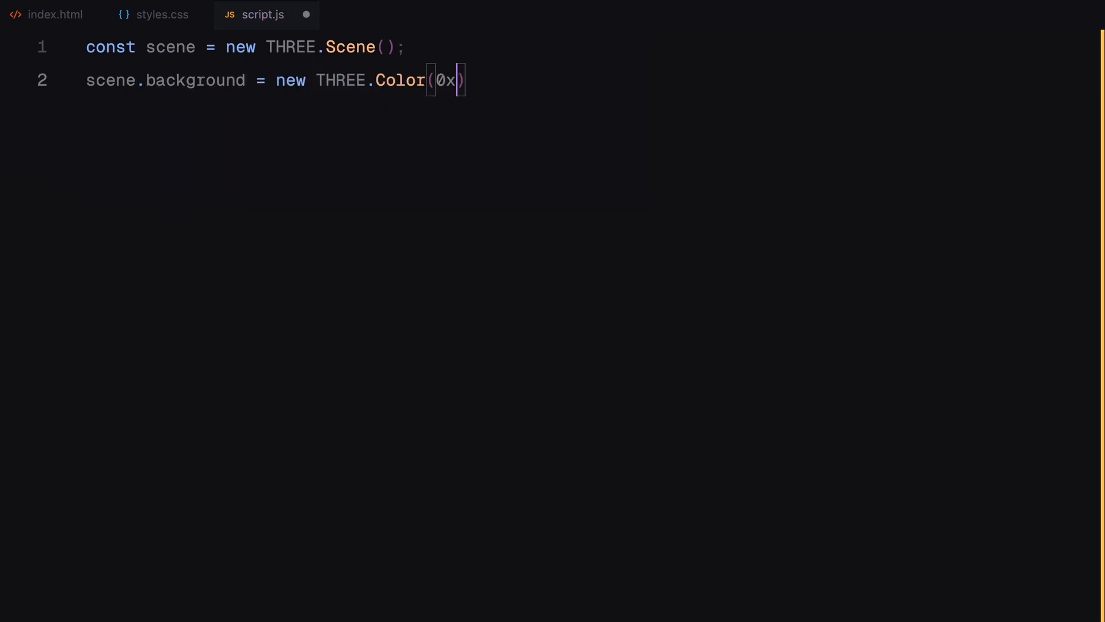
type("151620")
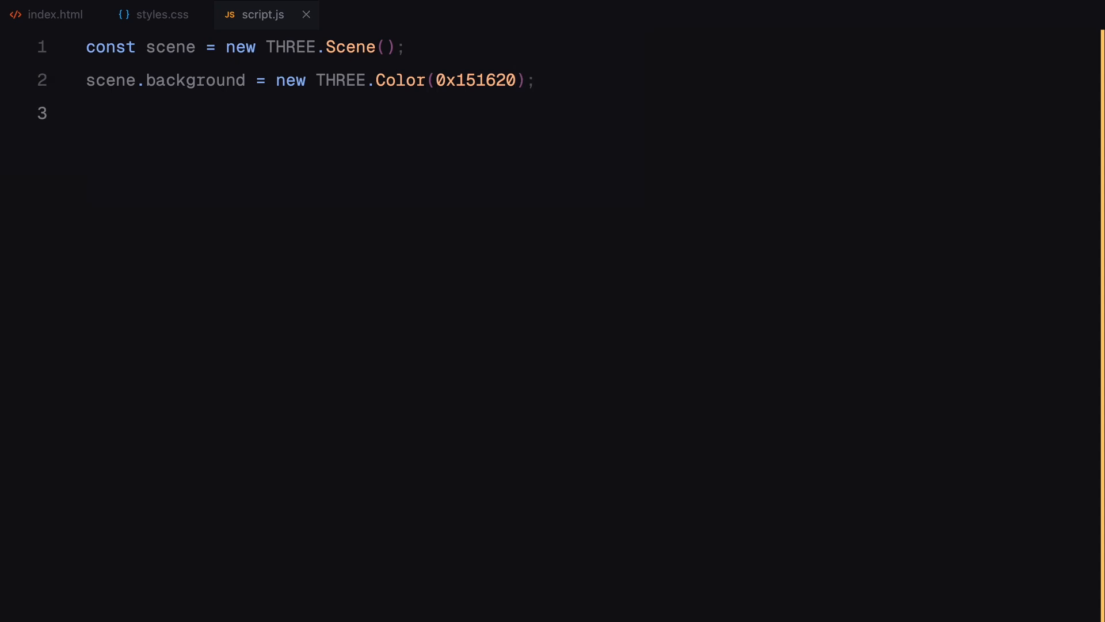
type("const")
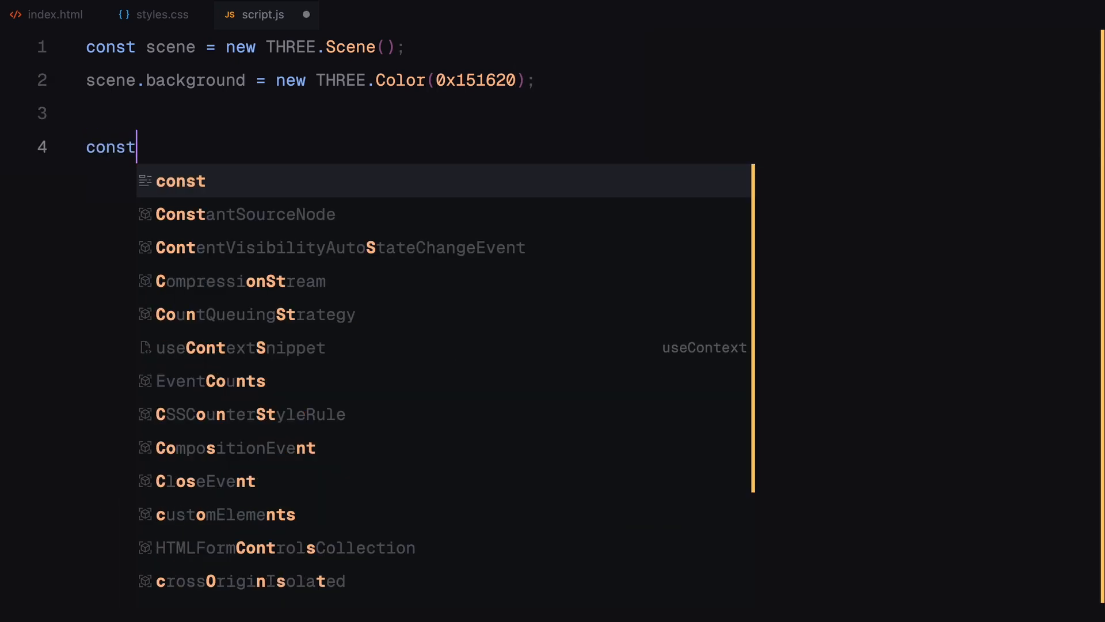
Define a PerspectiveCamera with 70° FOV and window.innerWidth / window.innerHeight aspect
type("camera = new THREE.PerspectiveCamera(")
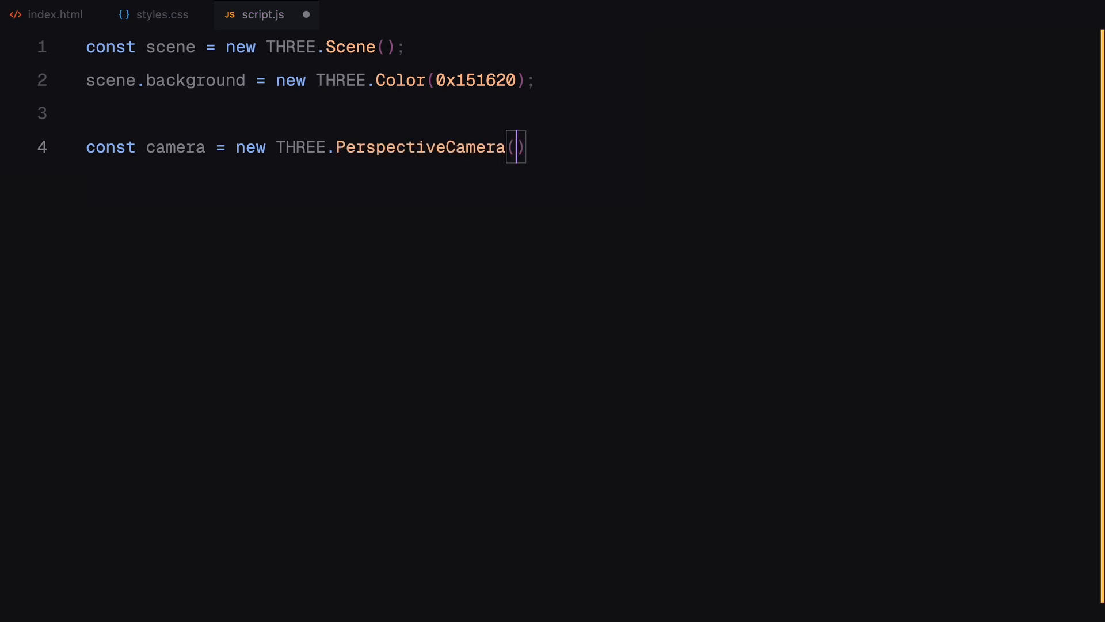
type("70,")
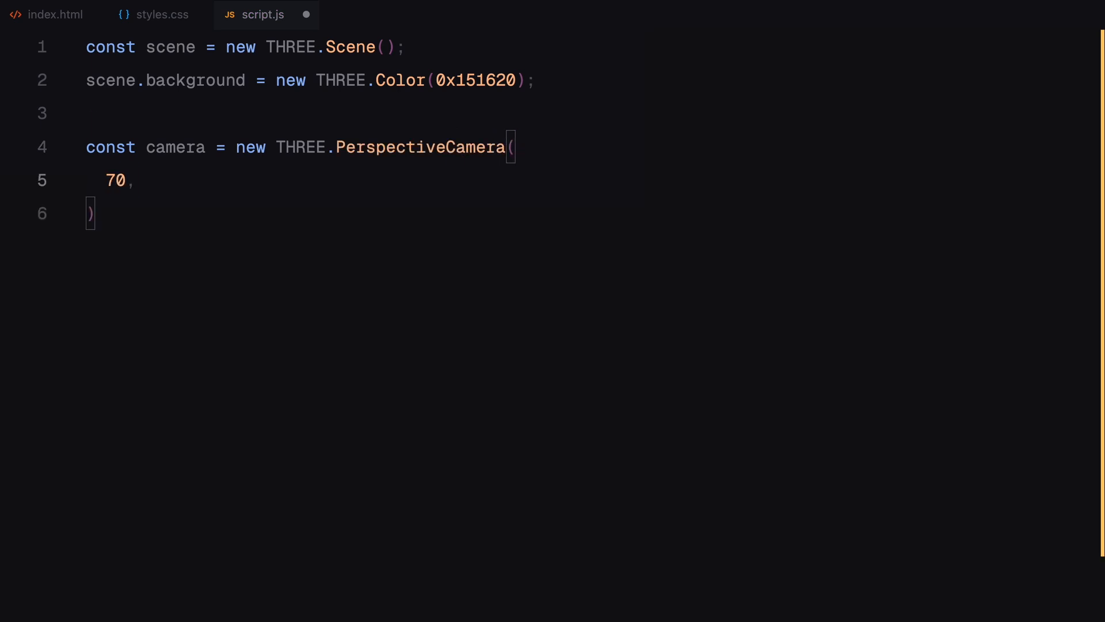
type("window.innerWidth")
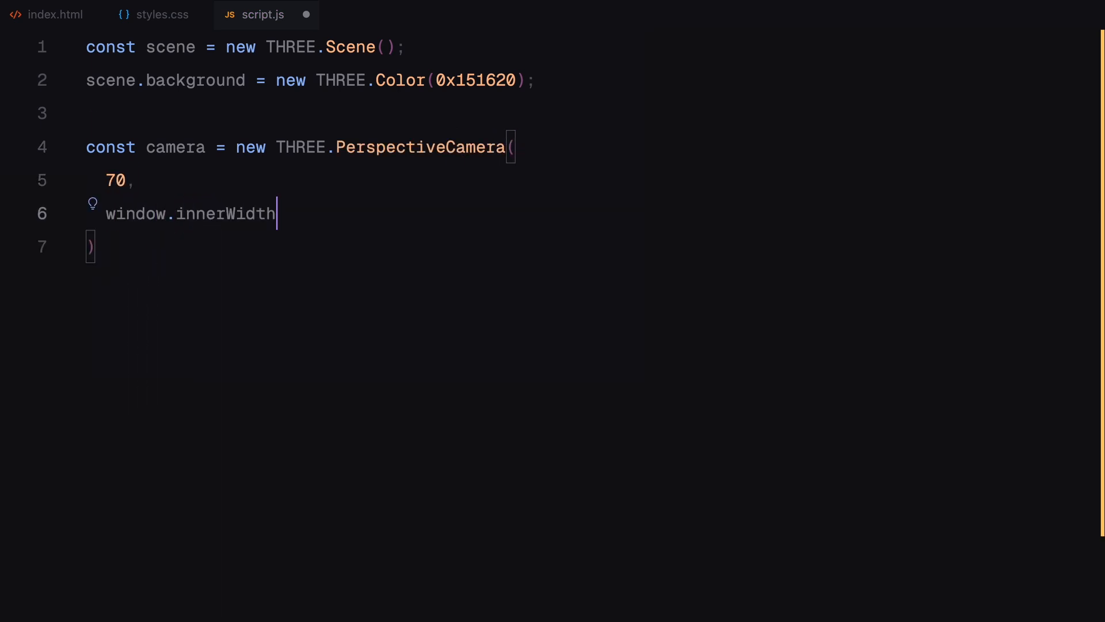
type("/ window.innerHeight")
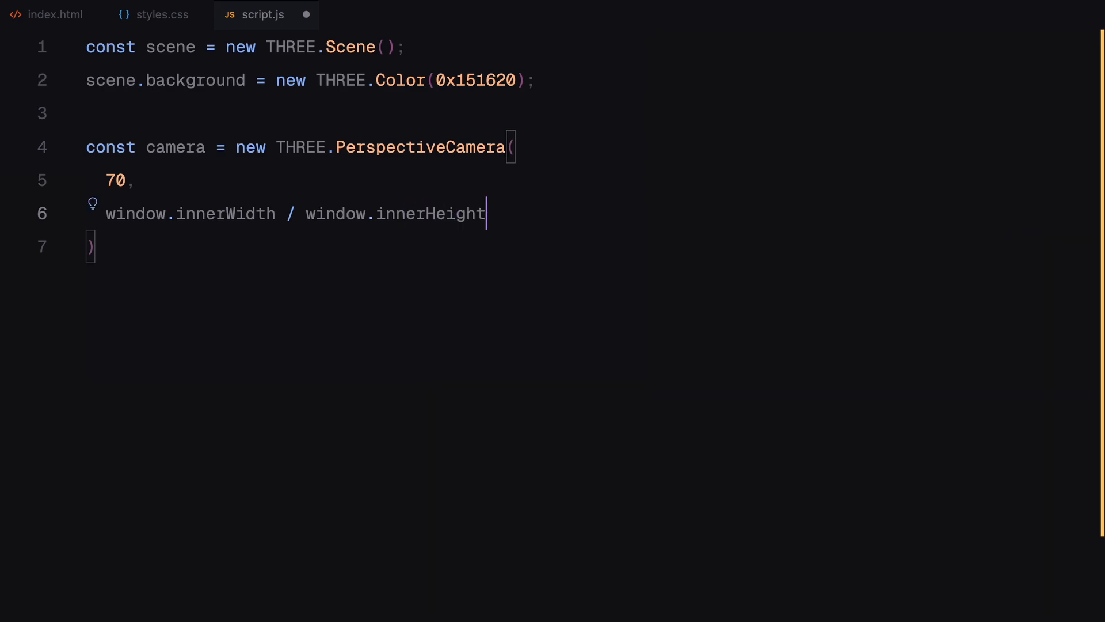
type(",")
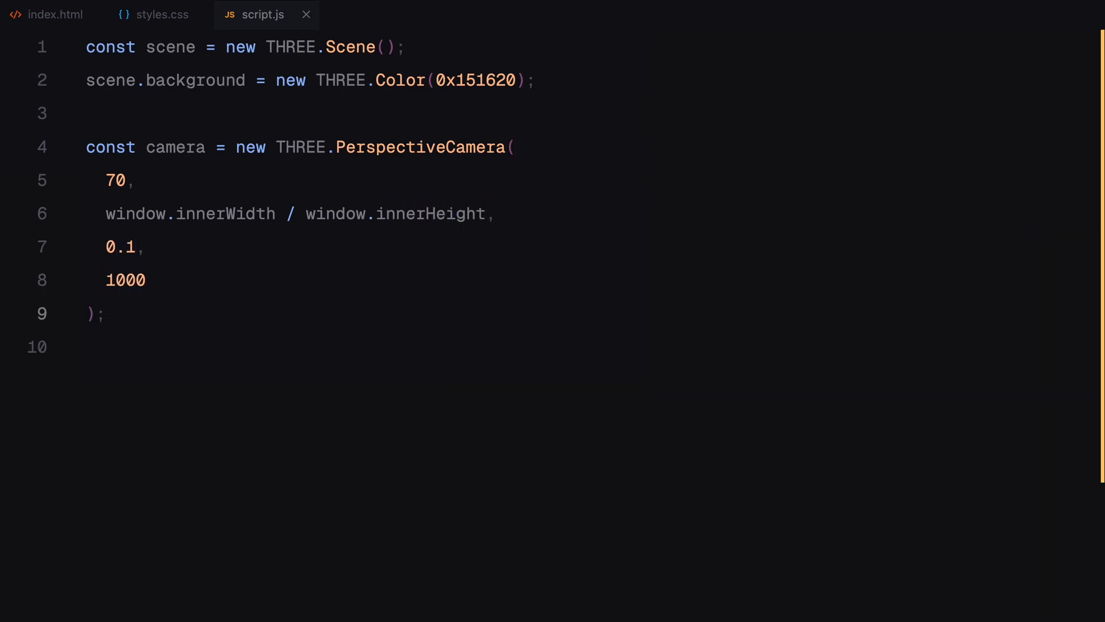
Set camera.position to (60, 10, 50) and lookAt(0, 0, 0)
type("camera.position")
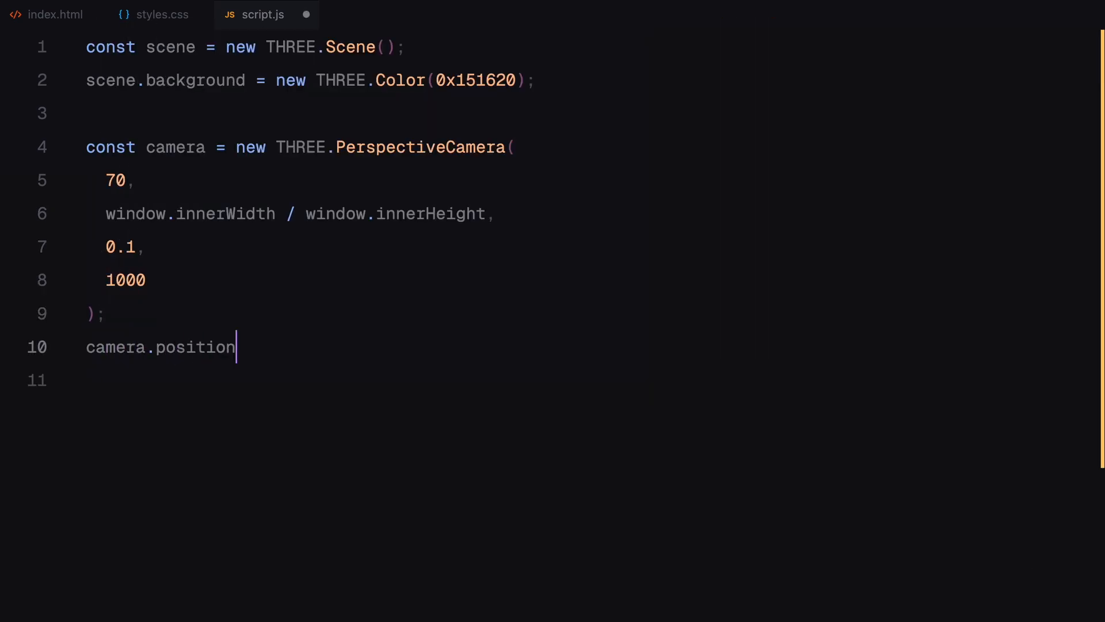
type(".set(60, 10,")
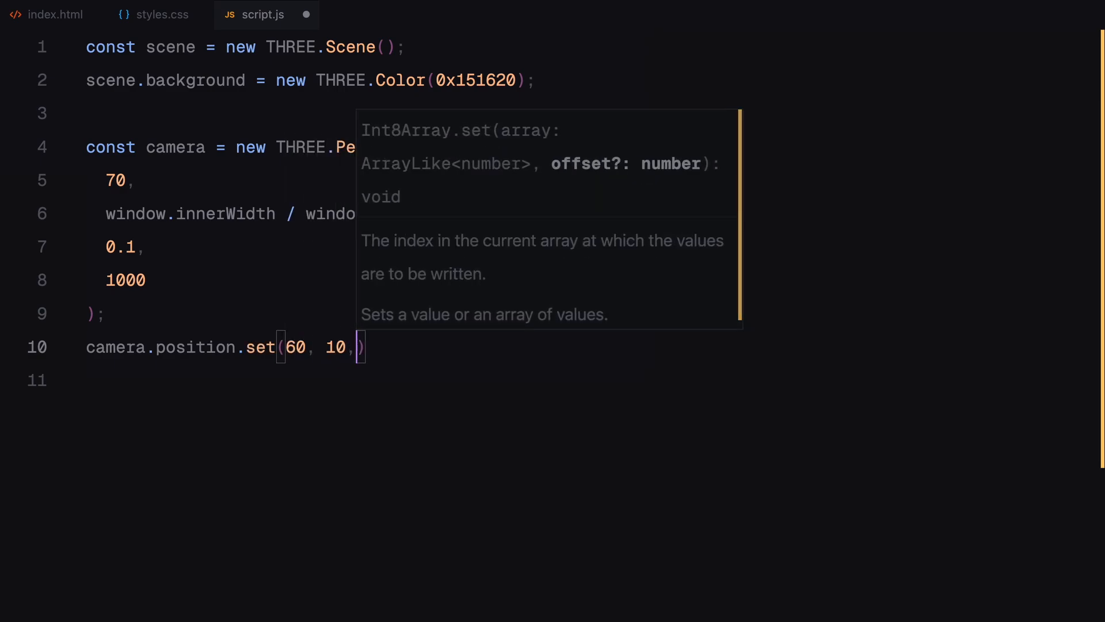
type("50")
left_click(587, 380)
type("camera.lookAt(0, ")
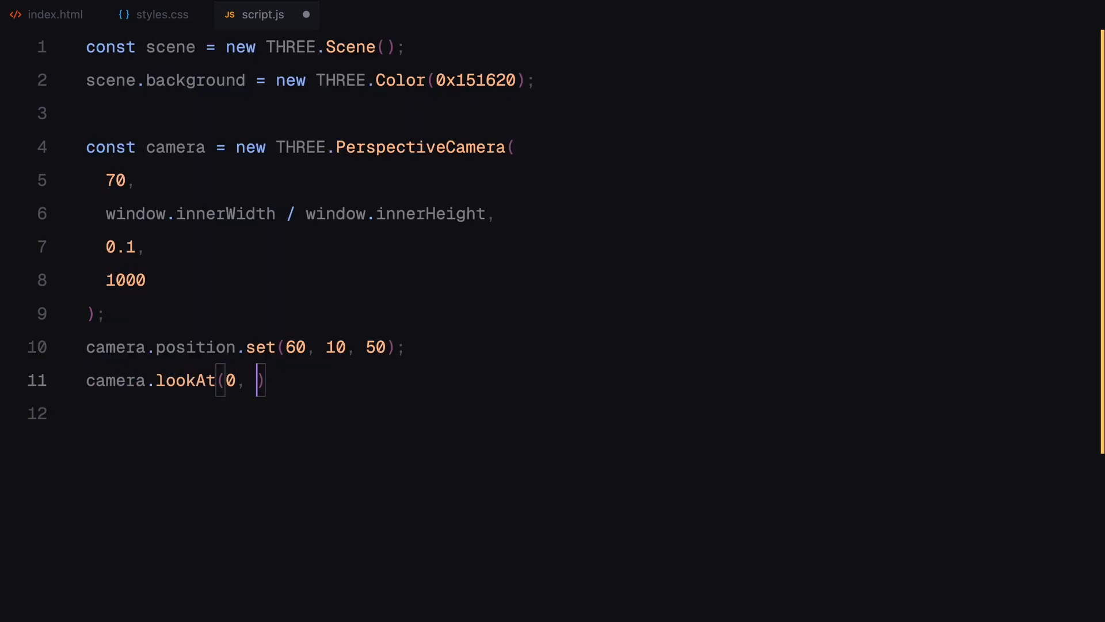
type("0, 0);")
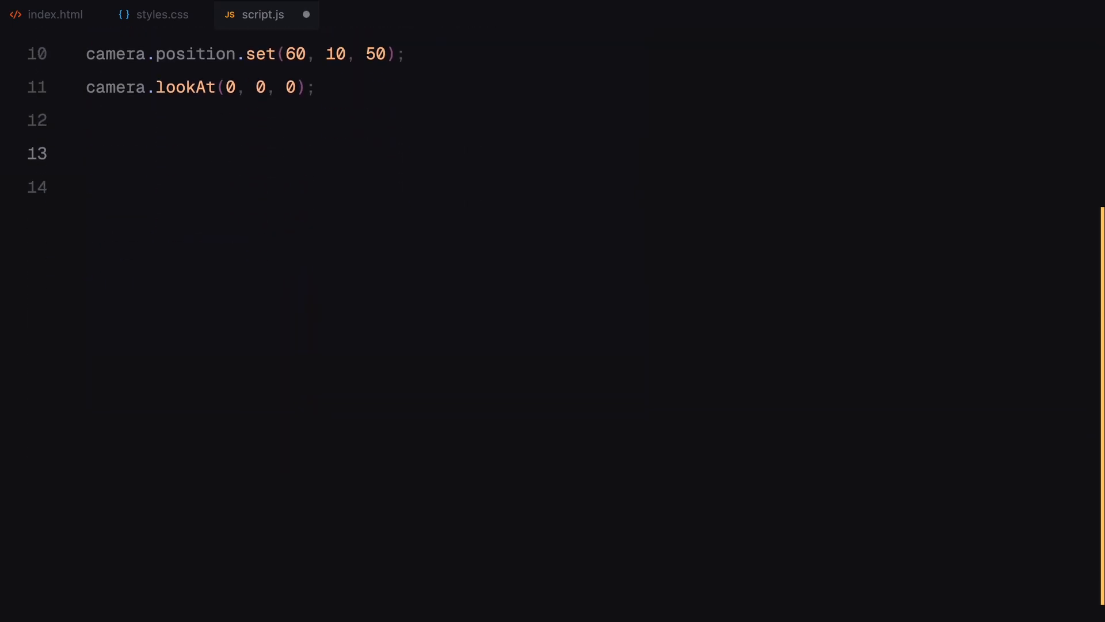
Create a WebGLRenderer with antialias true and powerPreference 'high-performance'
type("const renderer = new THREE")
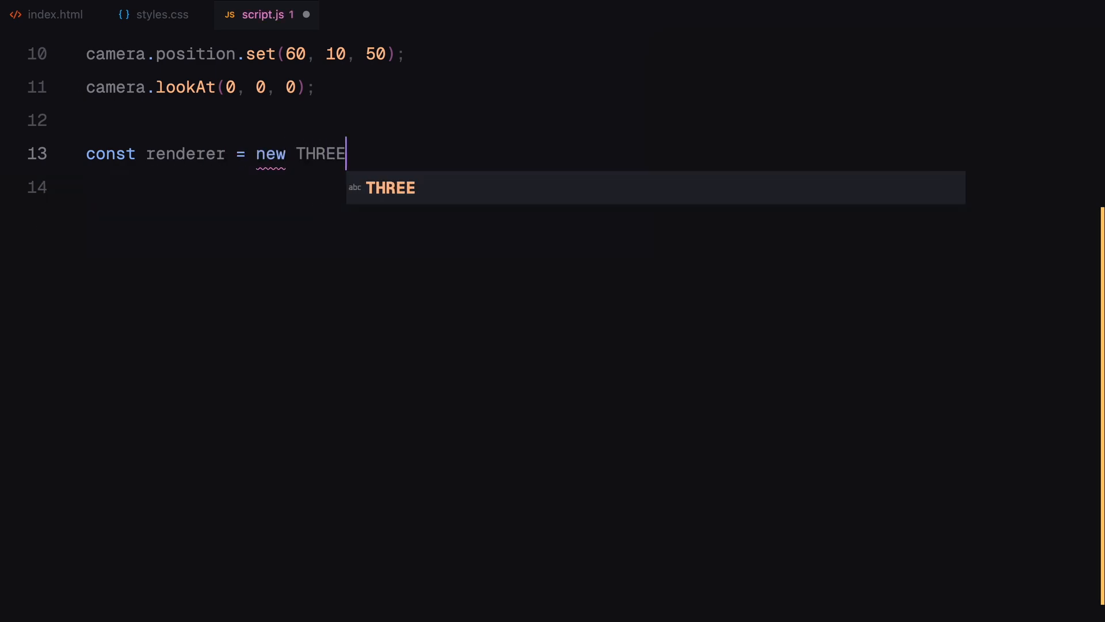
type(".WebGLRenderer()")
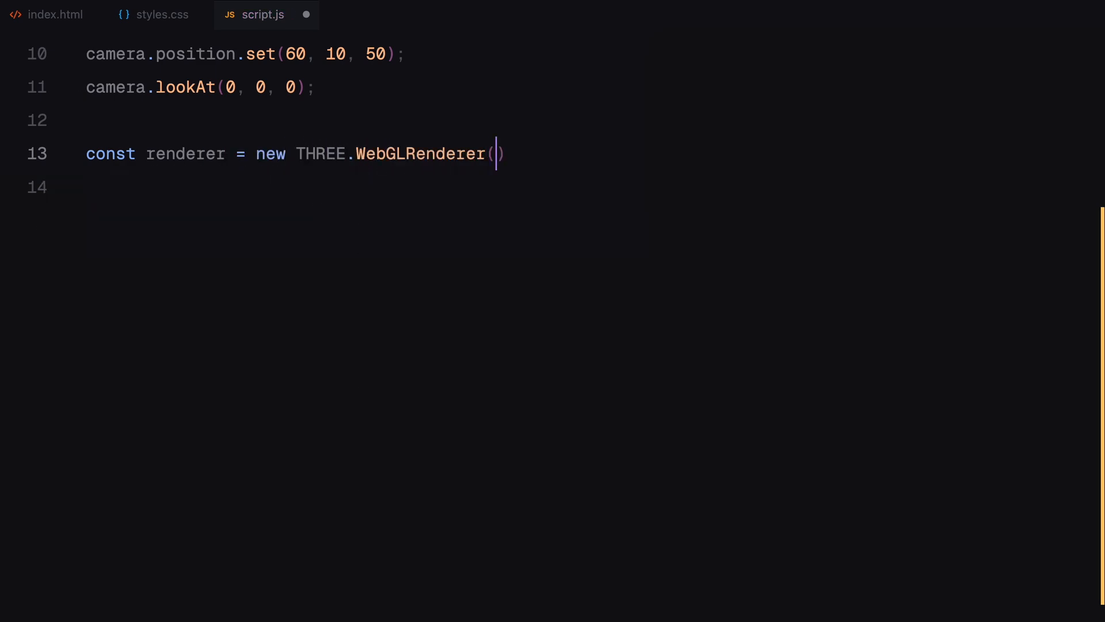
type("{")
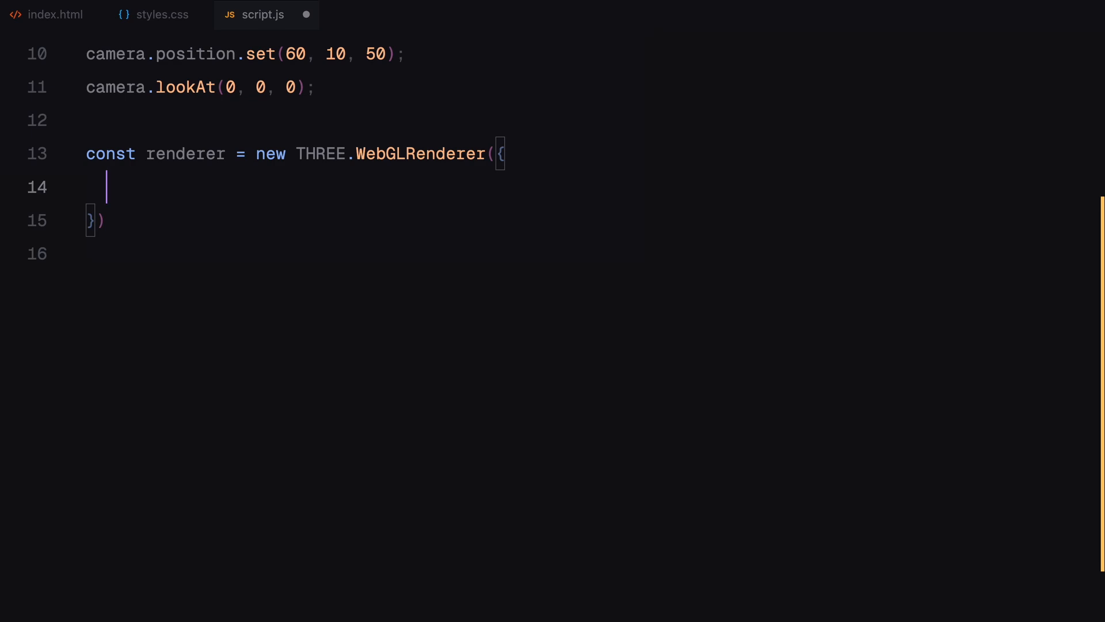
type("antialias: true,")
type("powerPrefe")
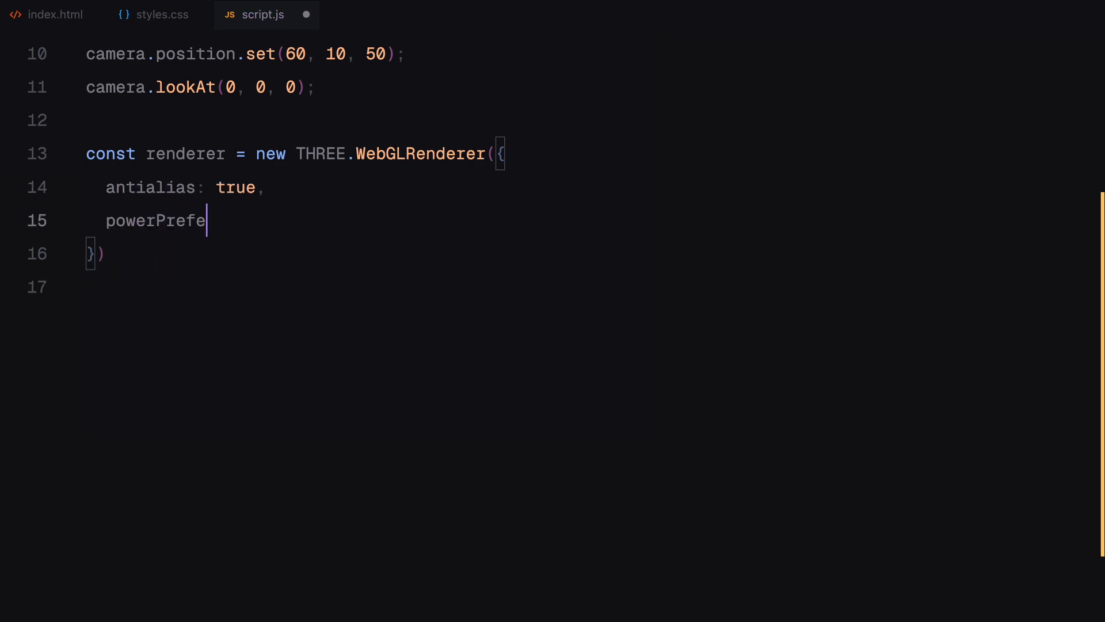
type("rence: \"high-")
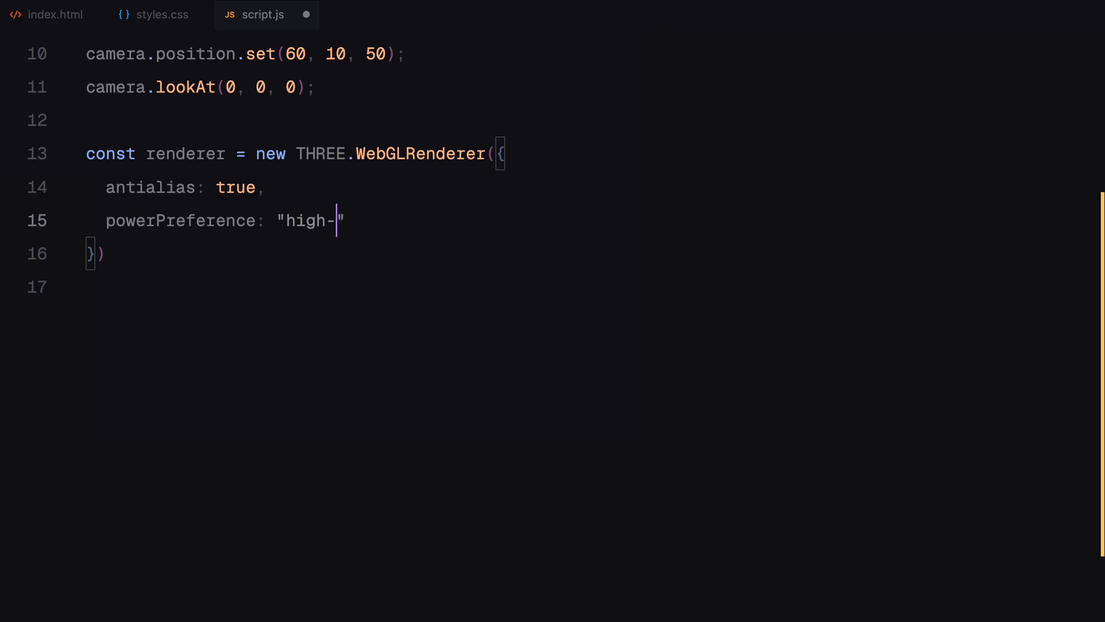
type("performance")
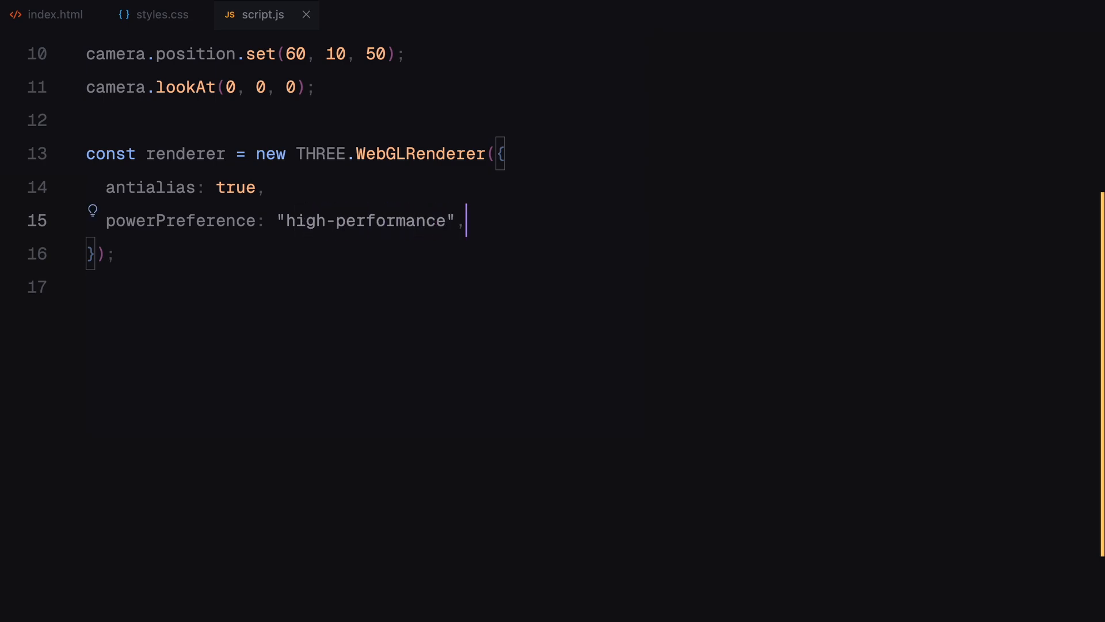
Size the renderer to the window and cap pixel ratio with Math.min(..., 2)
type("renderer")
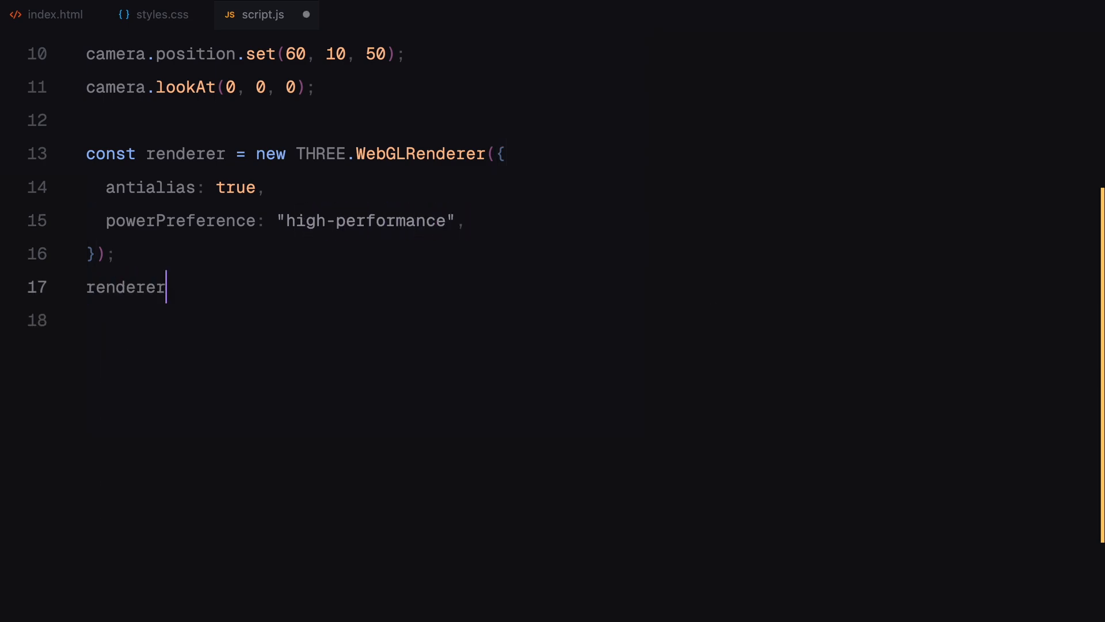
type(".setSize(window.innerWidth, window.")
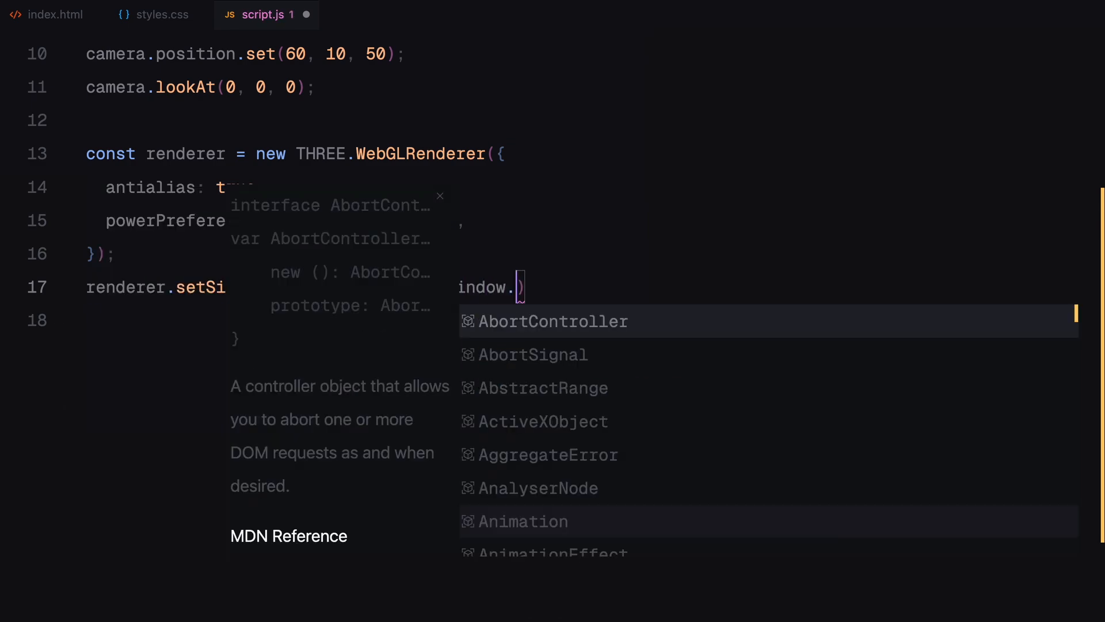
type("renderer.setPixelRatio")
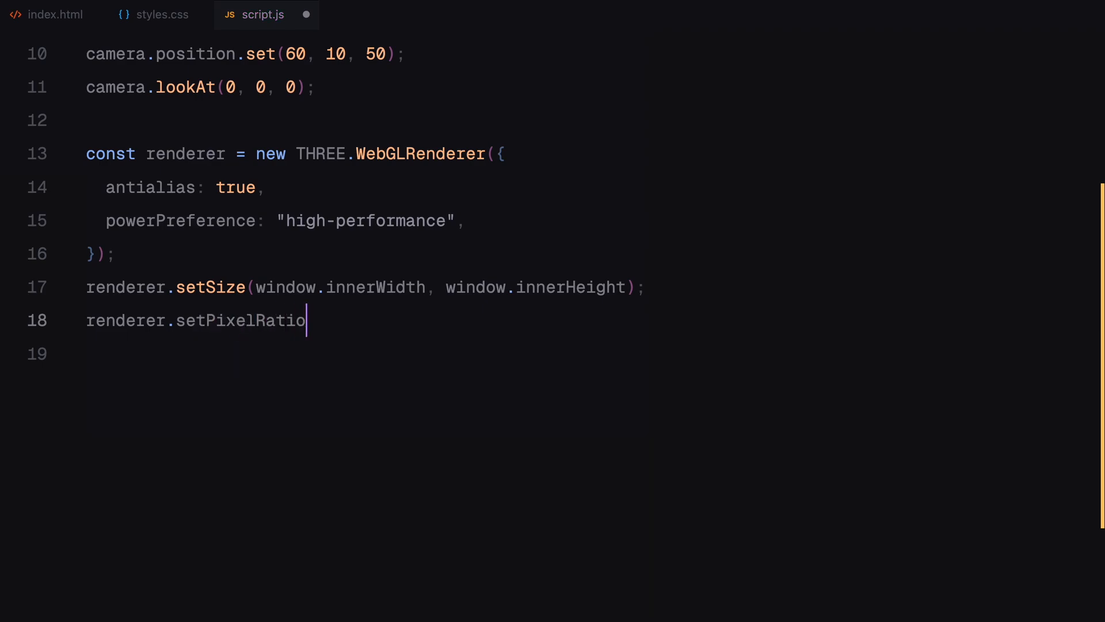
type("(Math.min(window.devicePixelRatio")
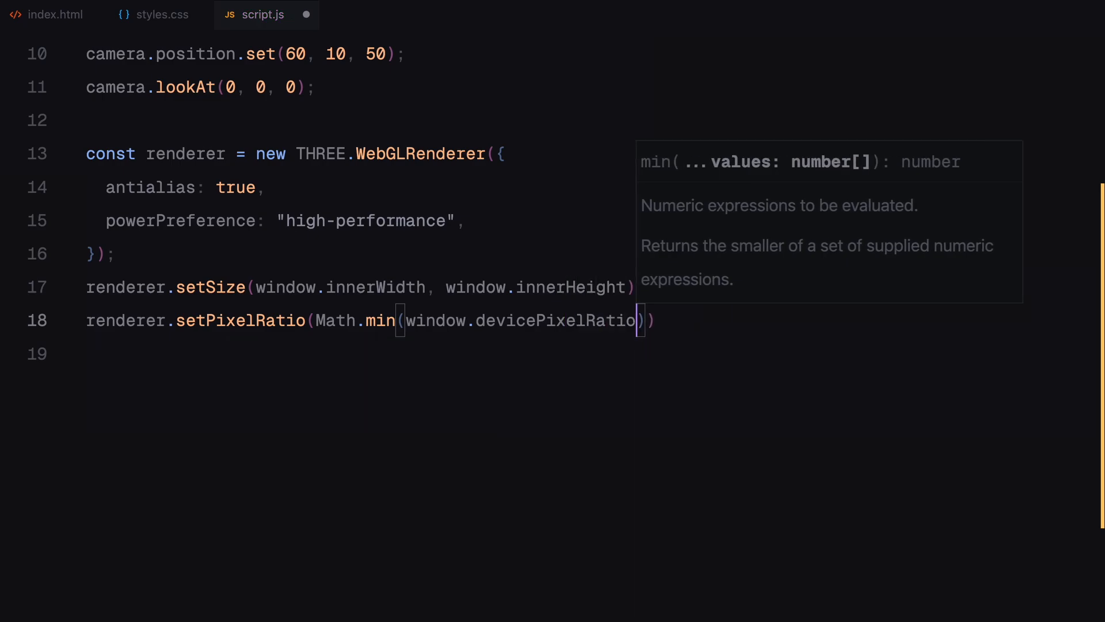
type(", 2")
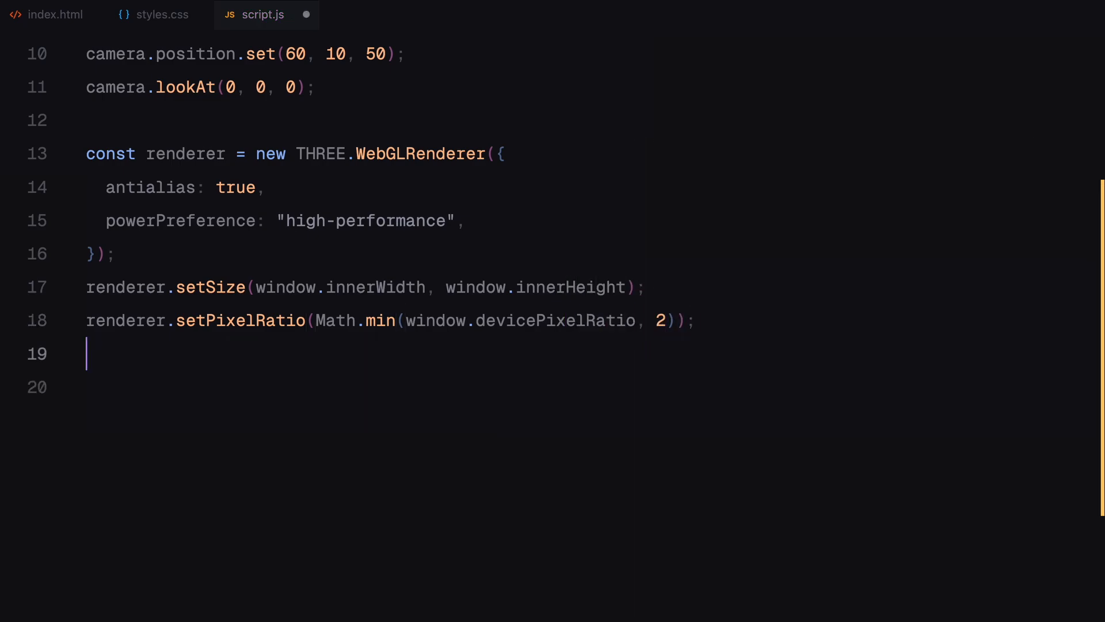
Set ACESFilmicToneMapping with toneMappingExposure 0.75
type("renderer.toneMappin")
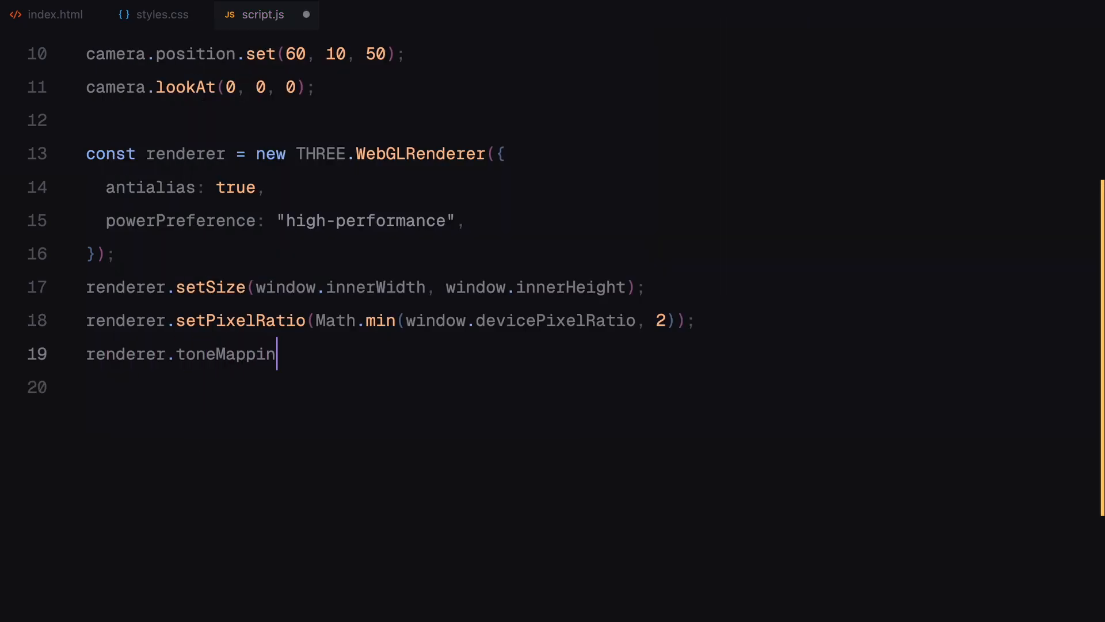
type("g = THREE.A")
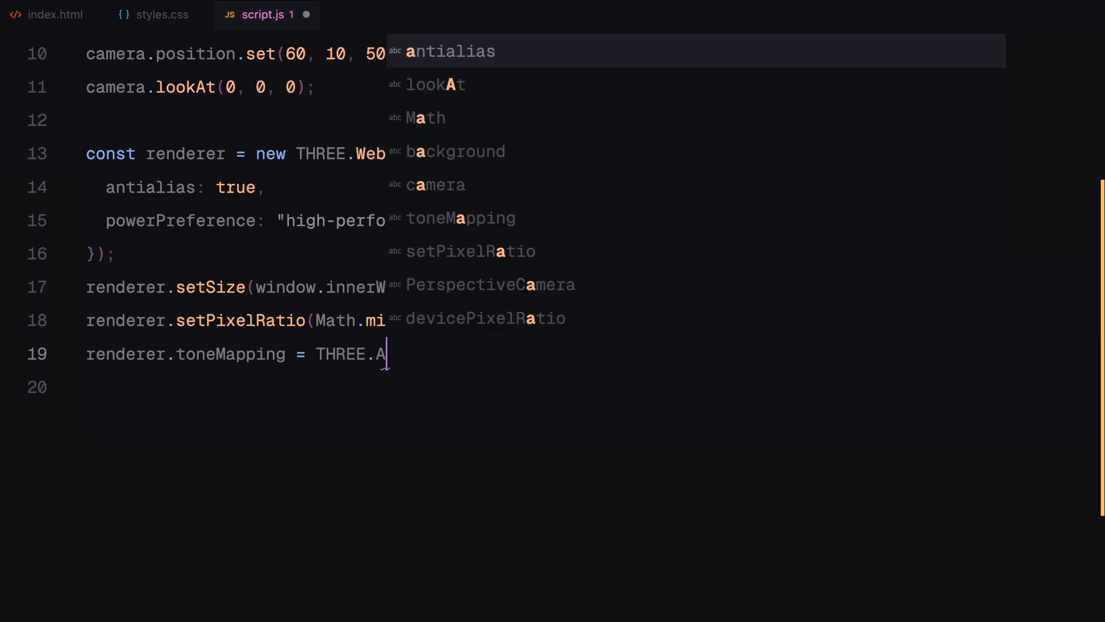
type("CESFilmicTone")
left_click(587, 387)
type("ren")
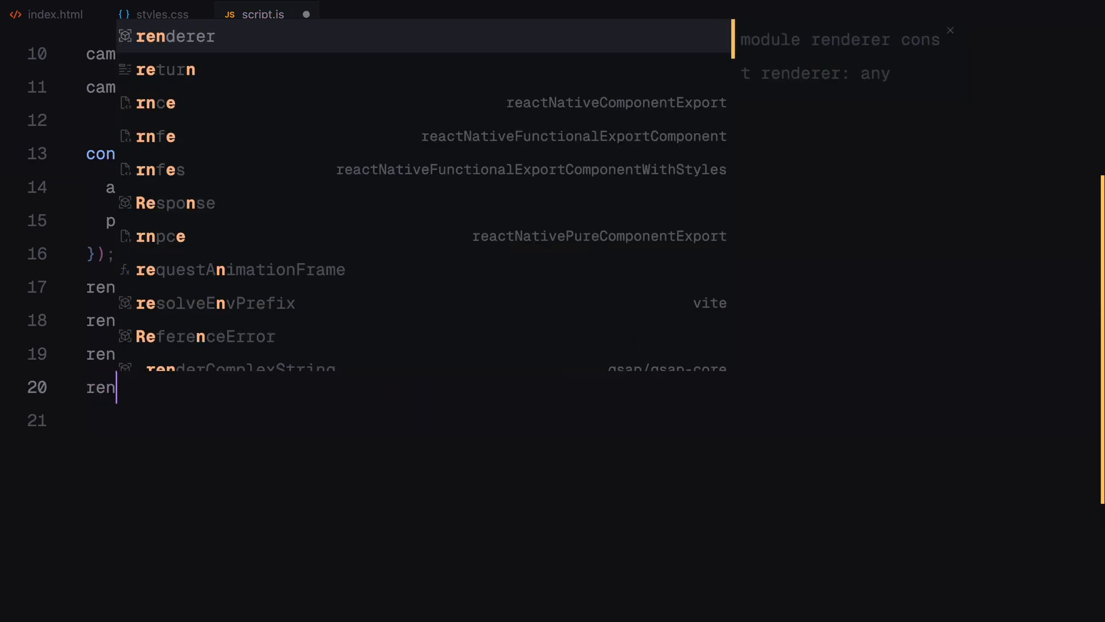
type("toneMappingExposu")
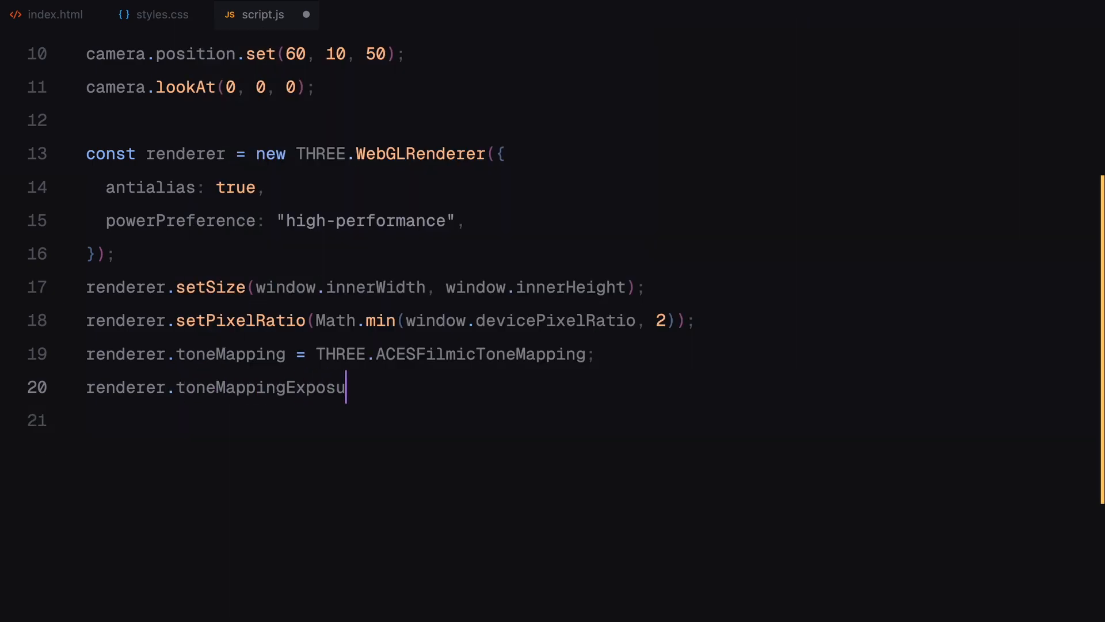
type("re = 0.75;")
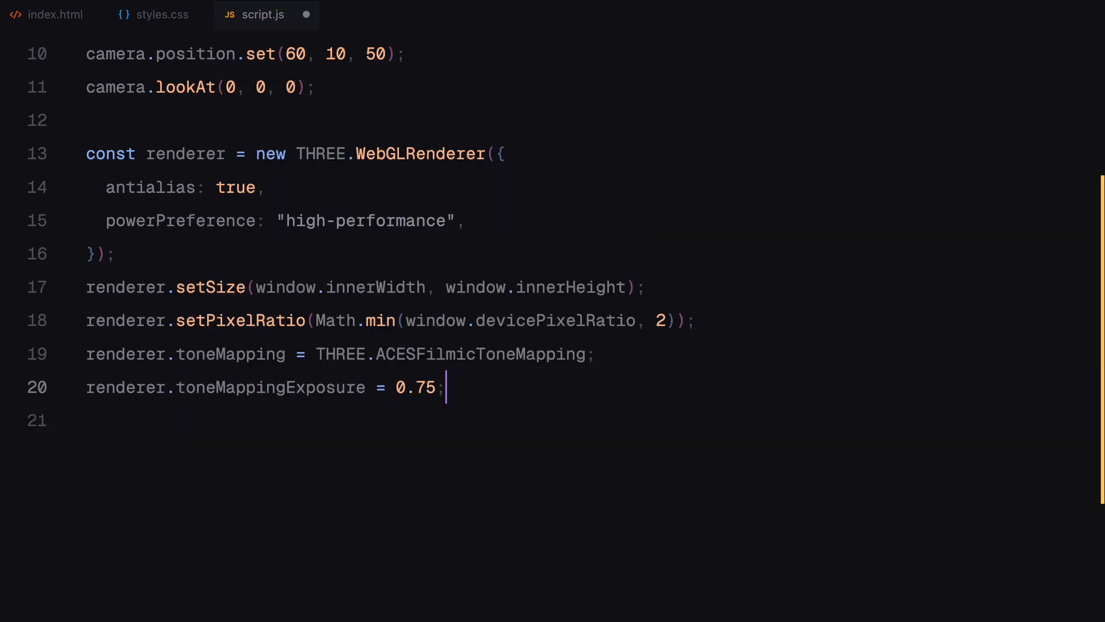
Append renderer.domElement into the .garage element via document.querySelector
type("document.querySelector(")
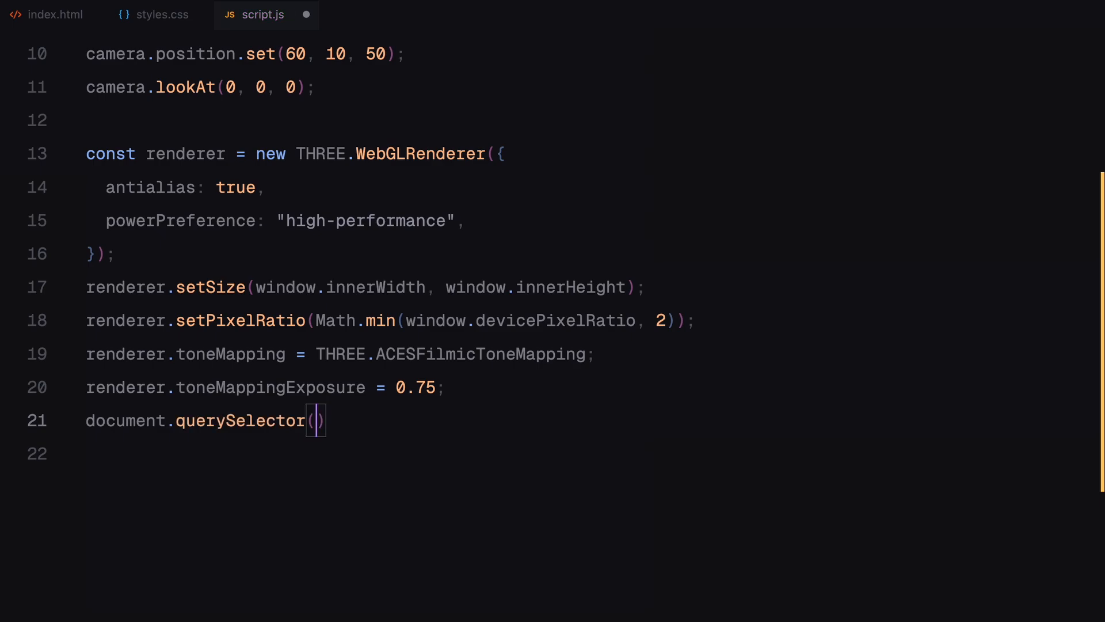
type("\".garage\").")
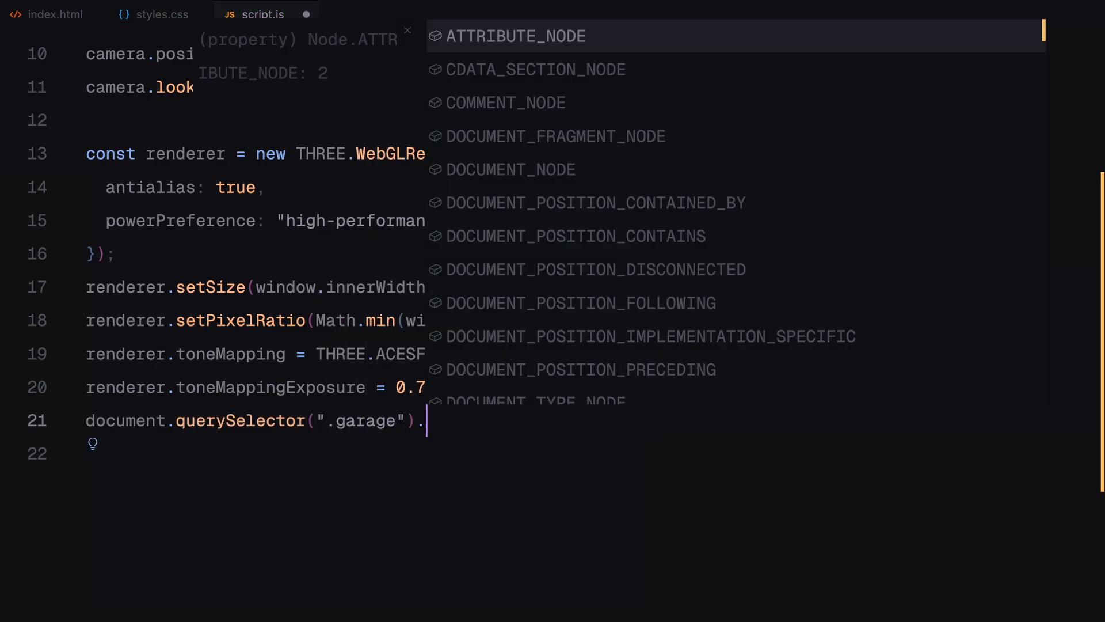
type("appendChild(renderer")
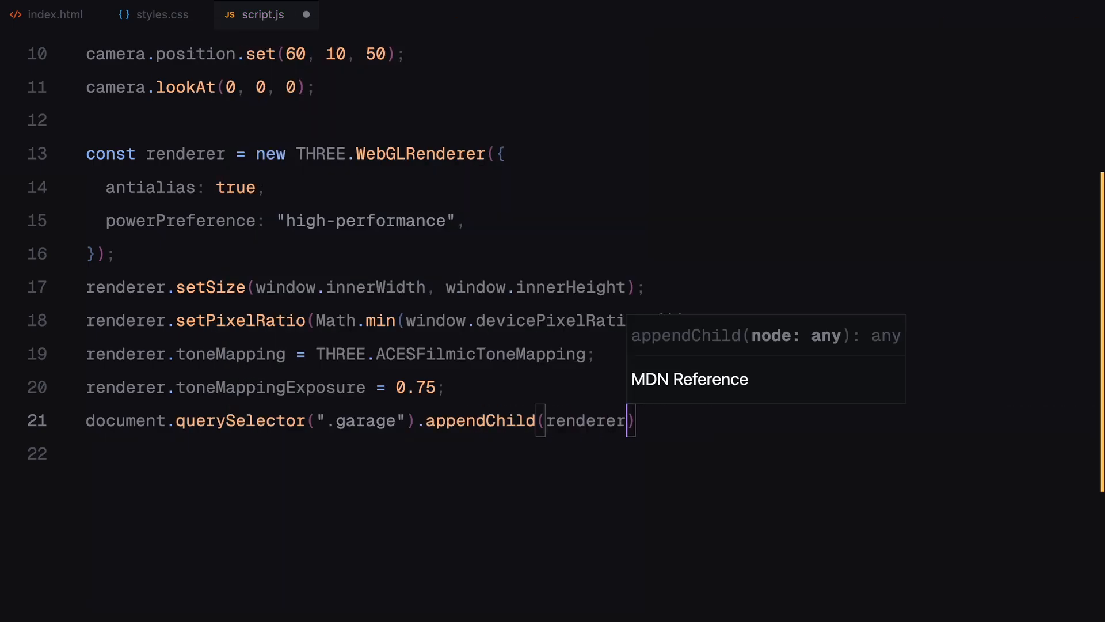
type(".domElement")
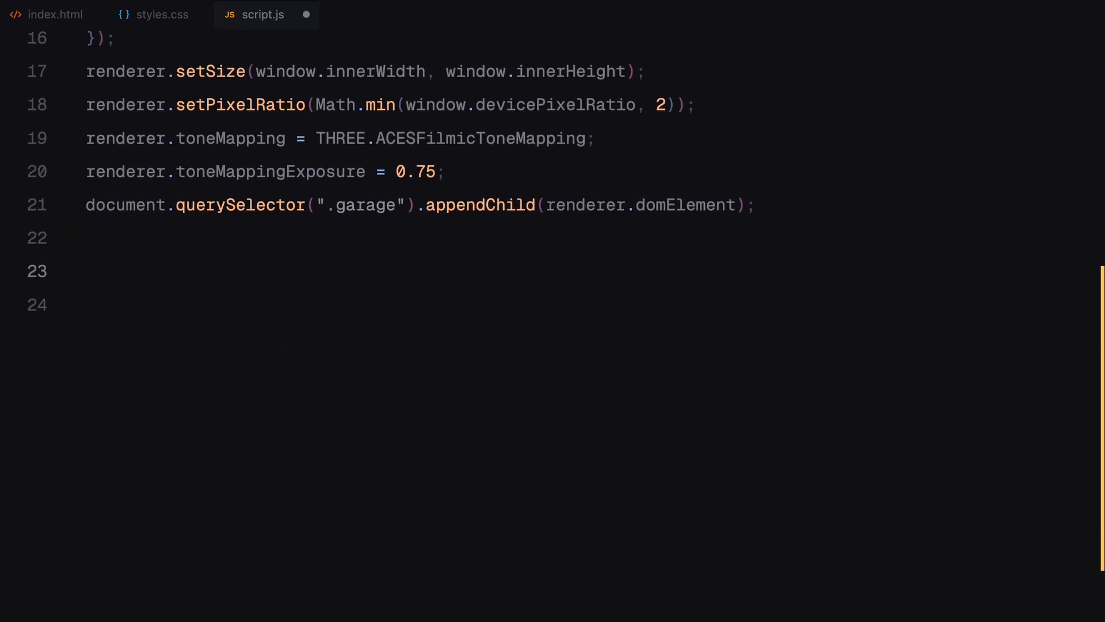
Add an AmbientLight(0xffffff, 0) and insert the prepared coloured point light definitions
type("const ambientLight = new THREE.AmbientLight(0xffffff, 0);")
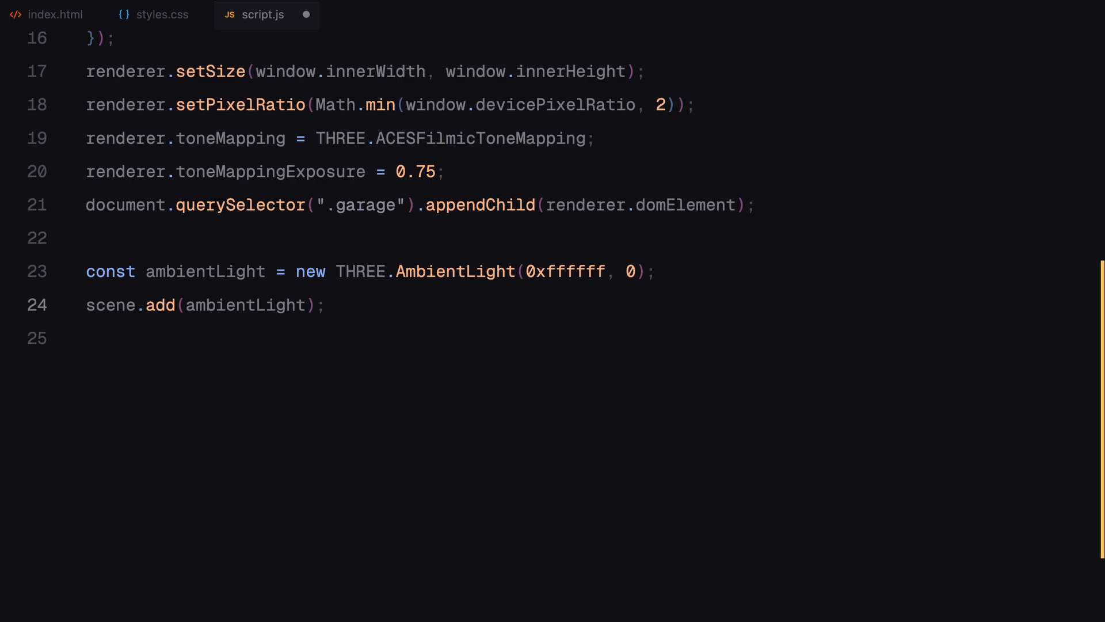
key("Enter")
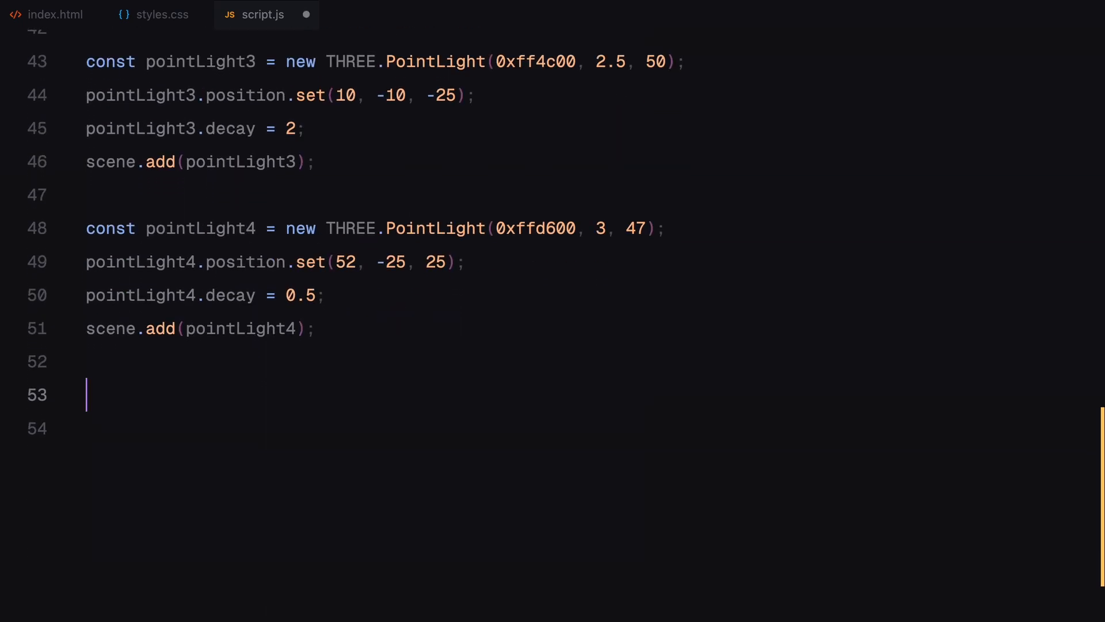
type("const composer = new")
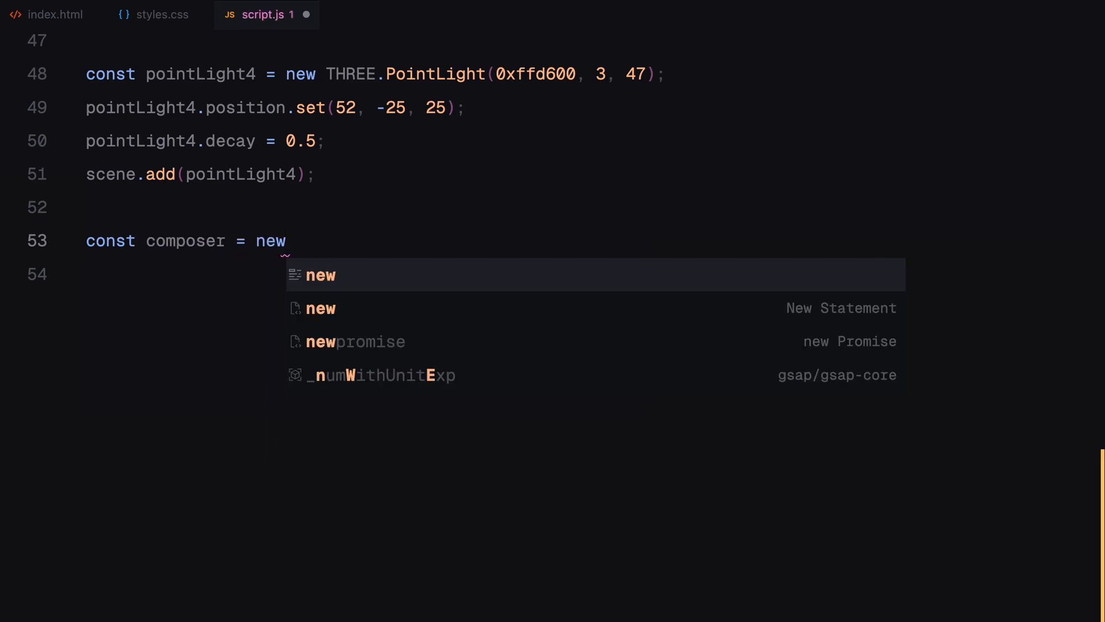
Finish the EffectComposer, create renderPass = new THREE.RenderPass(scene, camera) and add it via composer.addPass
type("THREE.EffectComposer(renderer);")
left_click(492, 274)
type("const rend")
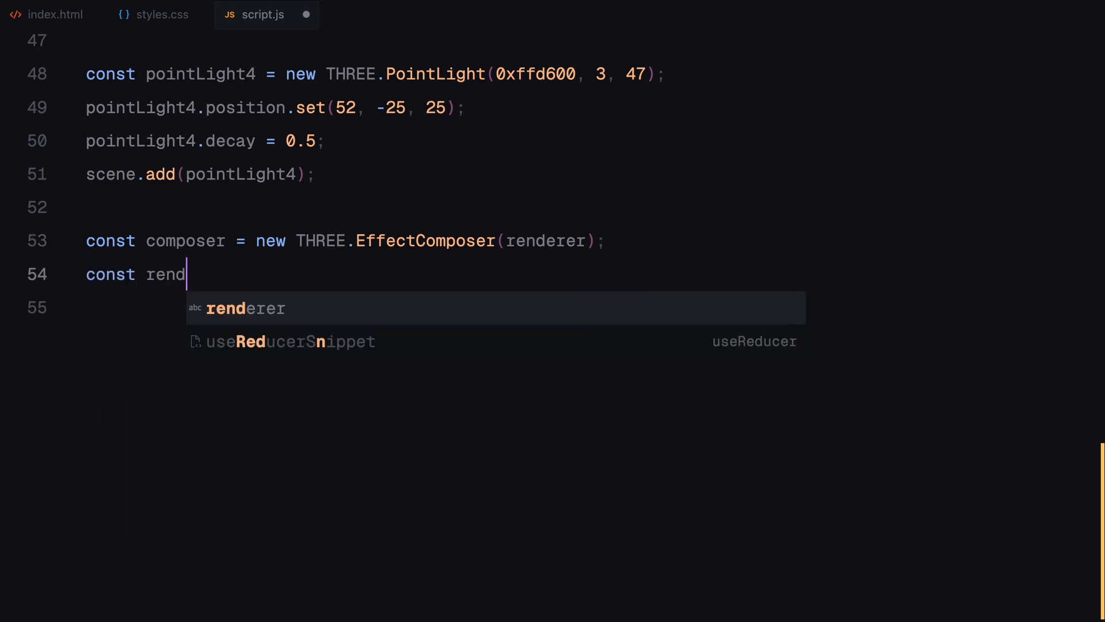
type("erPass = new THREE.")
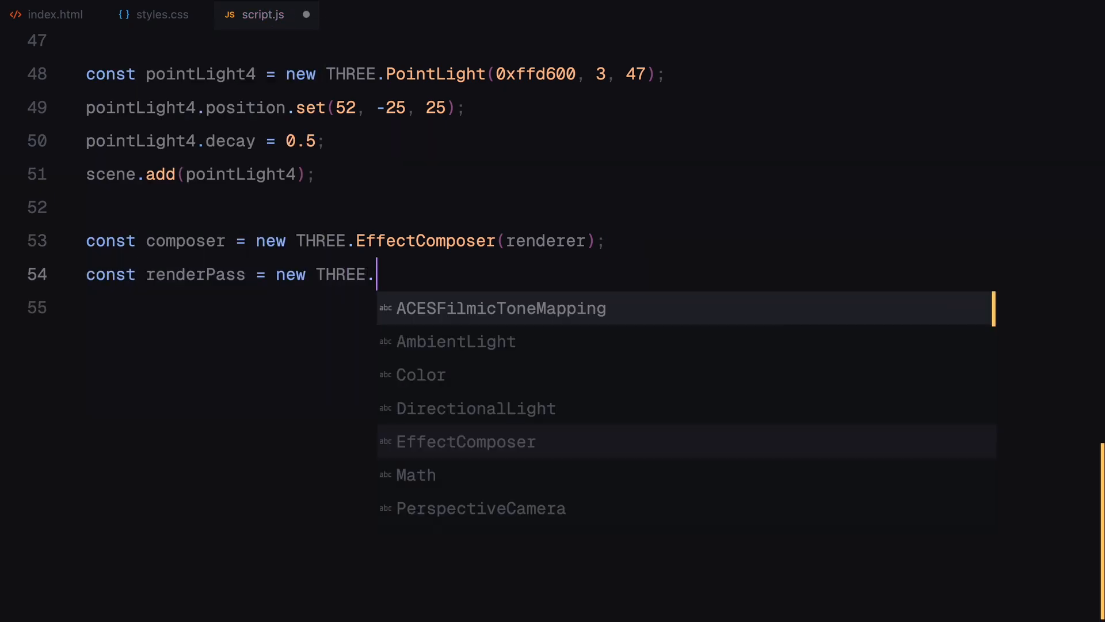
type("RenderPass(scene, camera);")
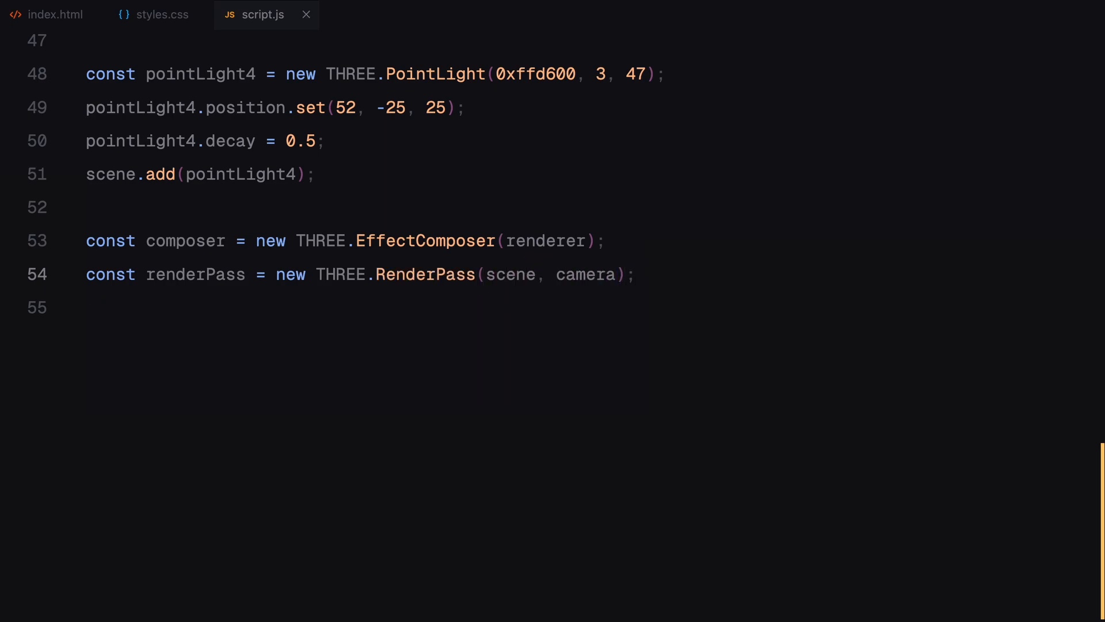
type("composer.")
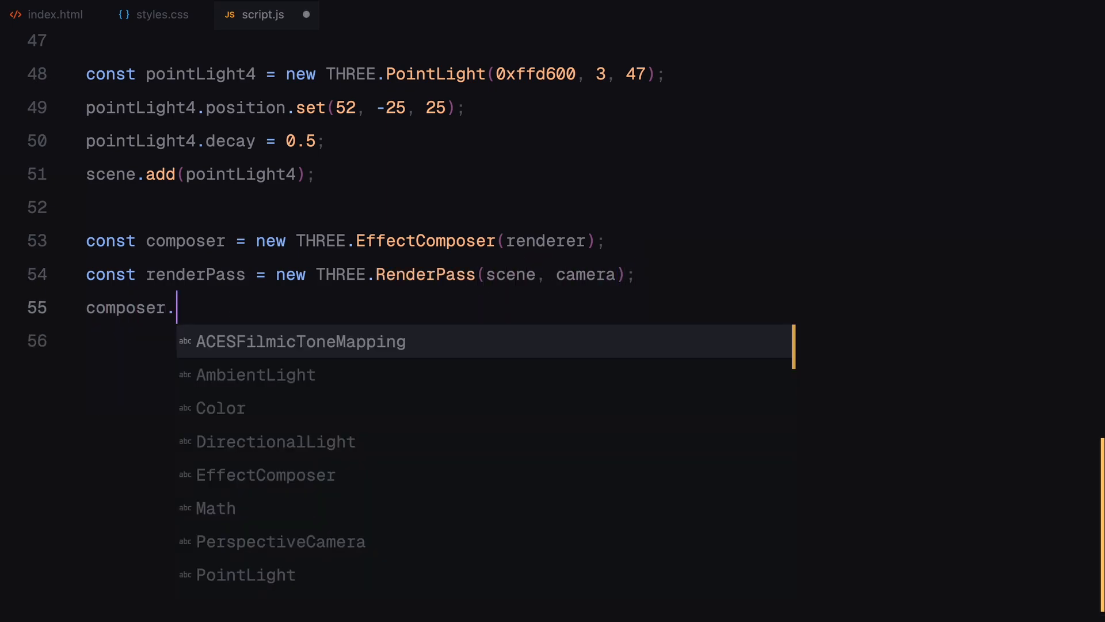
type("addPass(renderPass);")
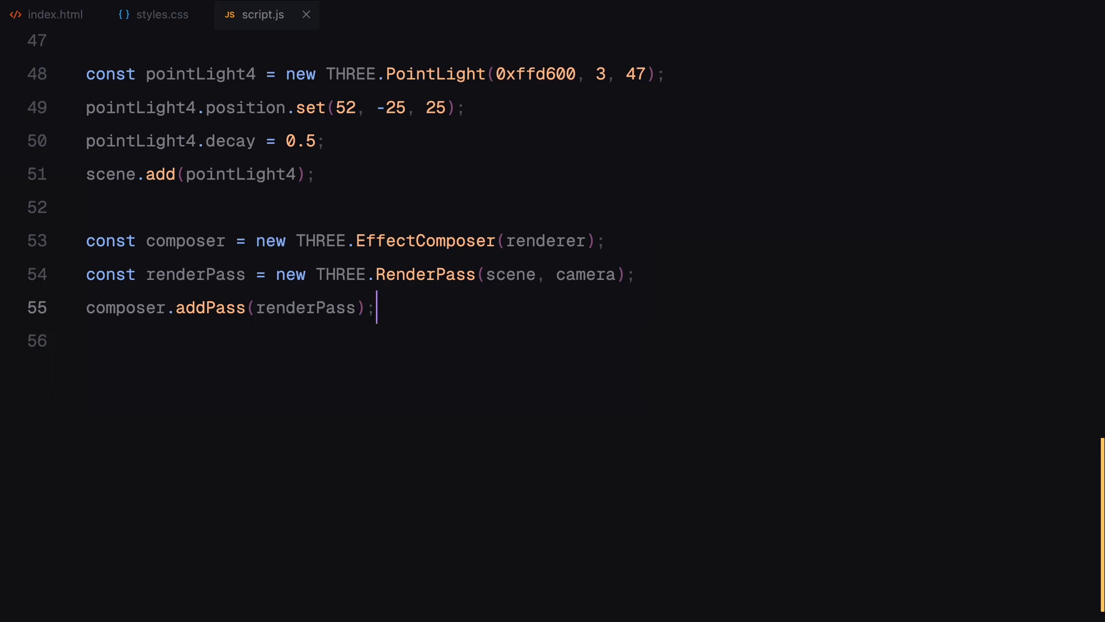
key("enter")
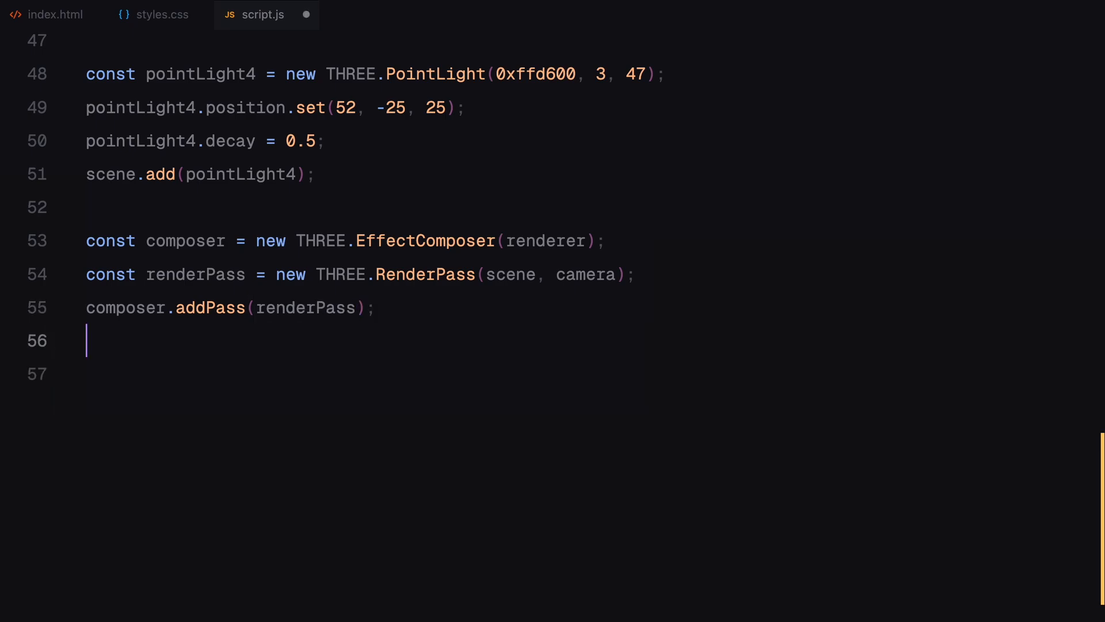
Create bloomPass as an UnrealBloomPass with a window-sized Vector2, 0.6, 1, 0.1 and add it to the composer
type("const bloomPass")
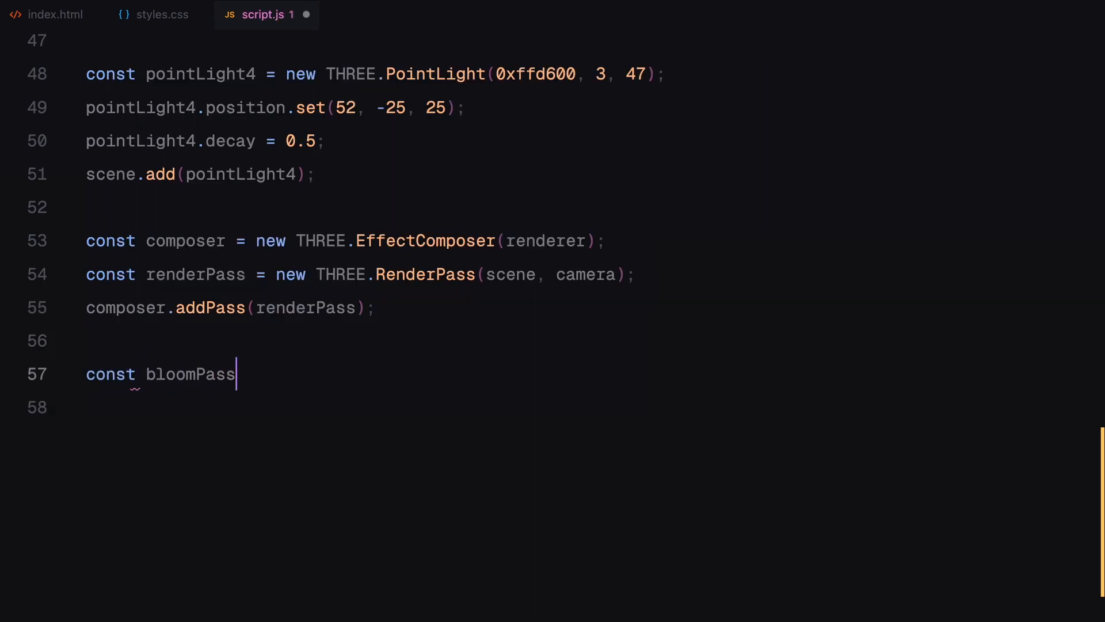
type("= new THREE")
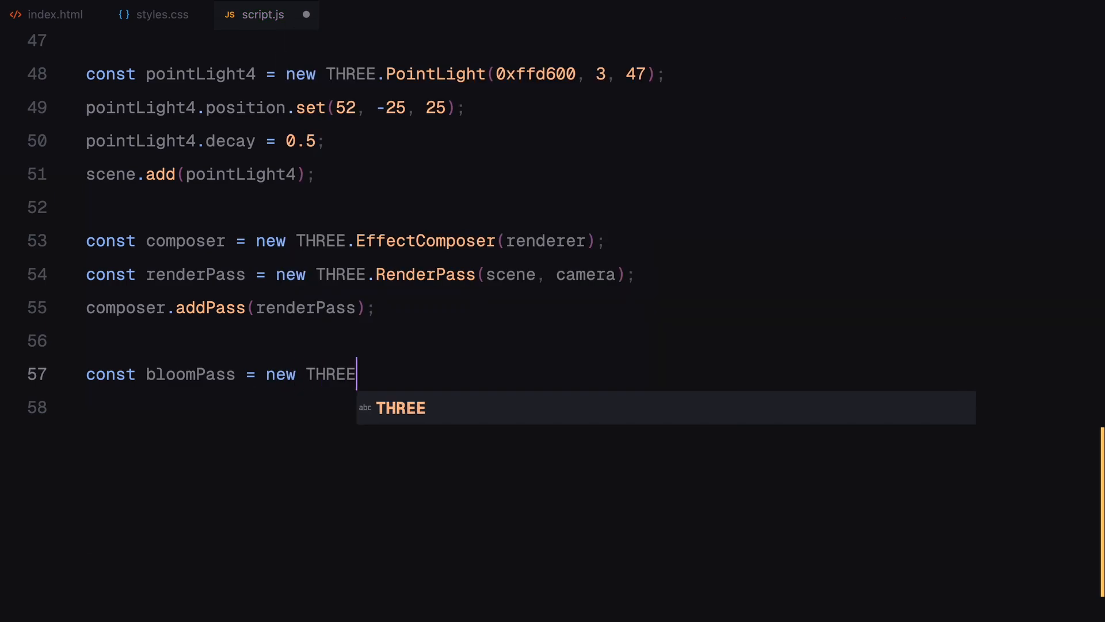
type(".UnrealBloomPass(")
left_click(591, 408)
type("new")
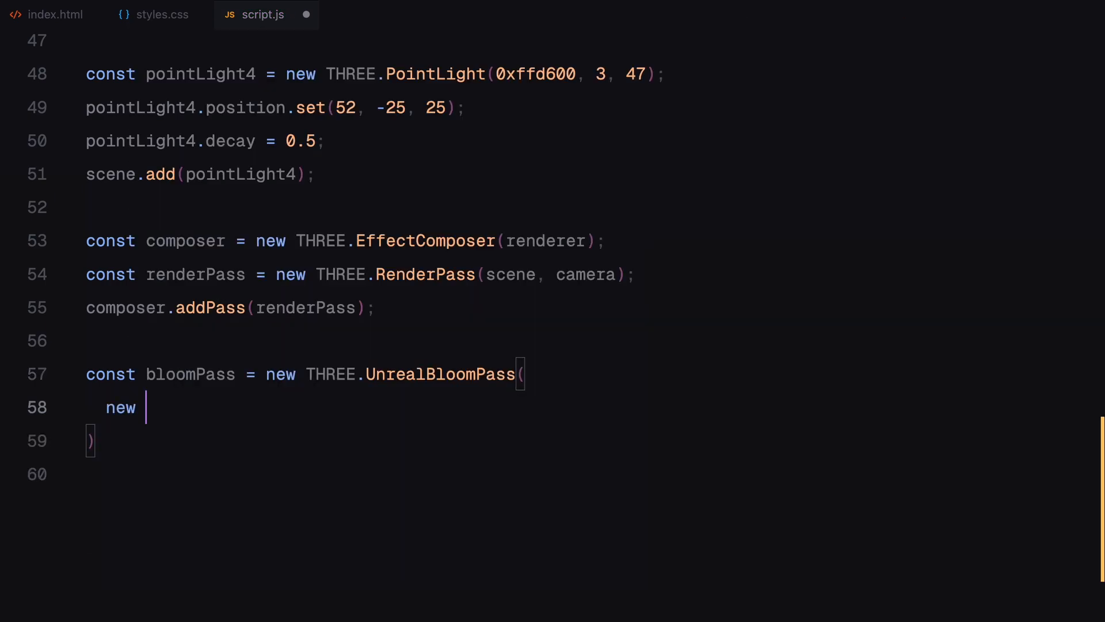
type("THREE.Vector2(window.innerWidth, window.innerHeight),")
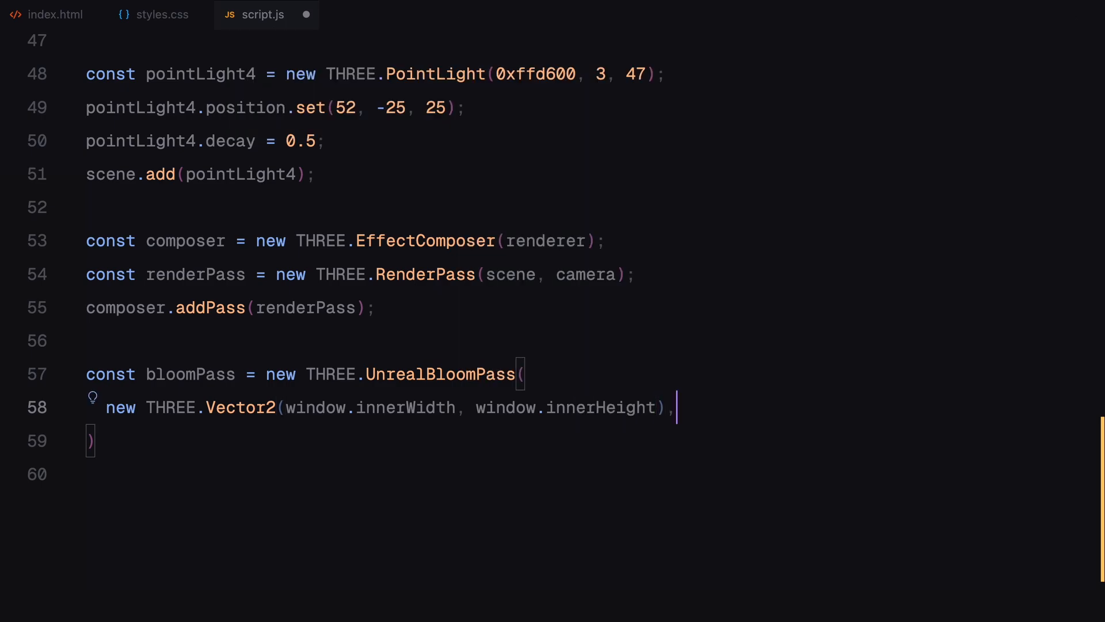
type("0.6,")
type("0.1")
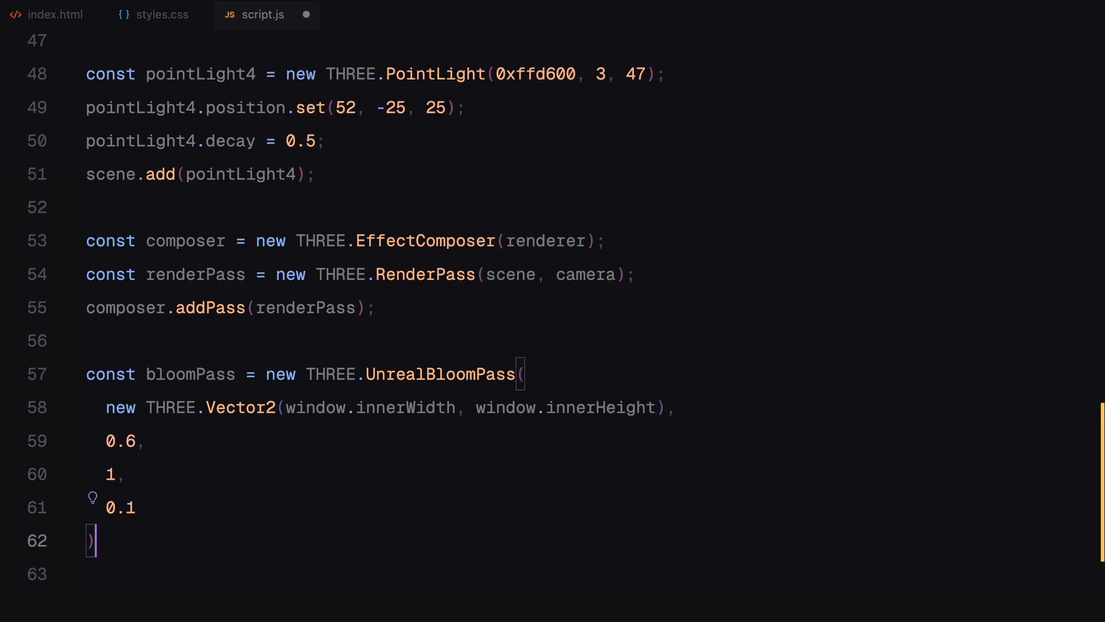
type(";")
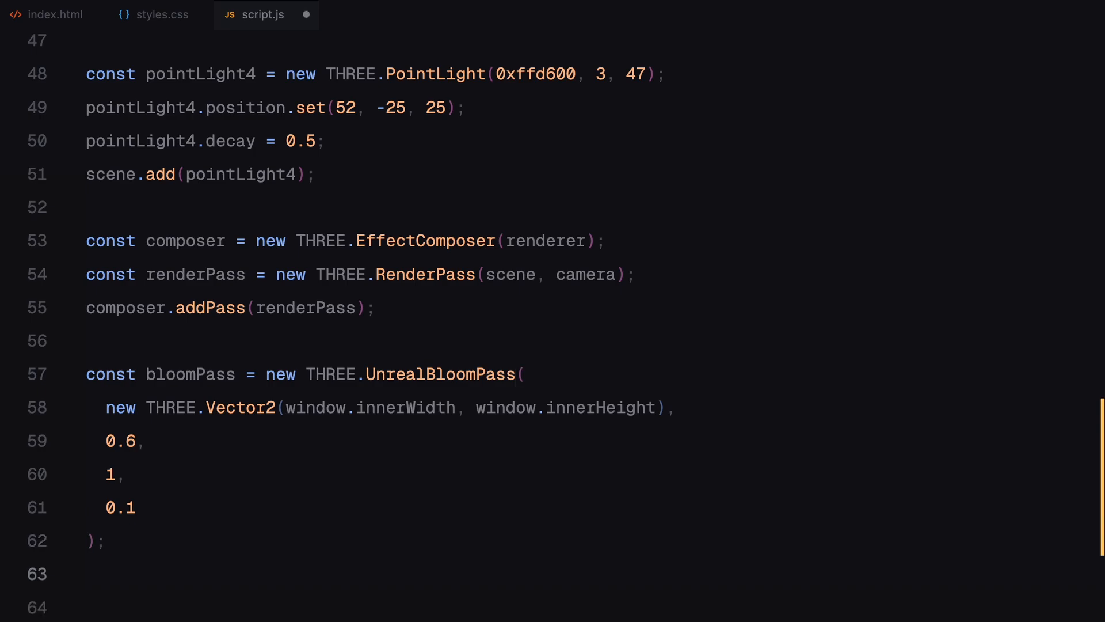
type("composer.addPass()")
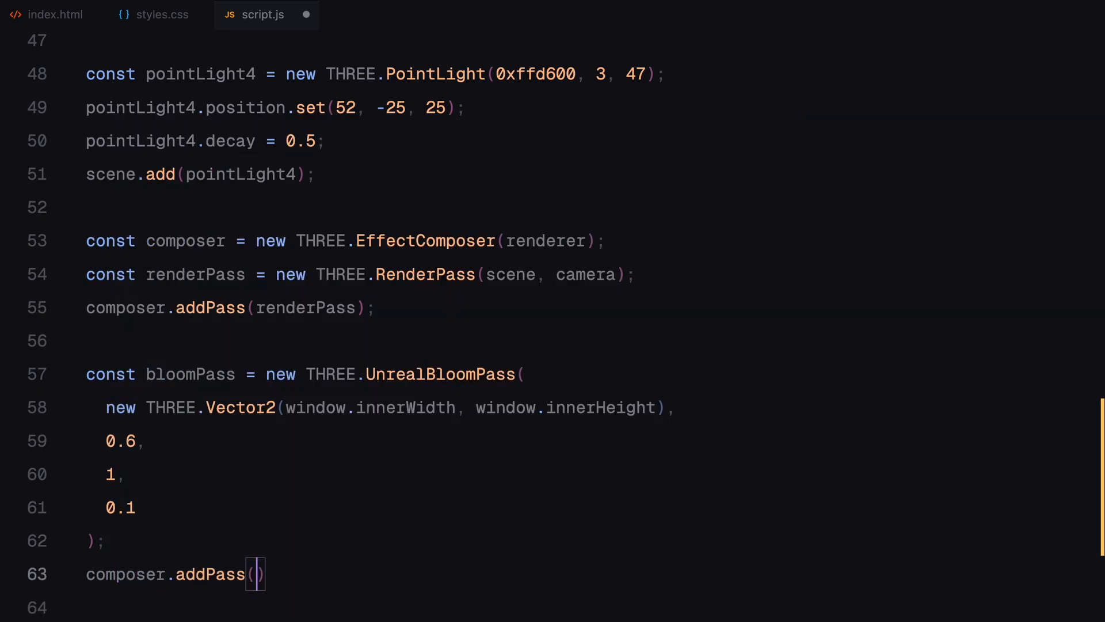
type("bloomPass")
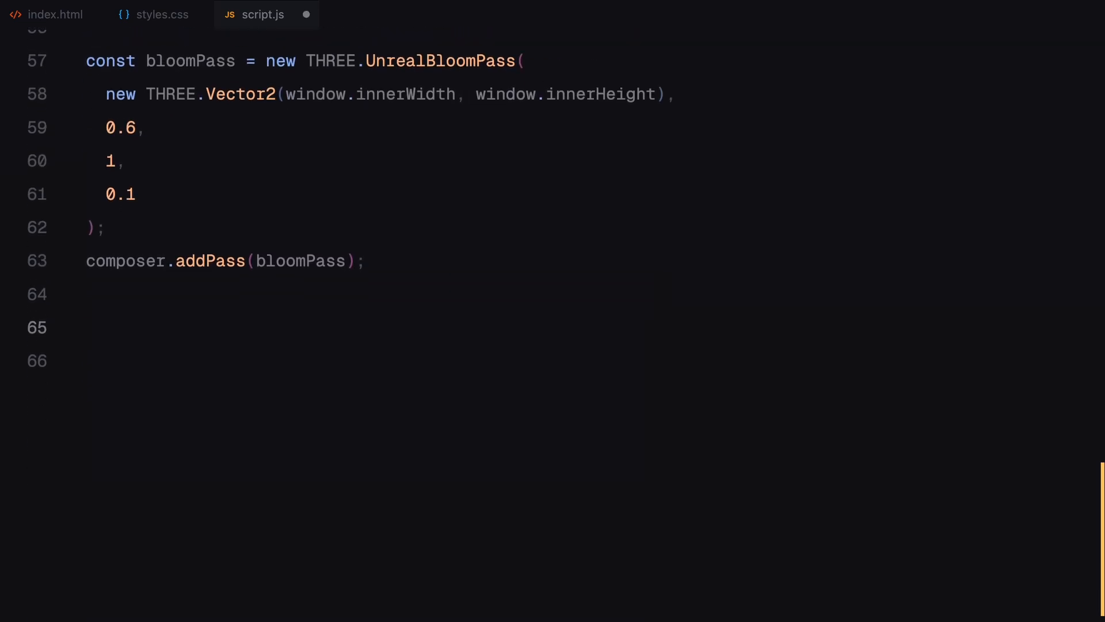
Create controls as new THREE.OrbitControls(camera, renderer.domElement)
type("const controls")
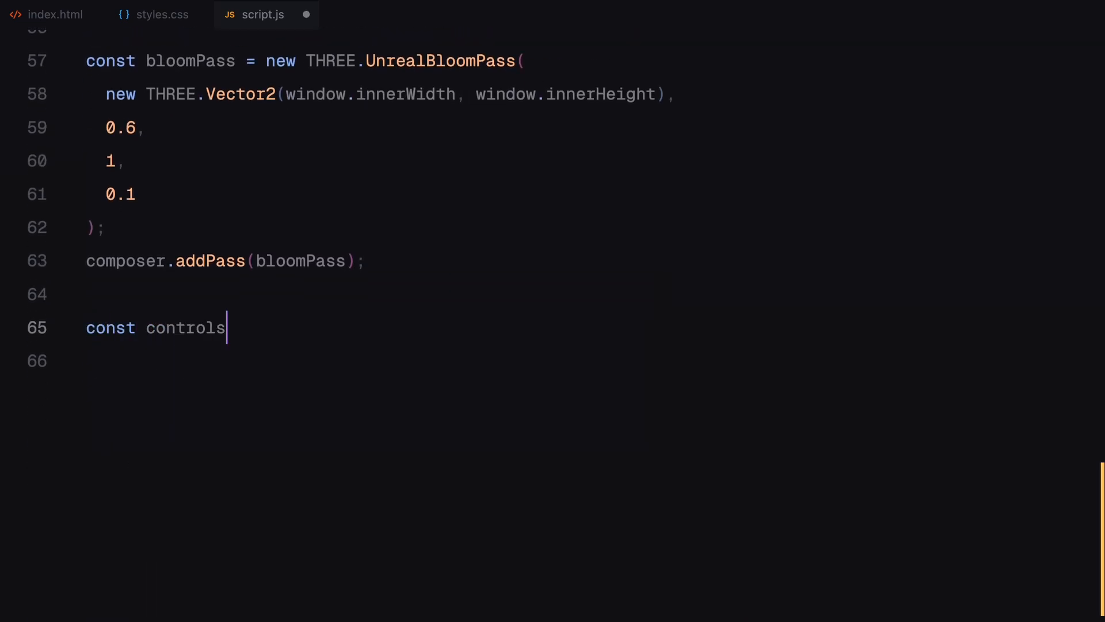
type("= new THREE.OrbitCo")
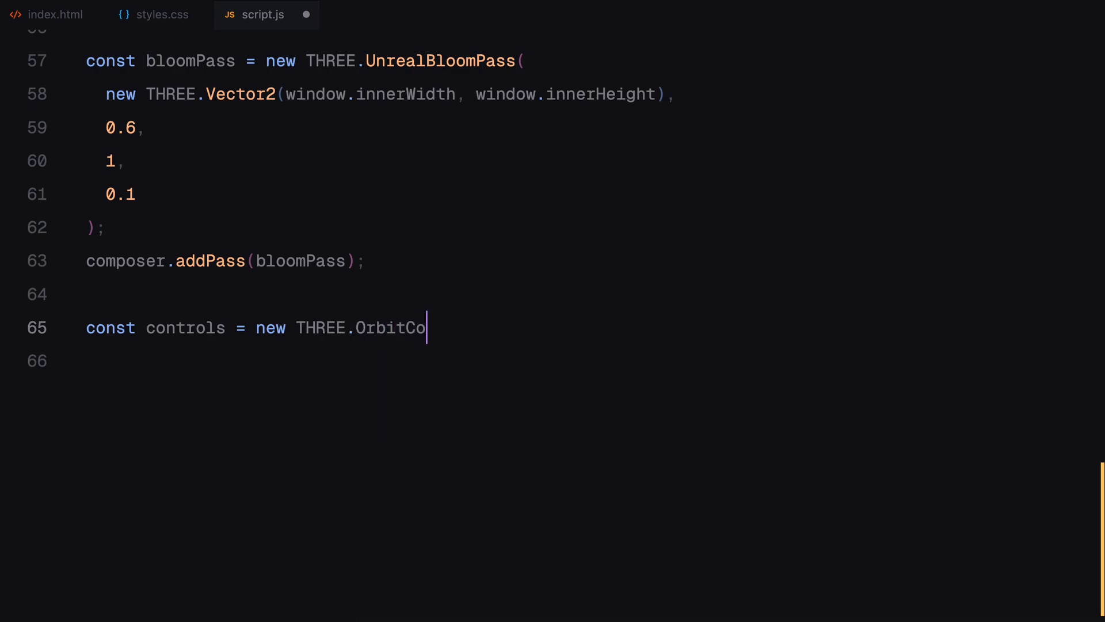
type("ntrols(camera,")
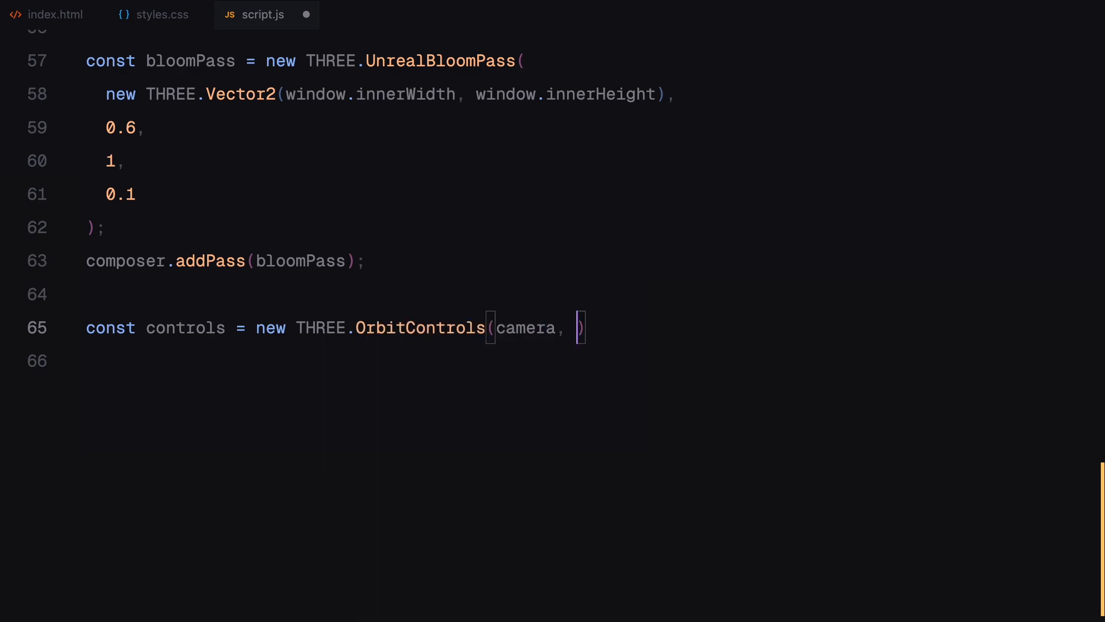
type("renderer.domElement")
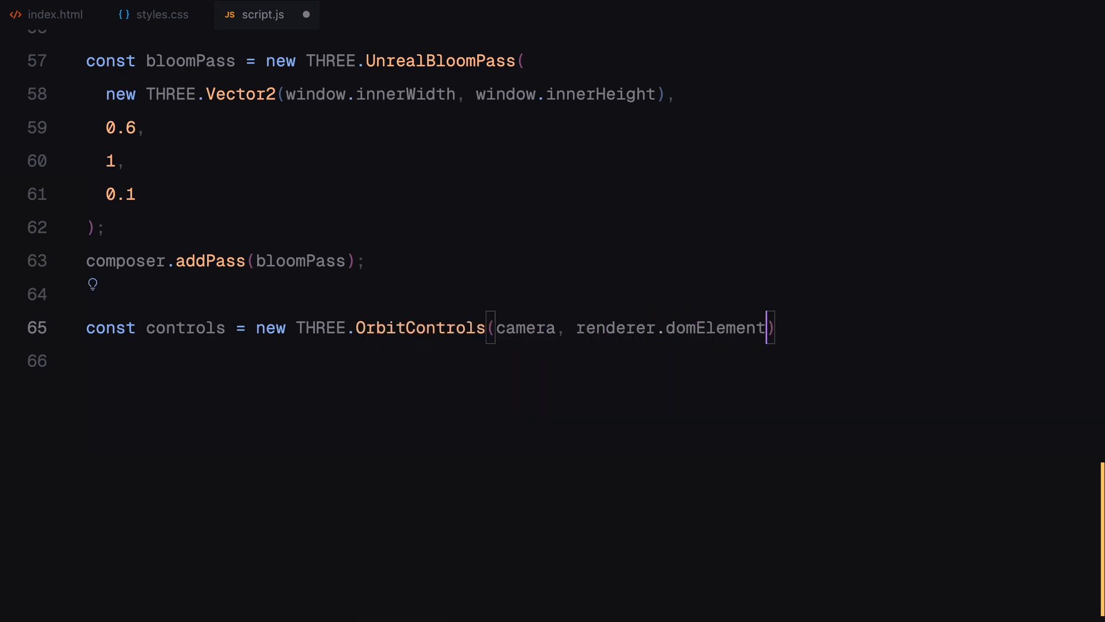
Enable damping with factor 0.05, set minDistance 10, maxDistance 50 and maxPolarAngle Math.PI / 2
type("controls")
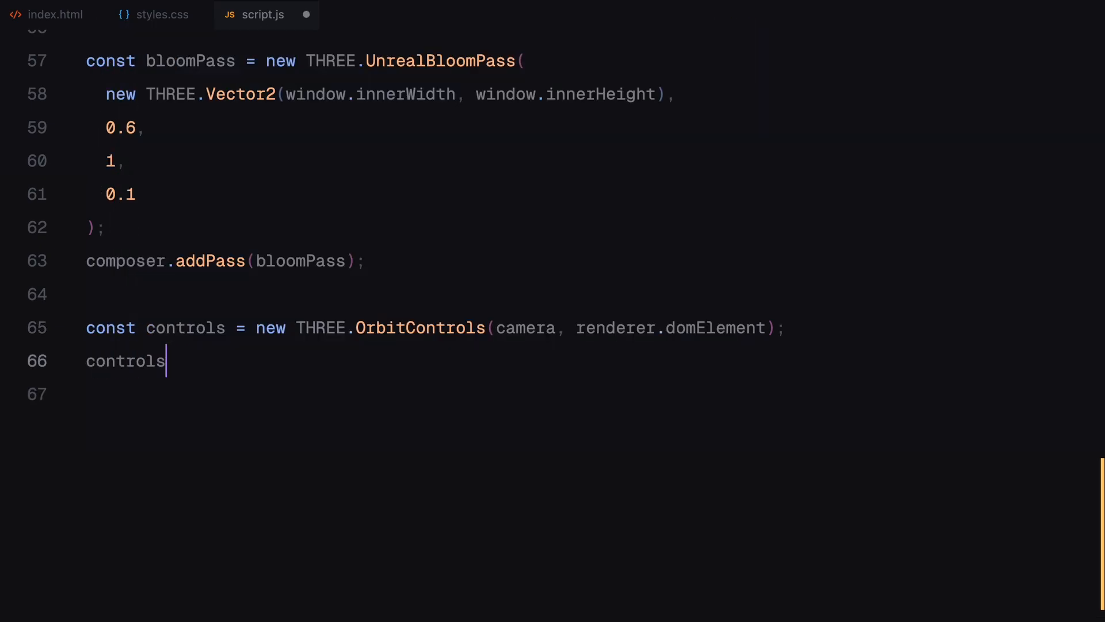
type(".enableDampin")
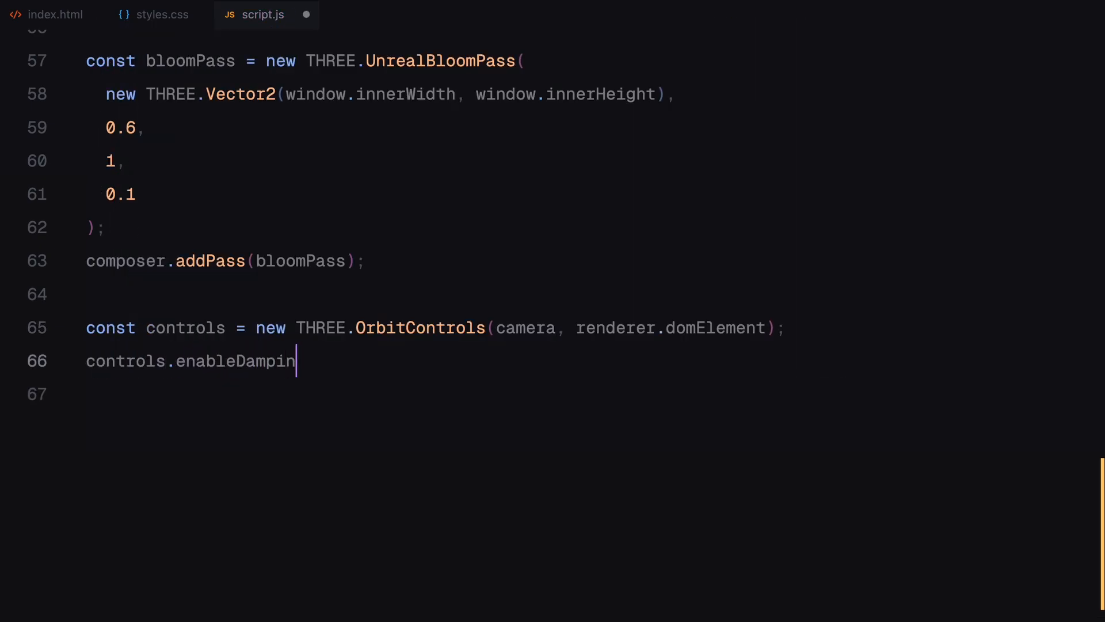
type("g = true;")
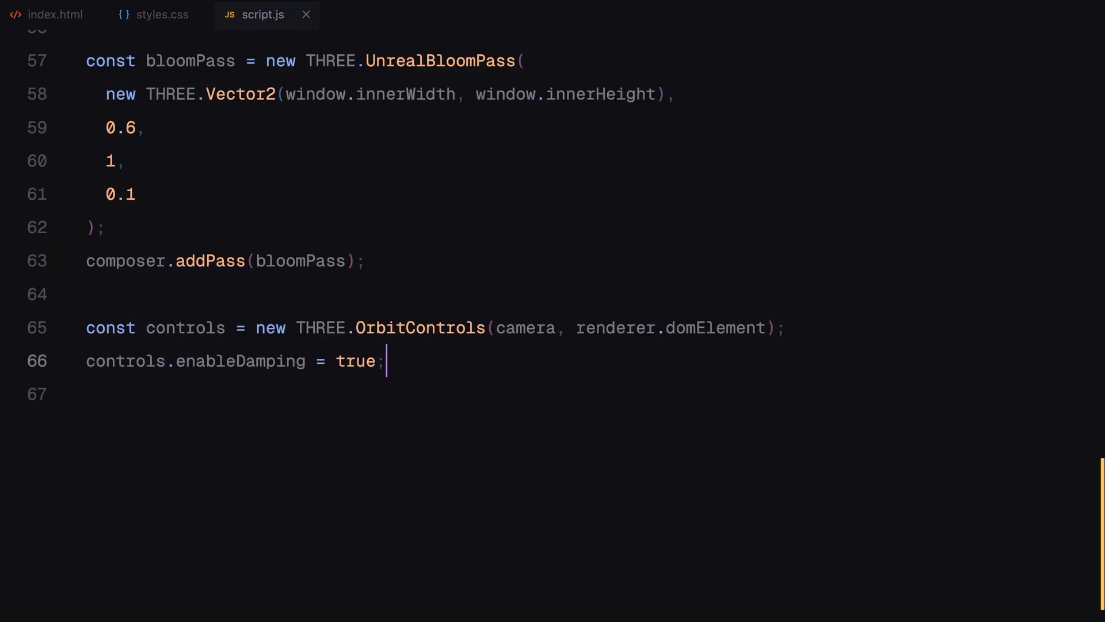
type("controls.dam")
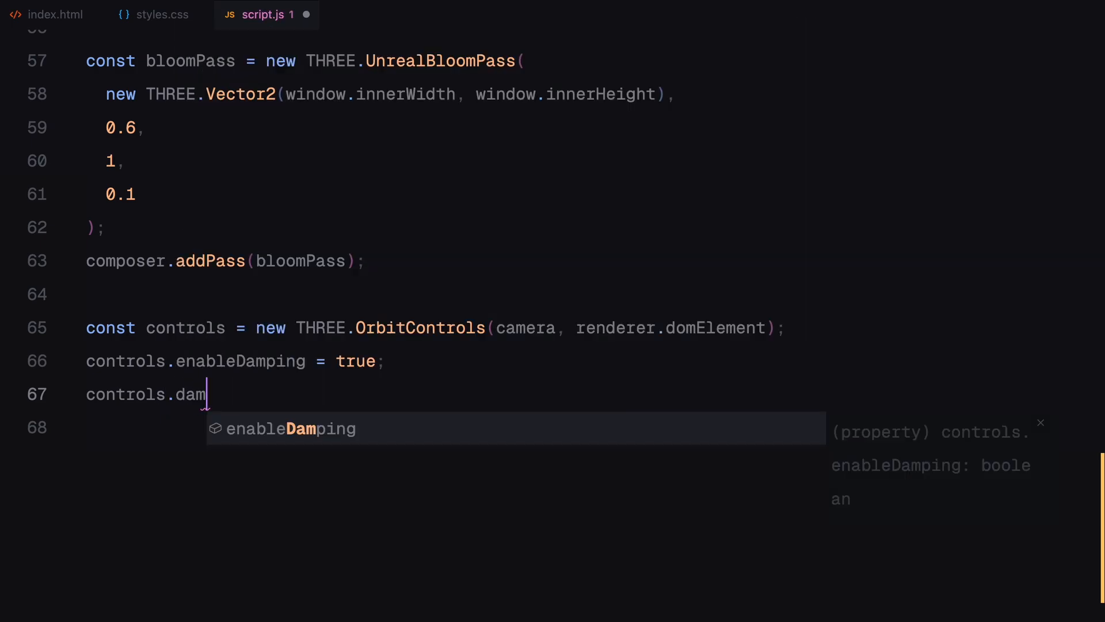
type("pingFactor = 0.0")
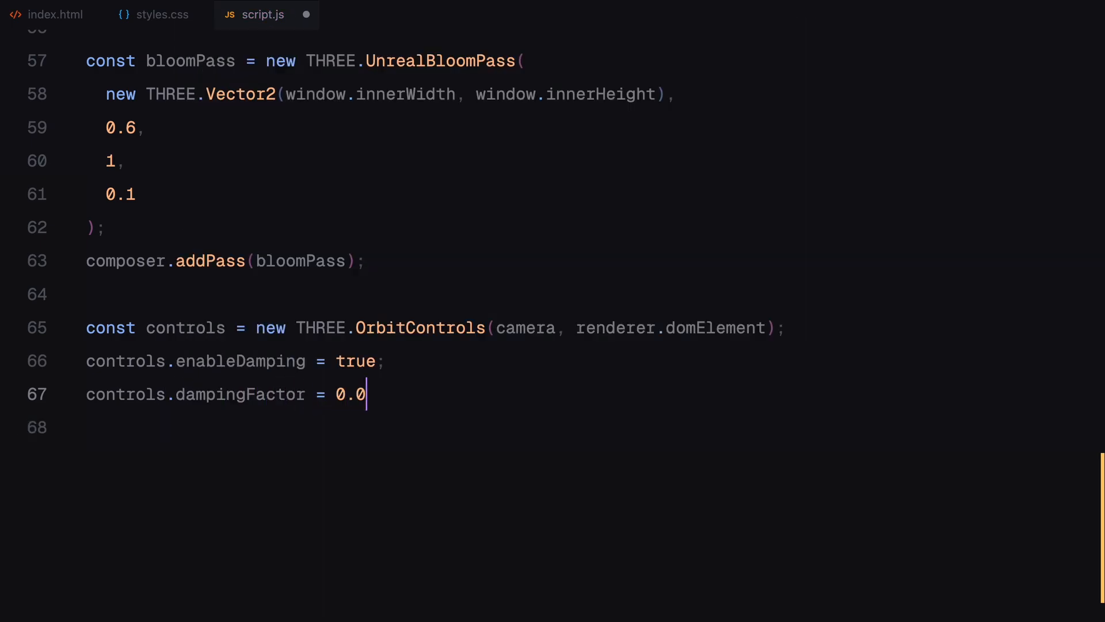
type("controls.")
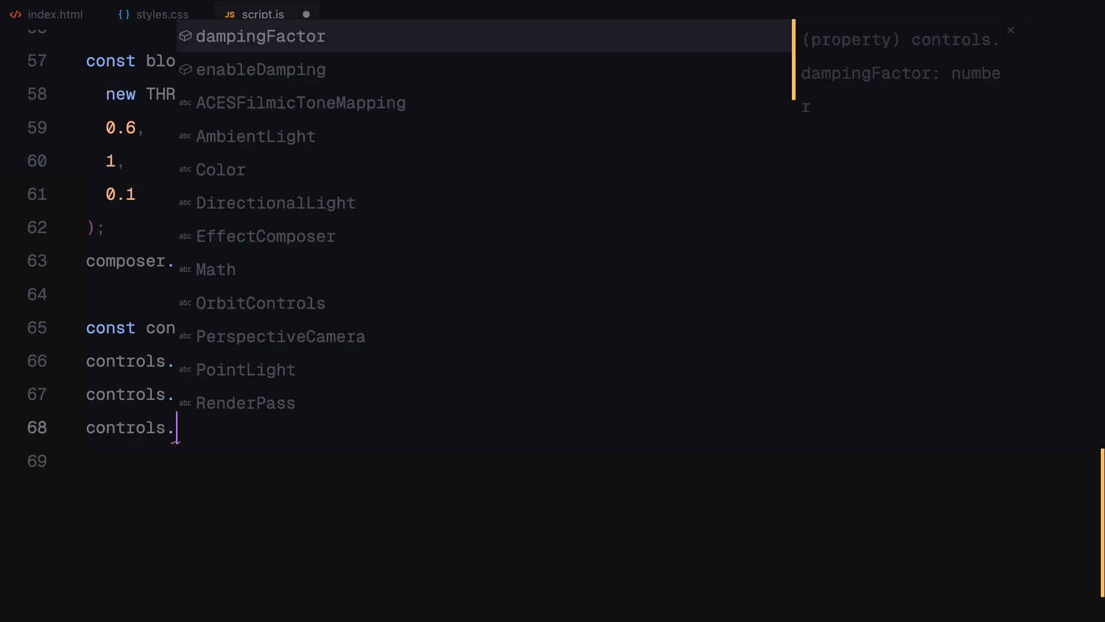
type("minDistance =")
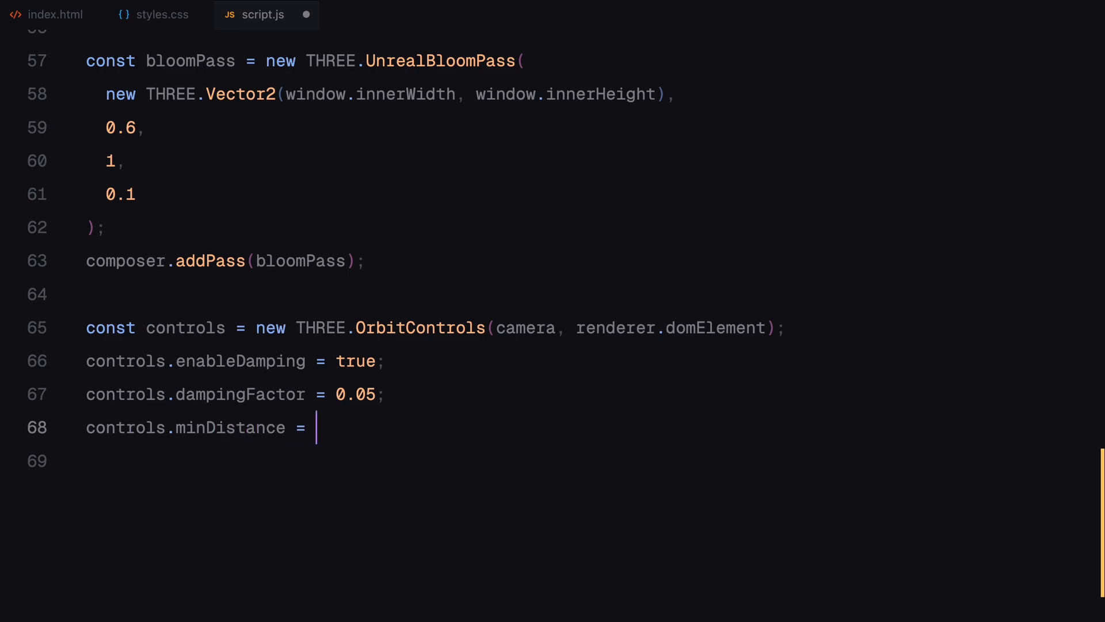
type("controls.maxDistance = 50;")
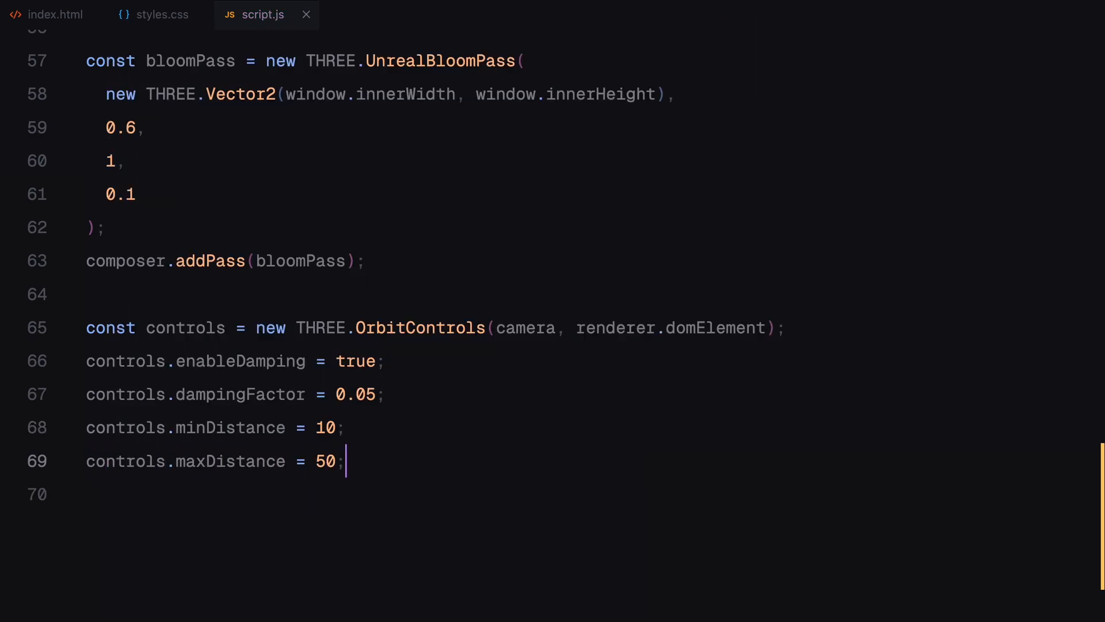
type("controls.maxPo")
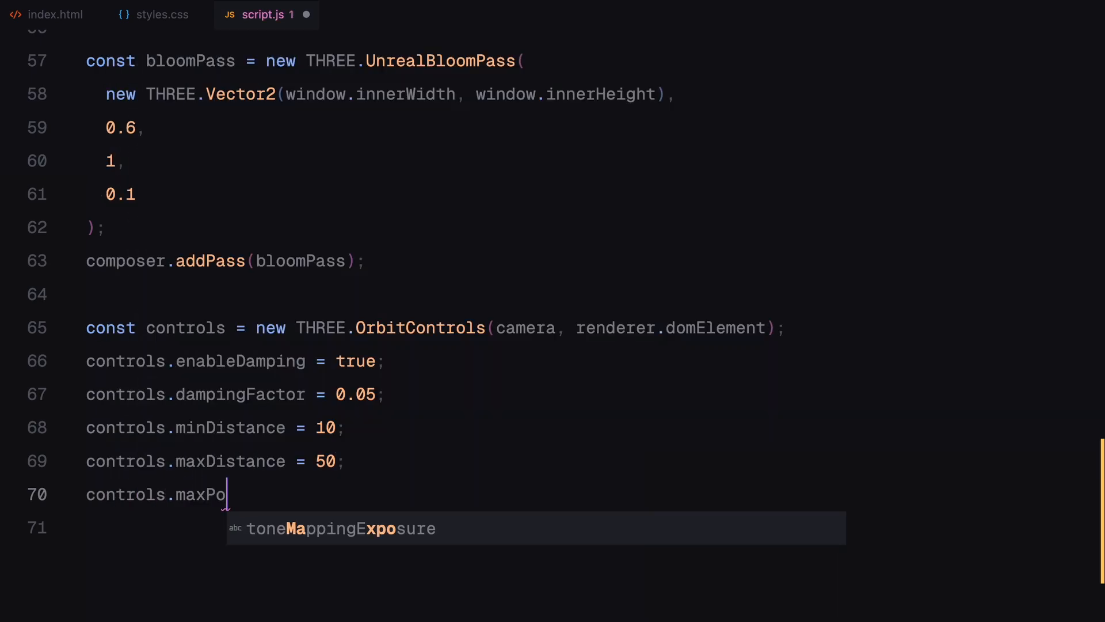
type("larAngle = Math.PI / 2;")
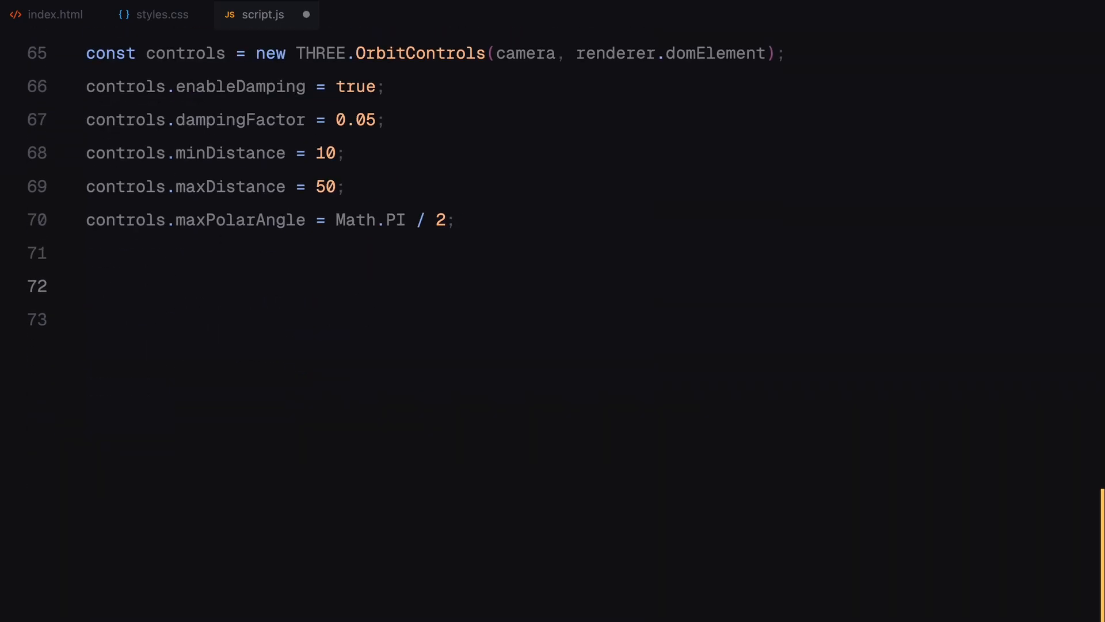
Write createEmissiveMaterial(color, intensity = 2) returning a MeshStandardMaterial with color, emissive, emissiveIntensity and toneMapped false
type("const createEmissi")
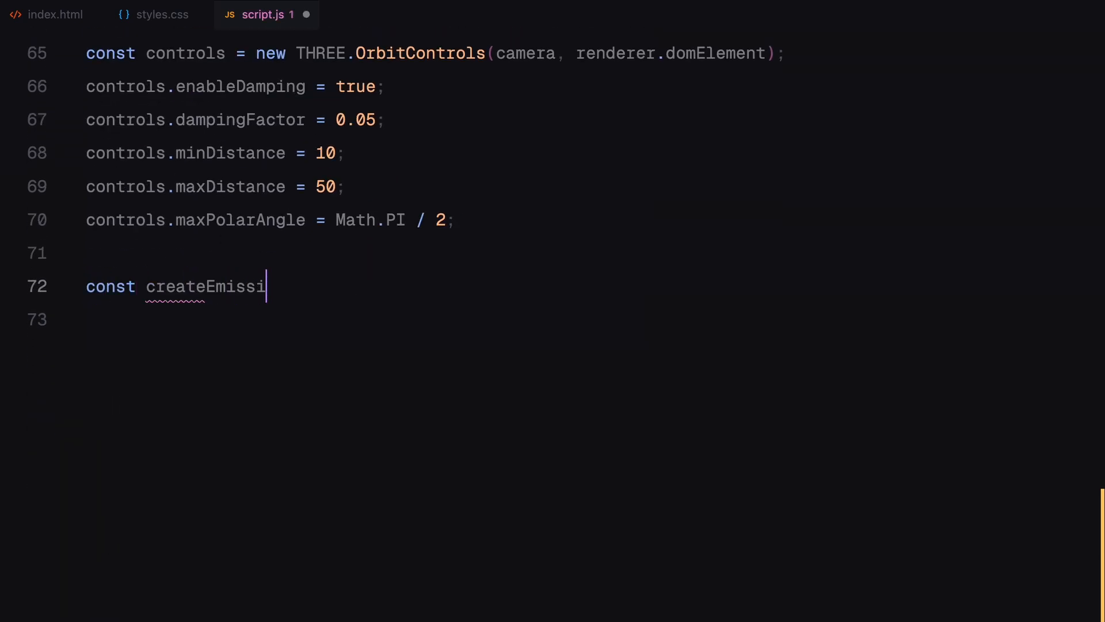
type("veMaterial =")
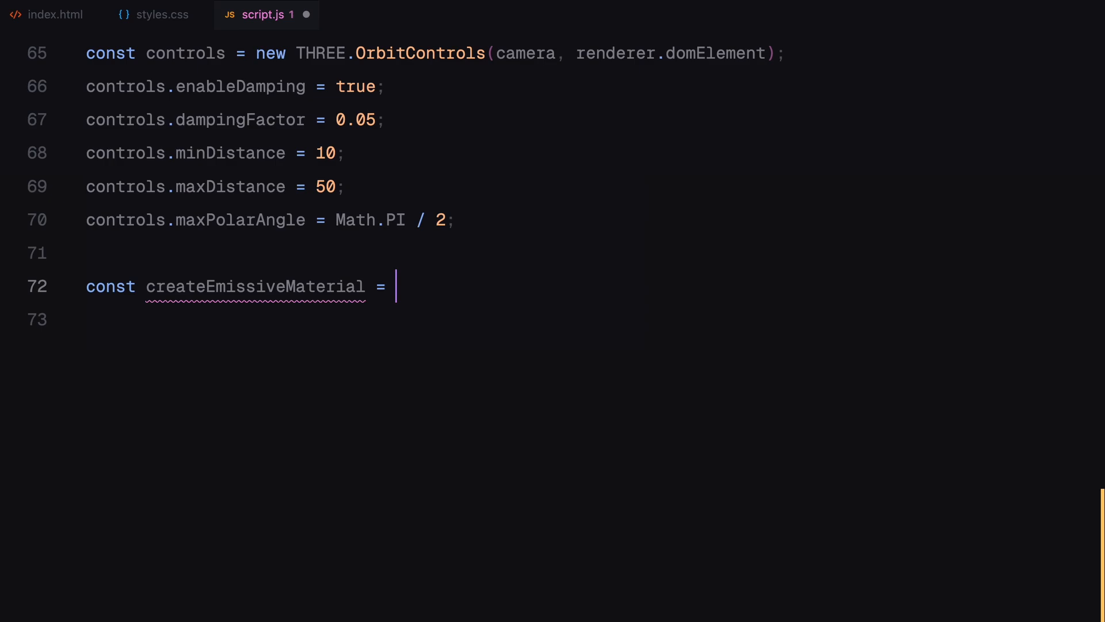
type("(color, intensity = 2)")
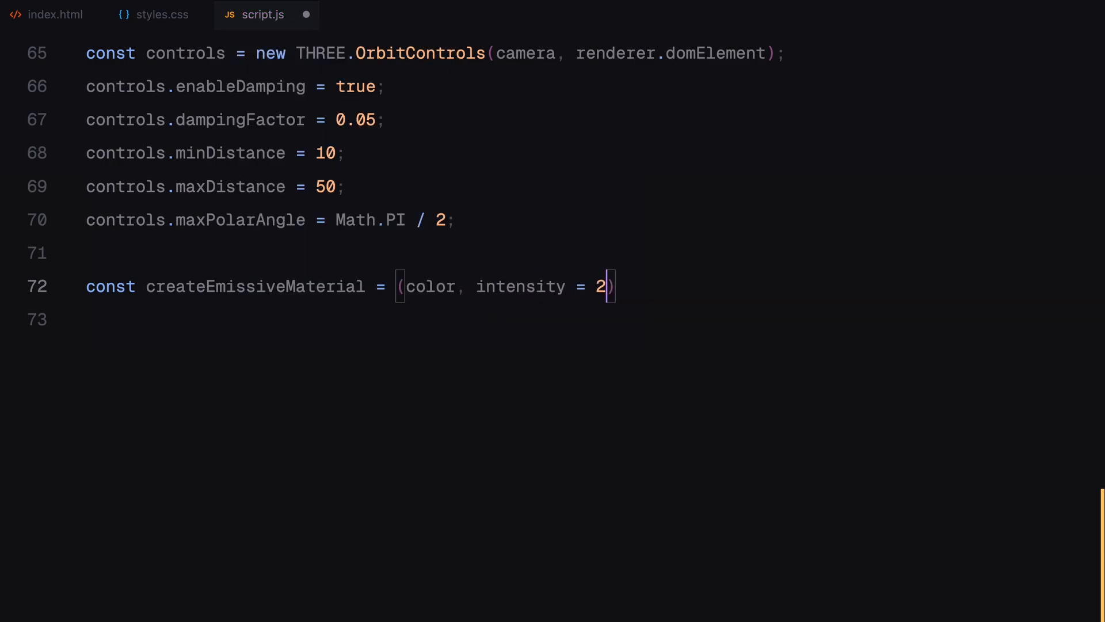
type("=> {")
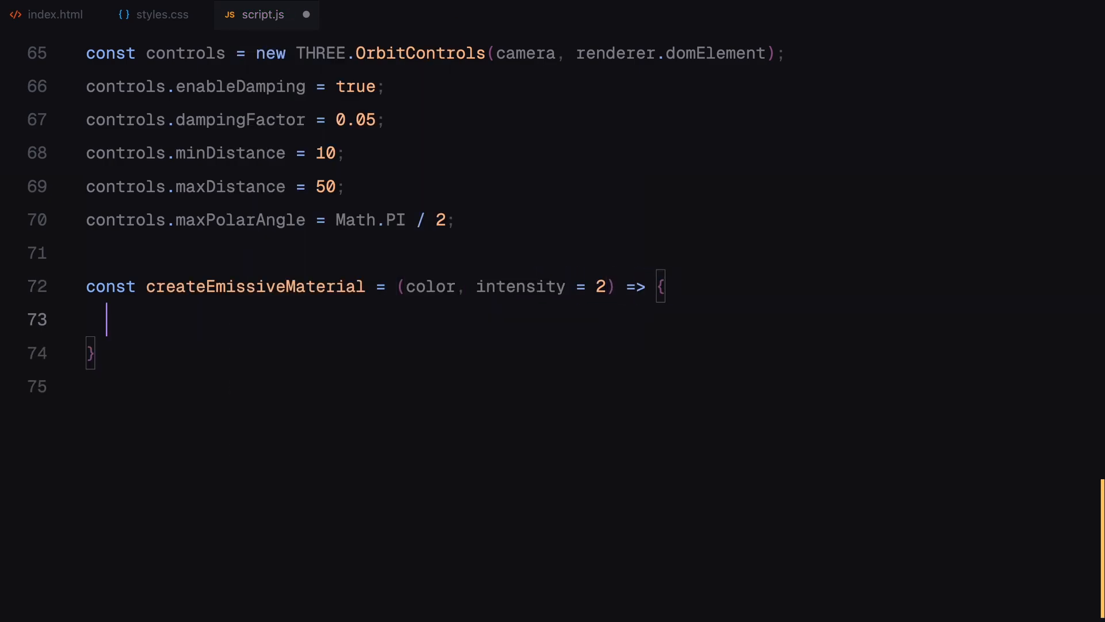
type("return new THREE")
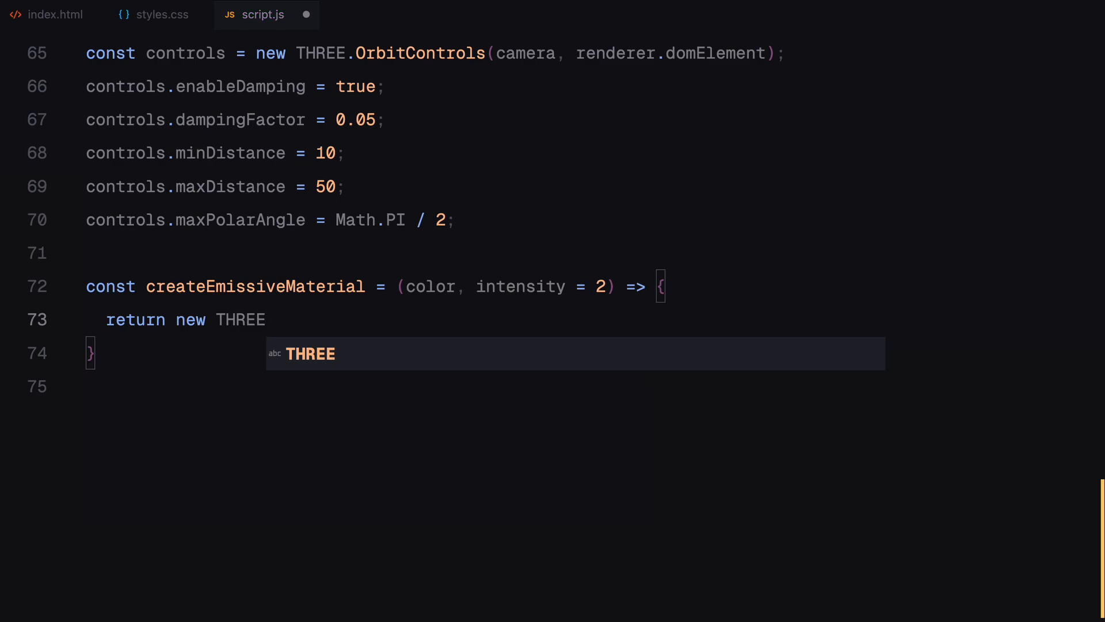
type(".MeshStandardMat")
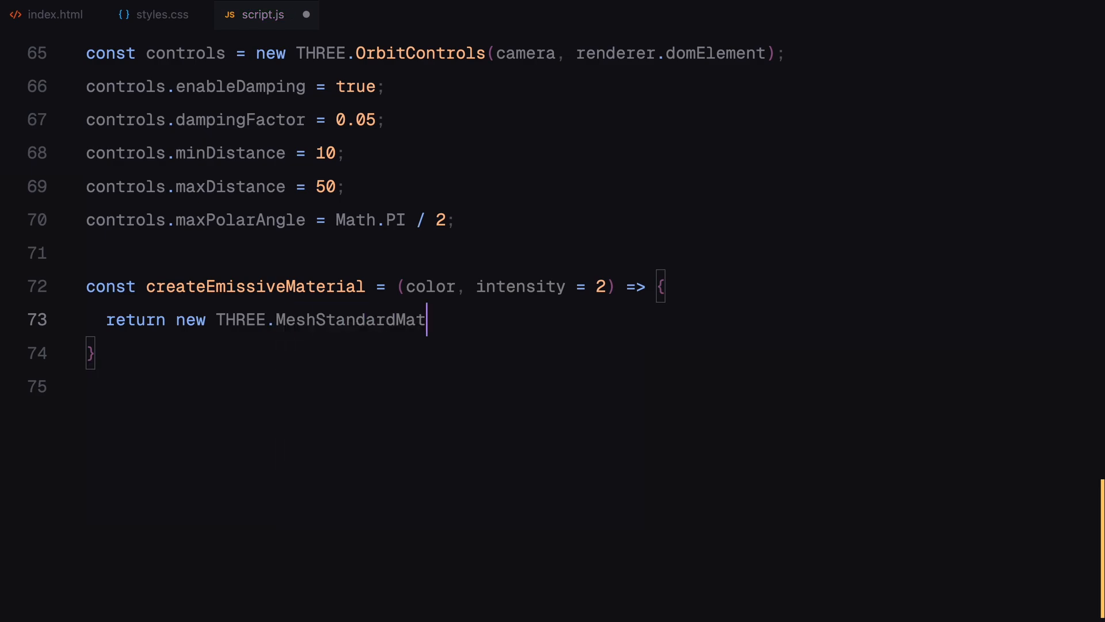
type("erial({")
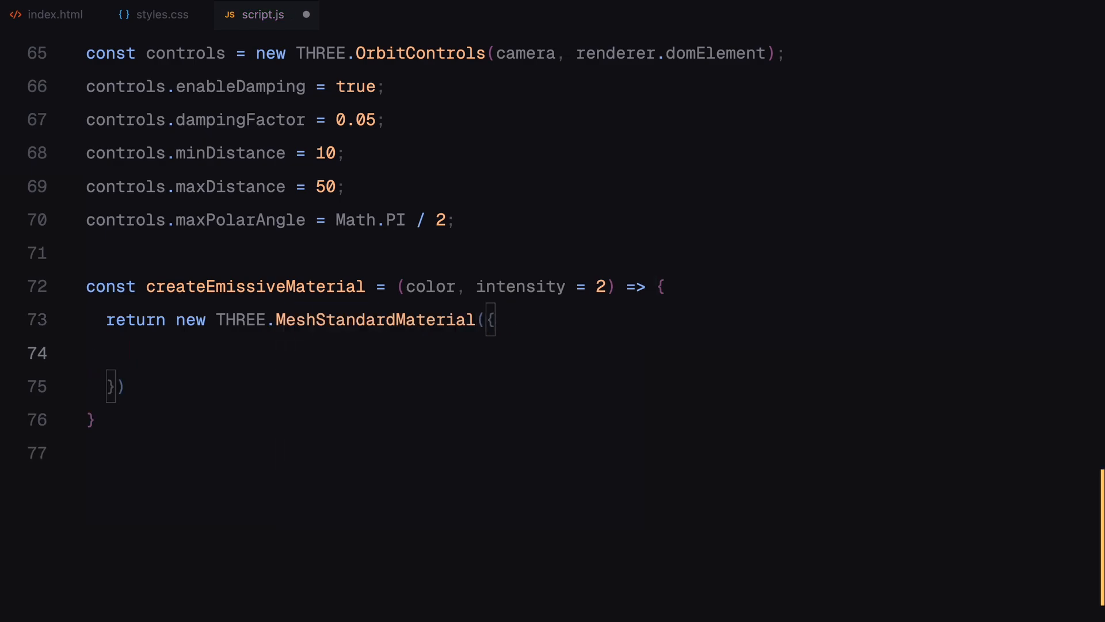
type("color: color,")
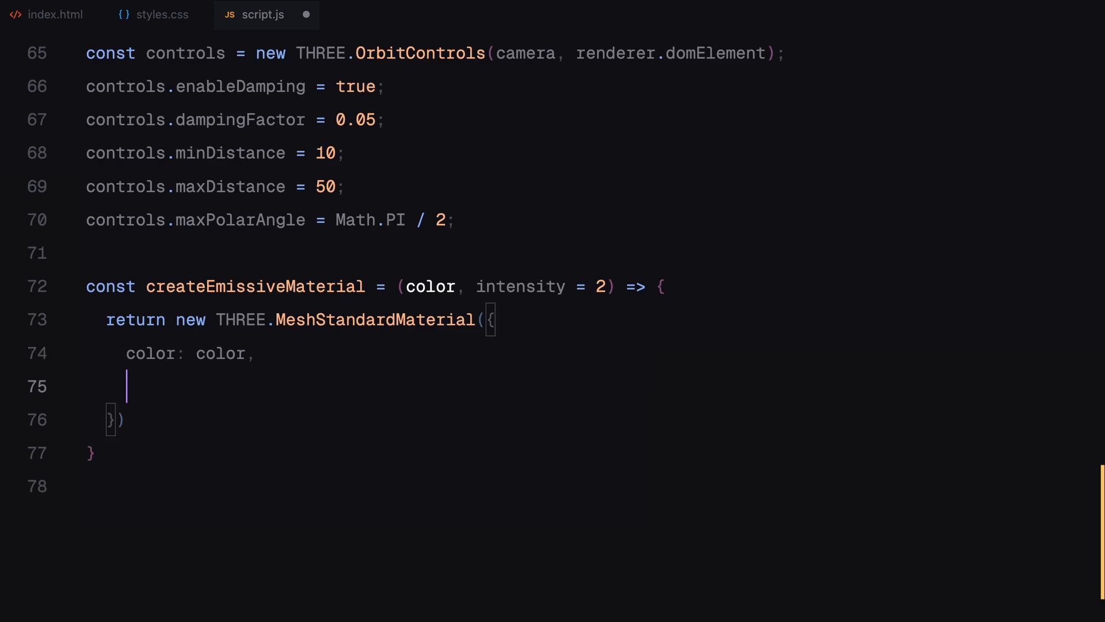
type("emissive: color,")
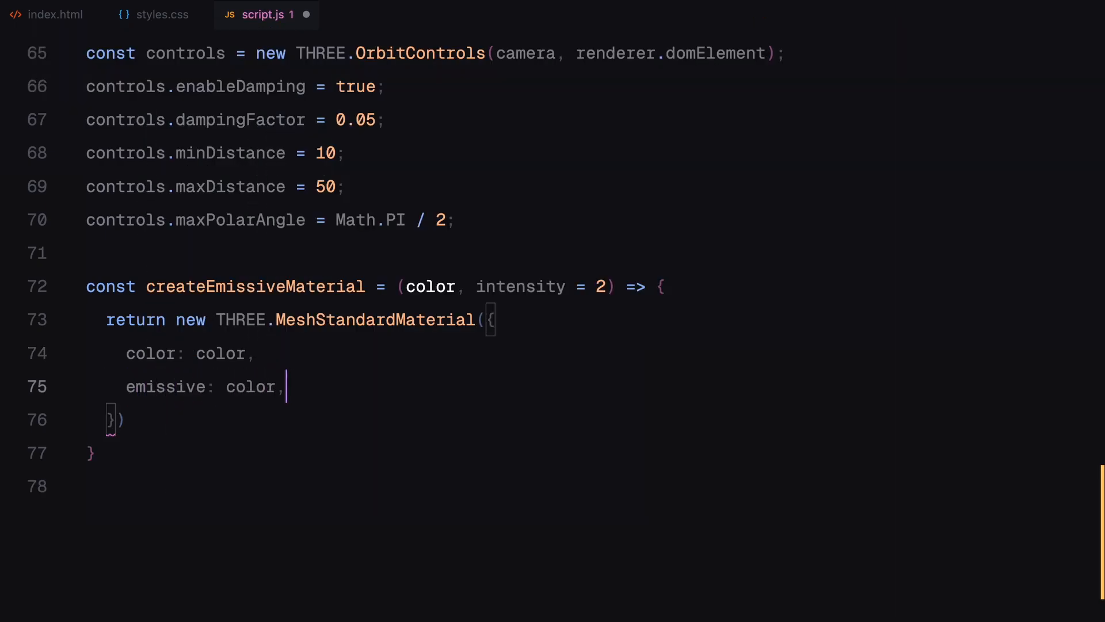
type("emissiveIntensity: intensity,")
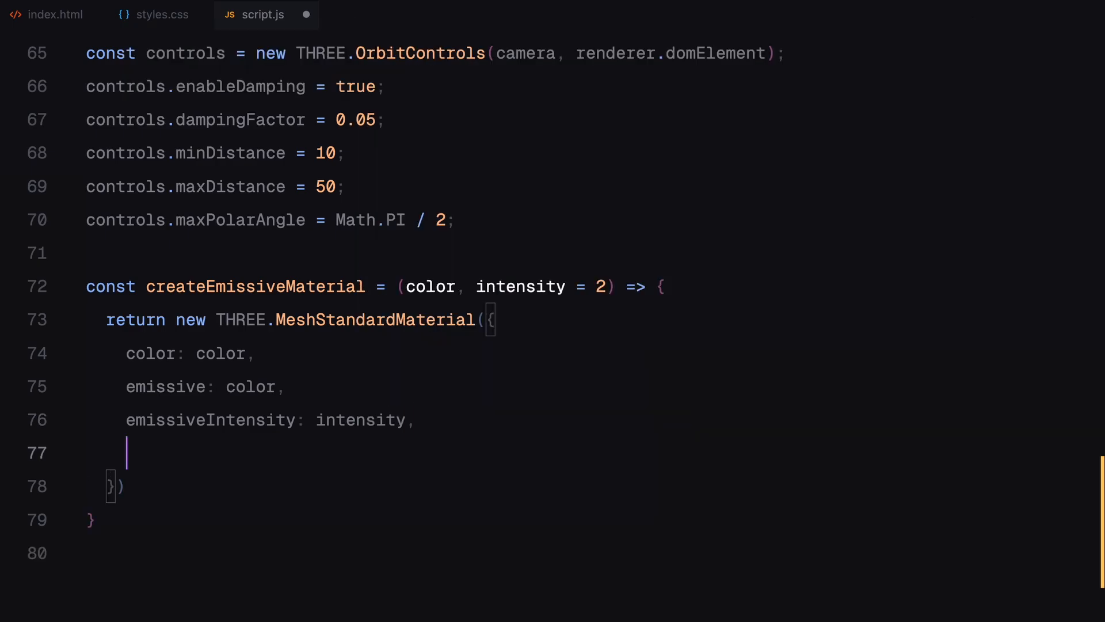
type("toneMapped: false,")
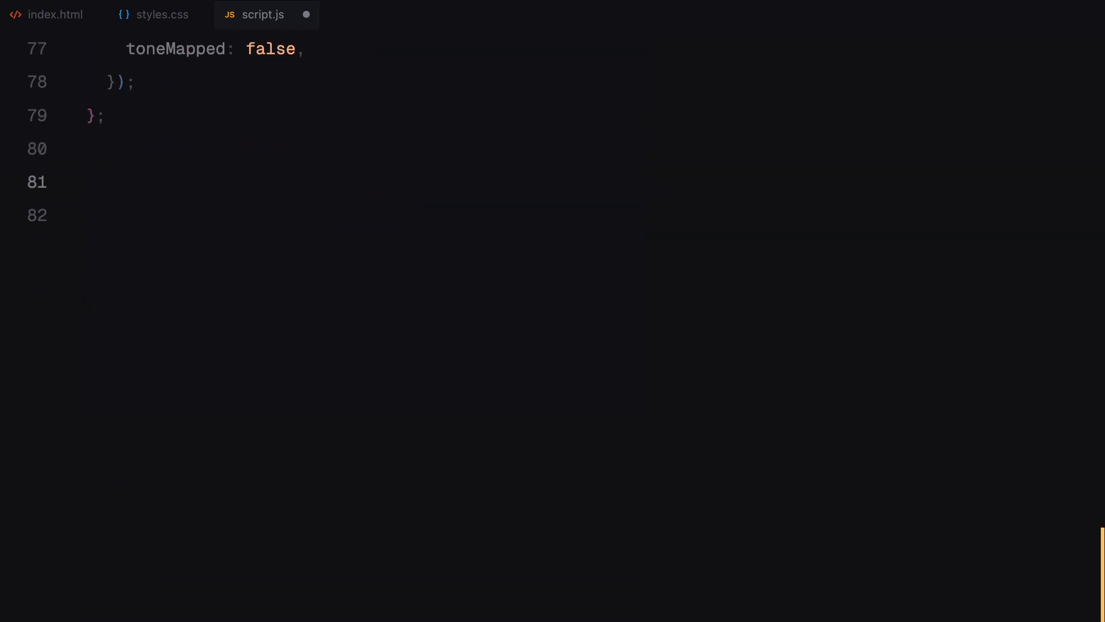
Create a THREE.GLTFLoader and call loader.load on ./assets/scene.gltf with a gltf callback
type("const loader")
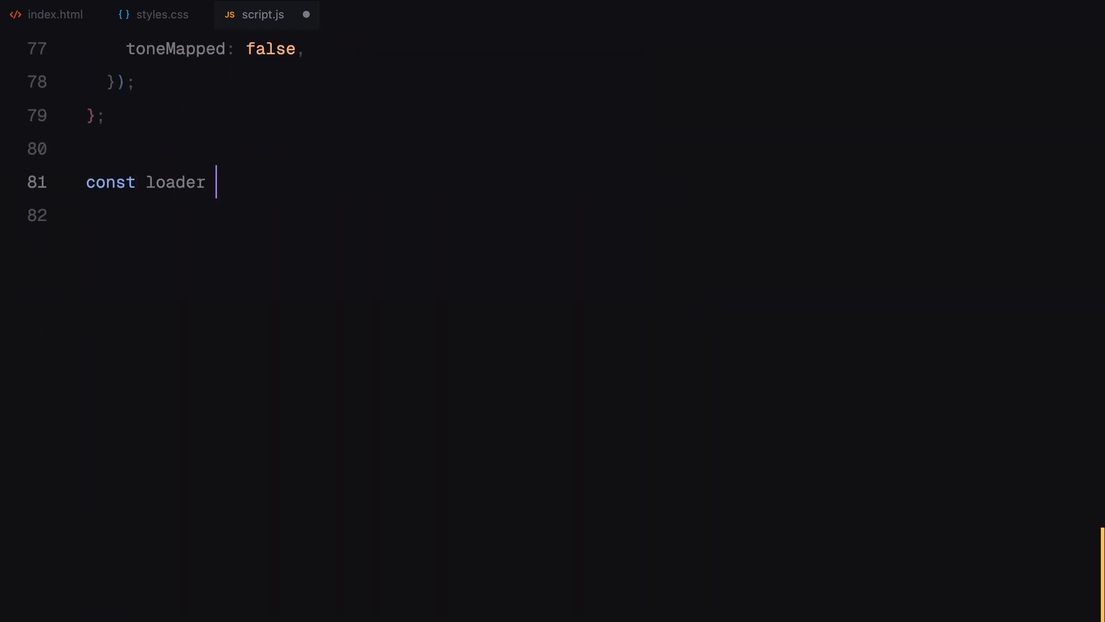
type("= new THREE.GLTF")
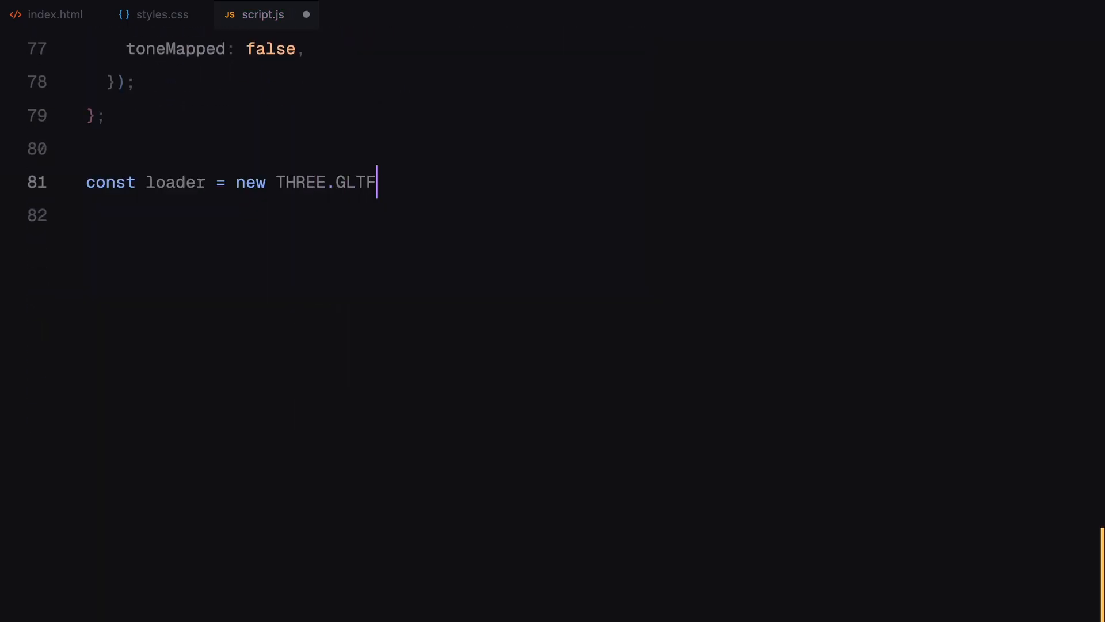
type("Loader();")
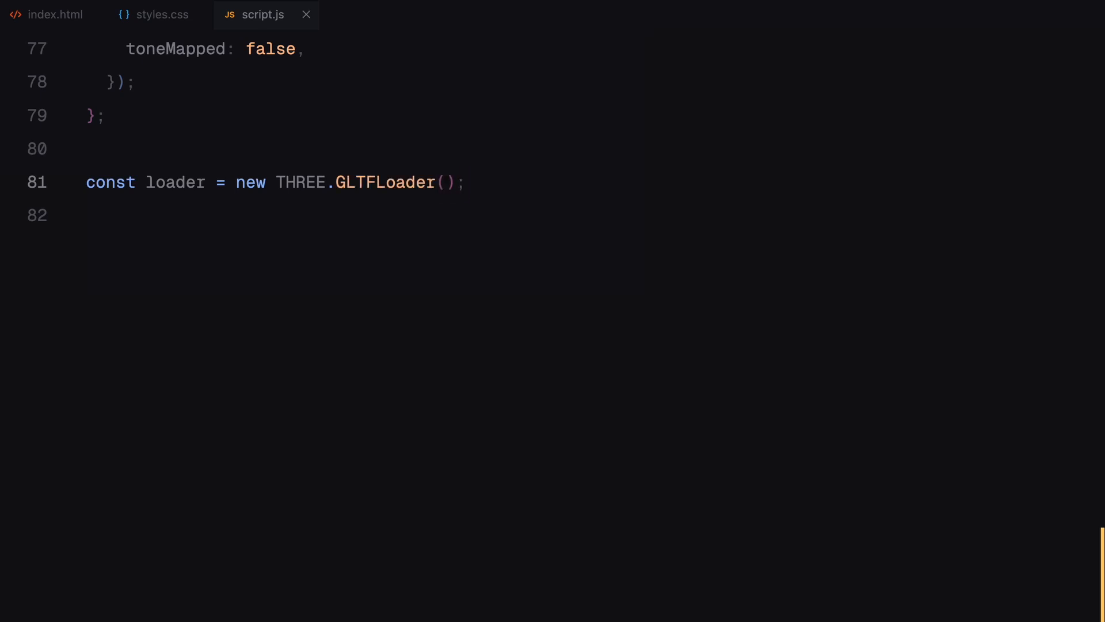
type("loader.load(\"./assets/scene.gltf\")")
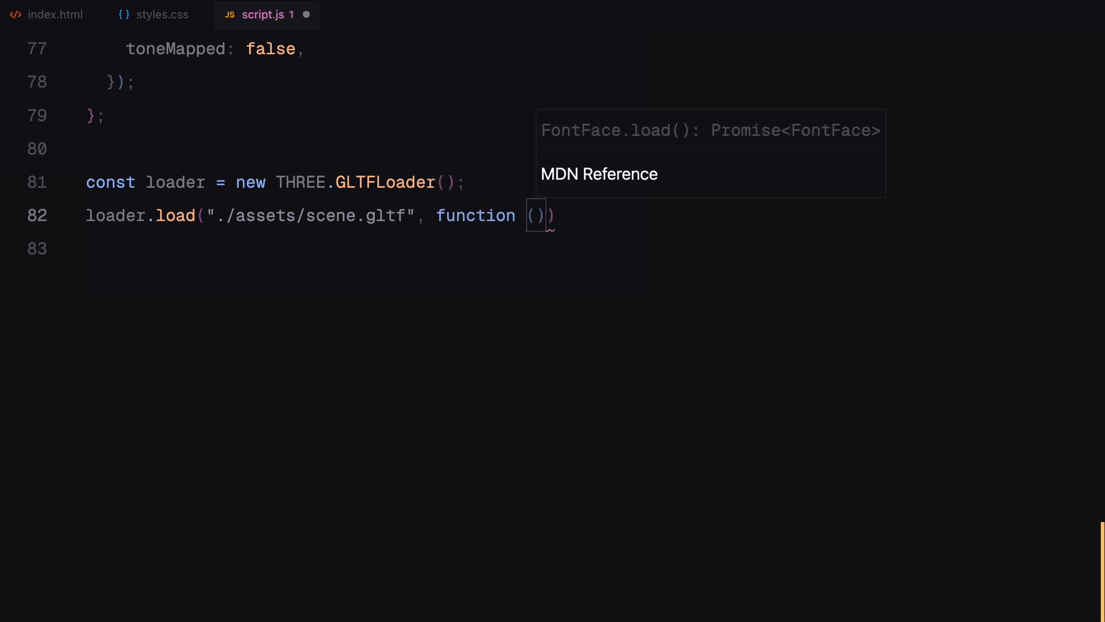
type("gltf) {")
type("const")
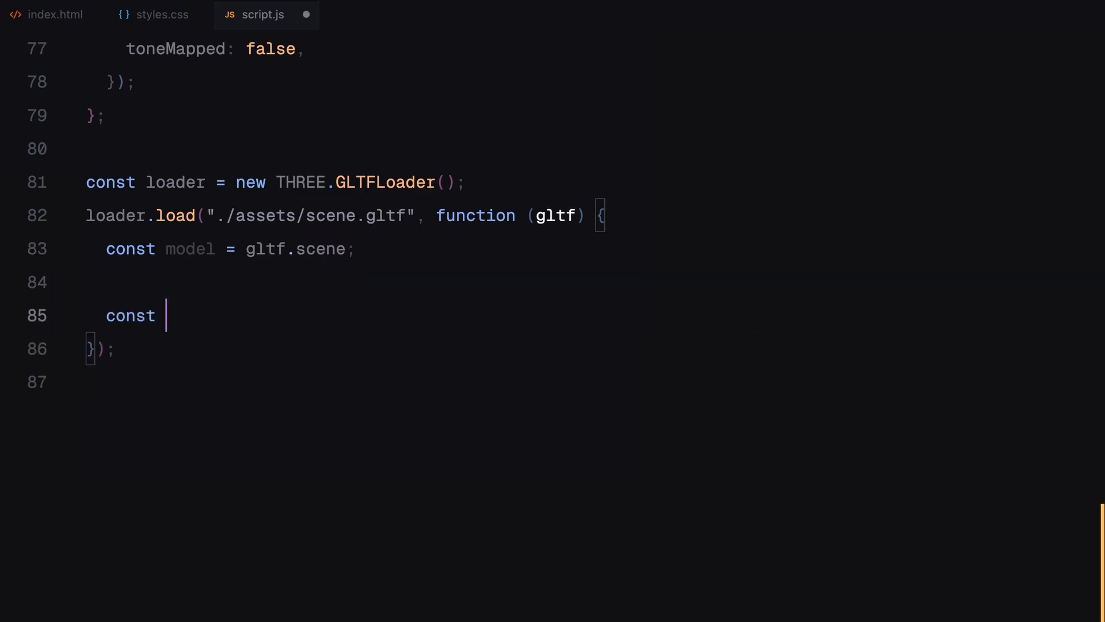
Compute the model's Box3 centre, subtract it from model.position and add the model to the scene
type("box = new THREE.Bo")
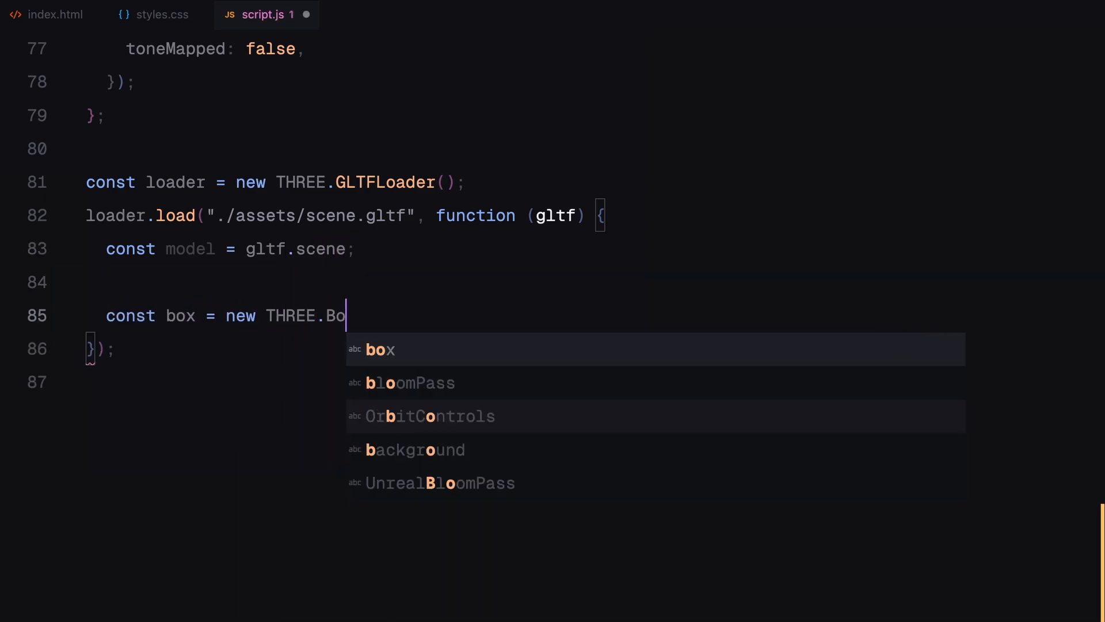
type("x3().setFromObject(model);")
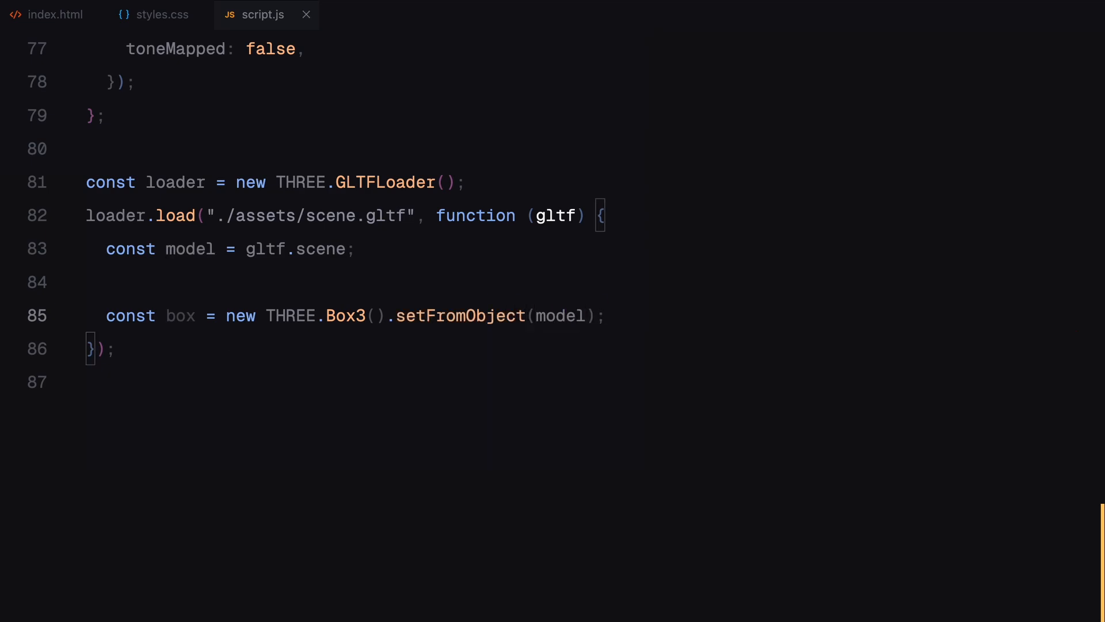
type("const center = box.getCenter(")
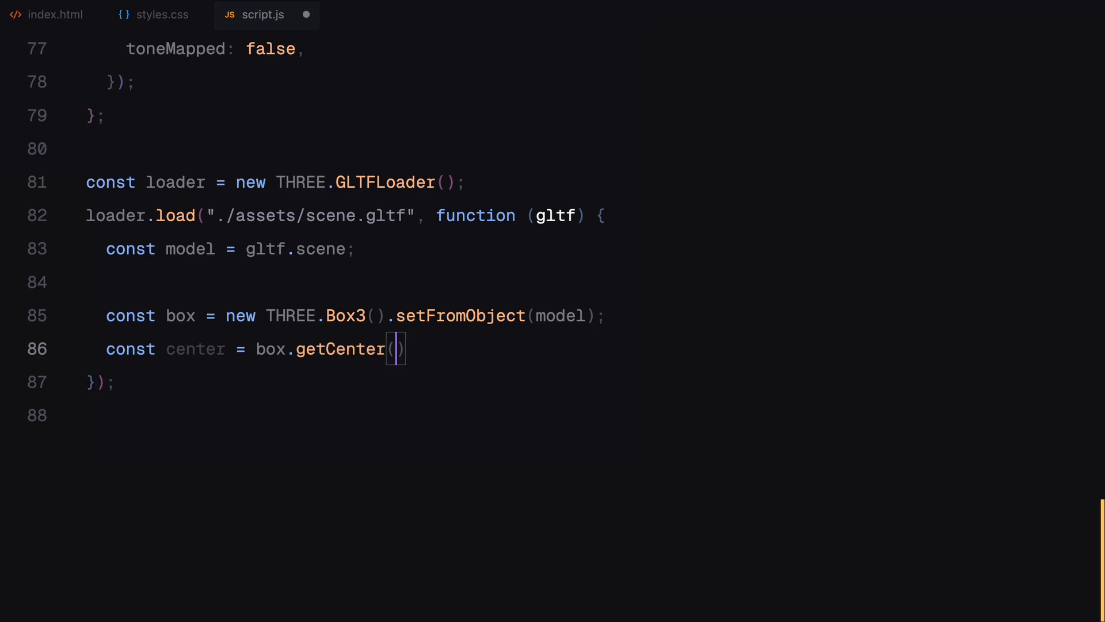
type("new THREE.Vector3()")
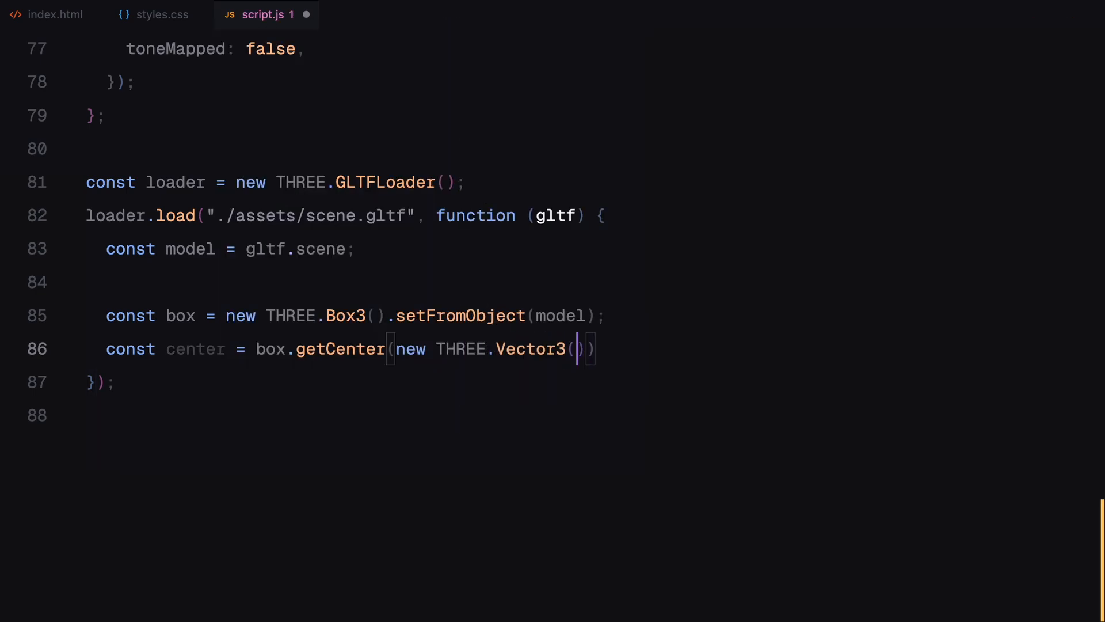
type("model.position.sub(center);")
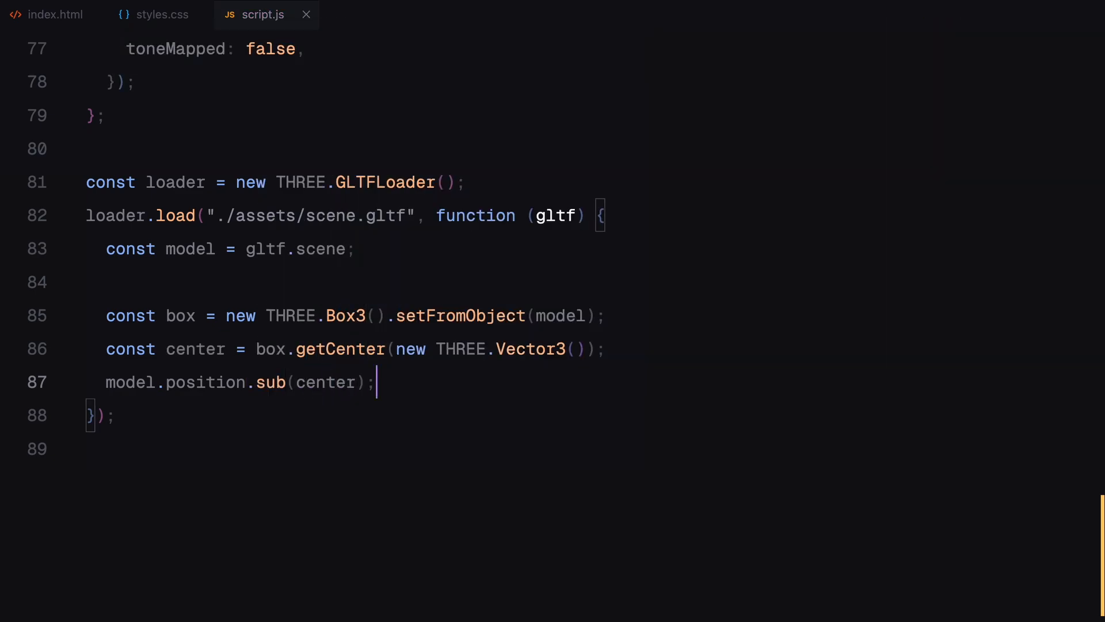
type("scene.add(")
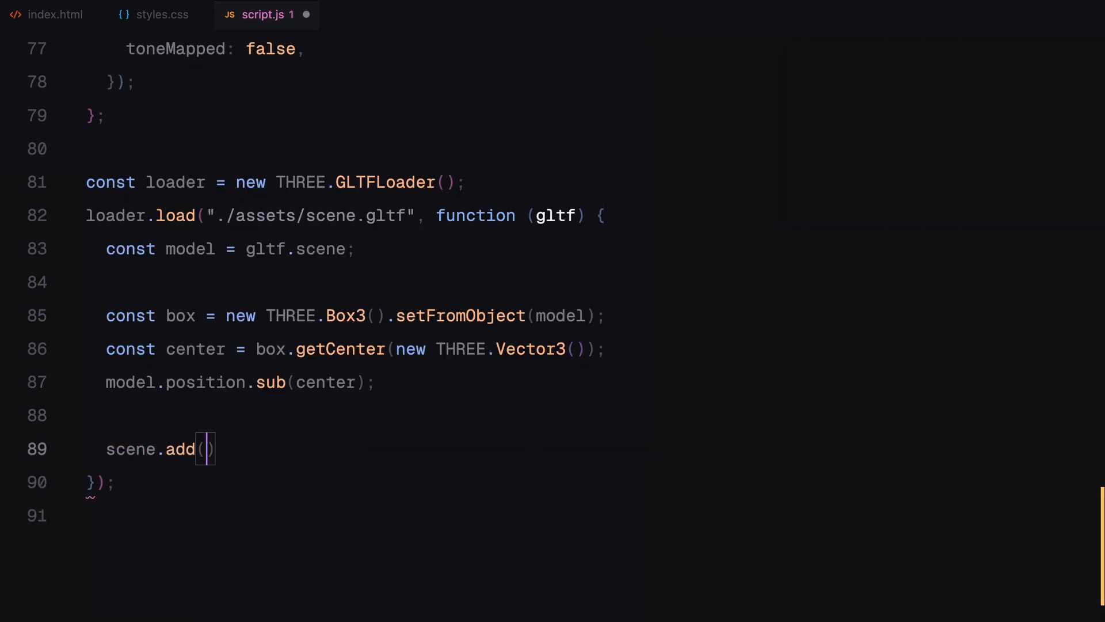
type("model")
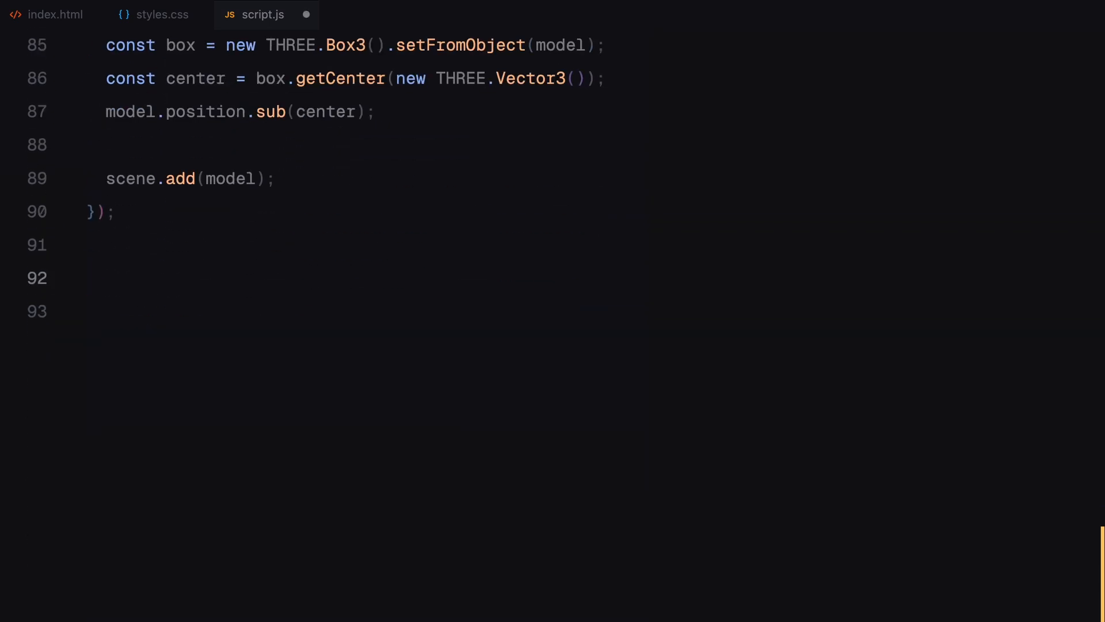
Define animate() with requestAnimationFrame, controls.update() and composer.render(), then call animate()
type("function animate() {")
left_click(573, 312)
type("requestAnimationFrame(")
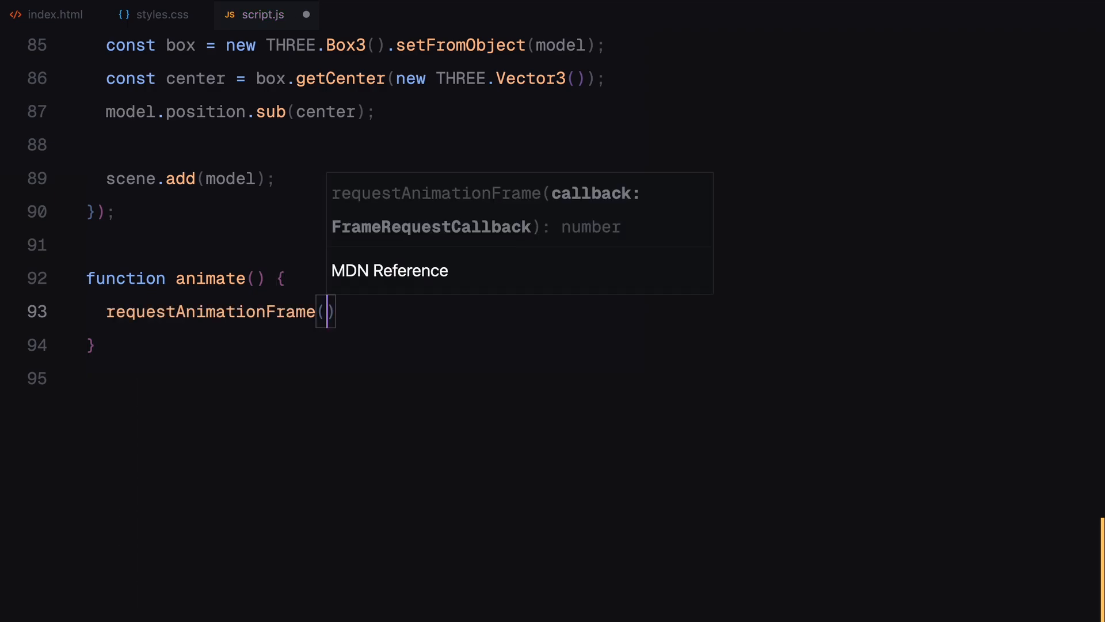
type("controls.update();")
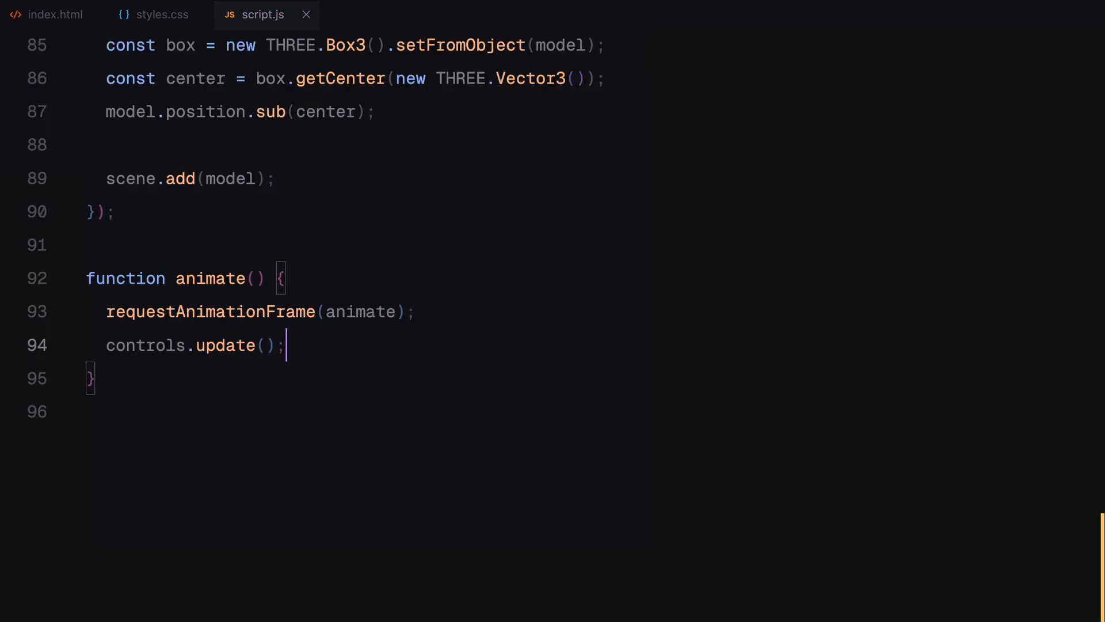
type("composer.render();")
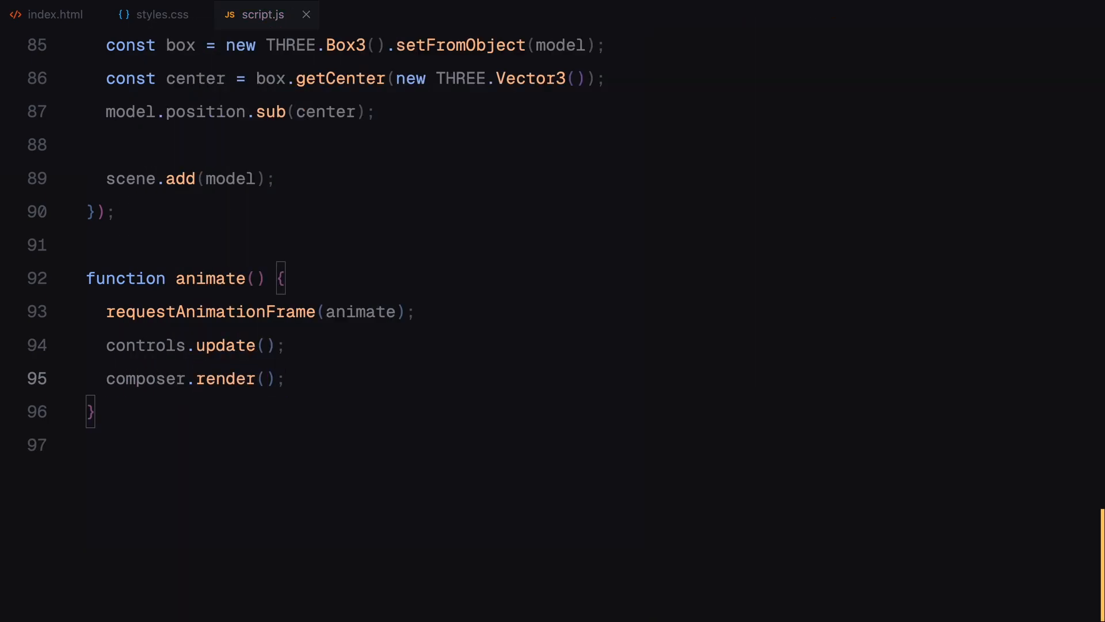
type("animate();")
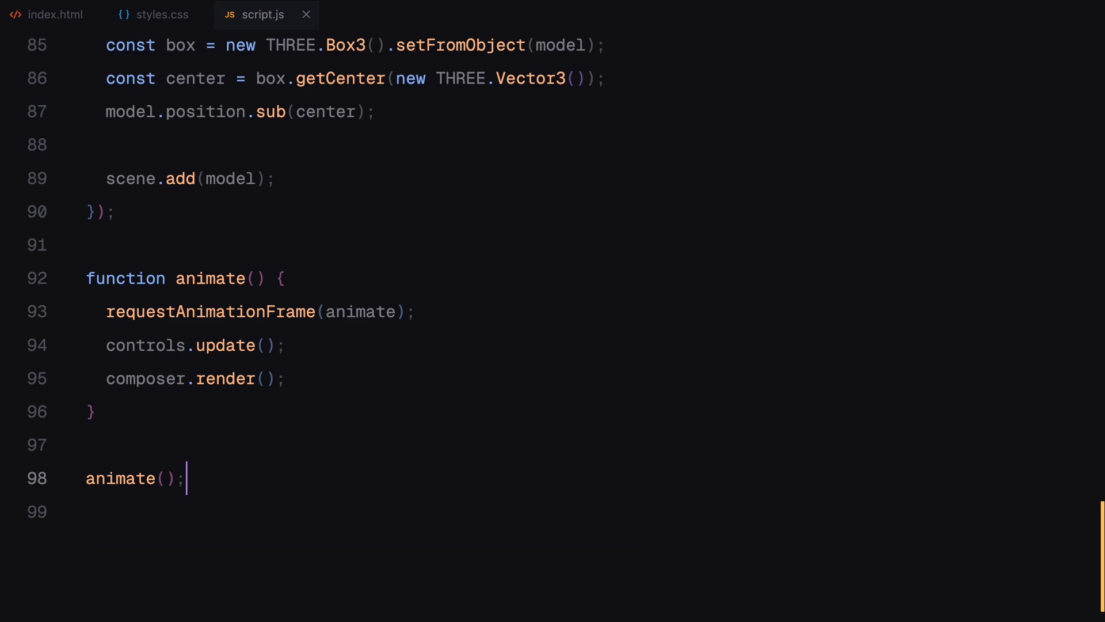